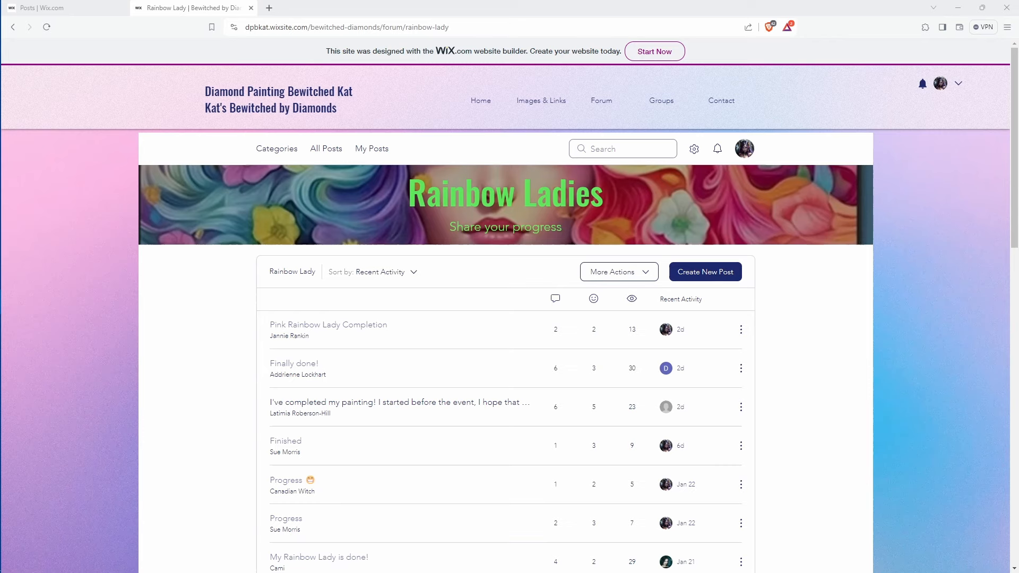
mouse_move(864, 358)
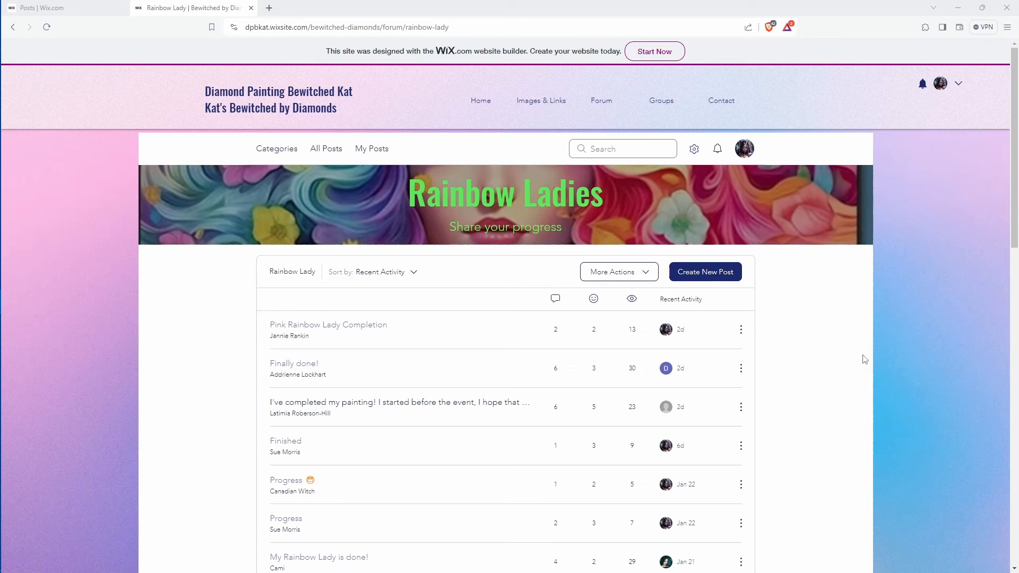
mouse_move(861, 362)
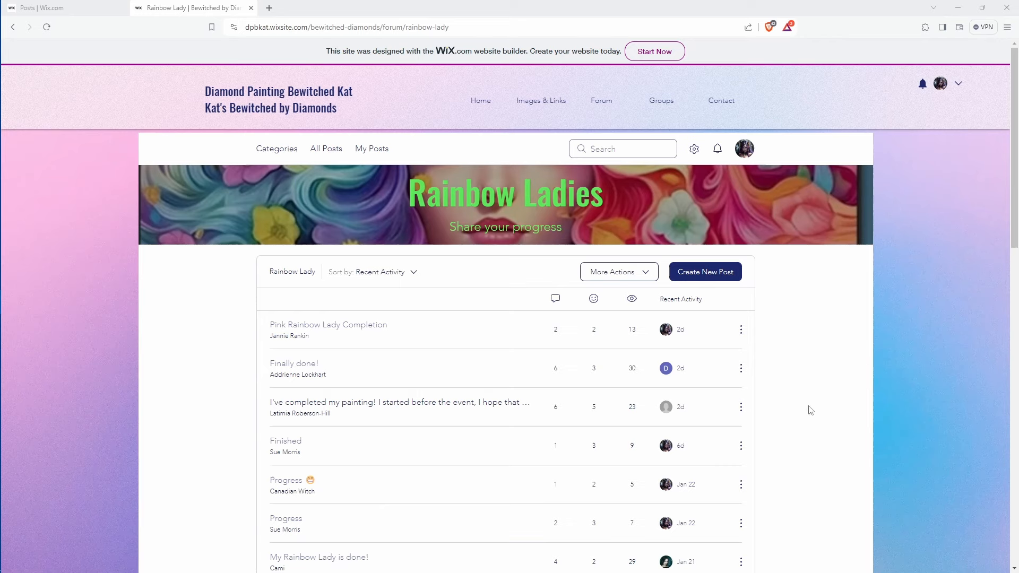
mouse_move(841, 298)
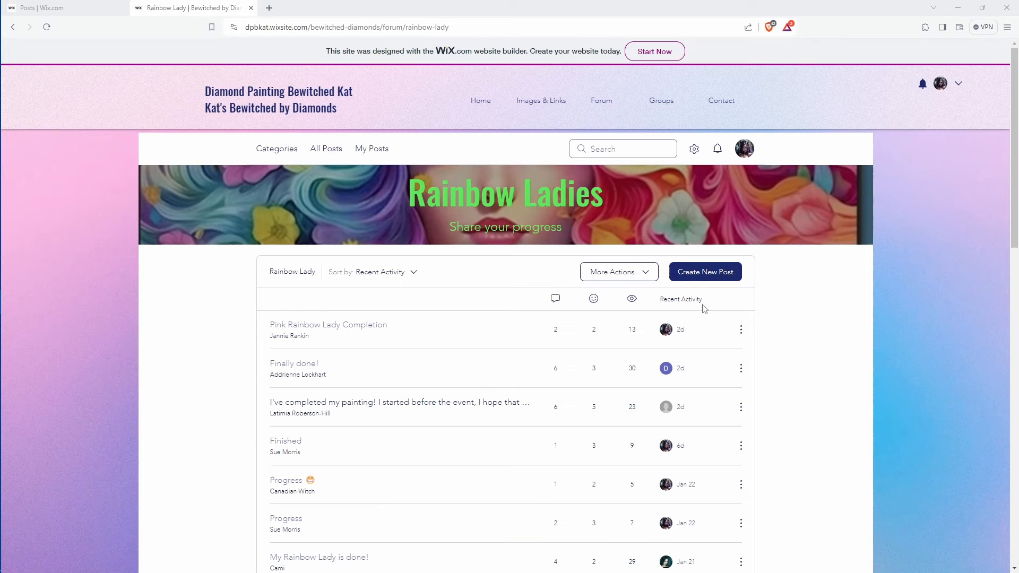
mouse_move(700, 306)
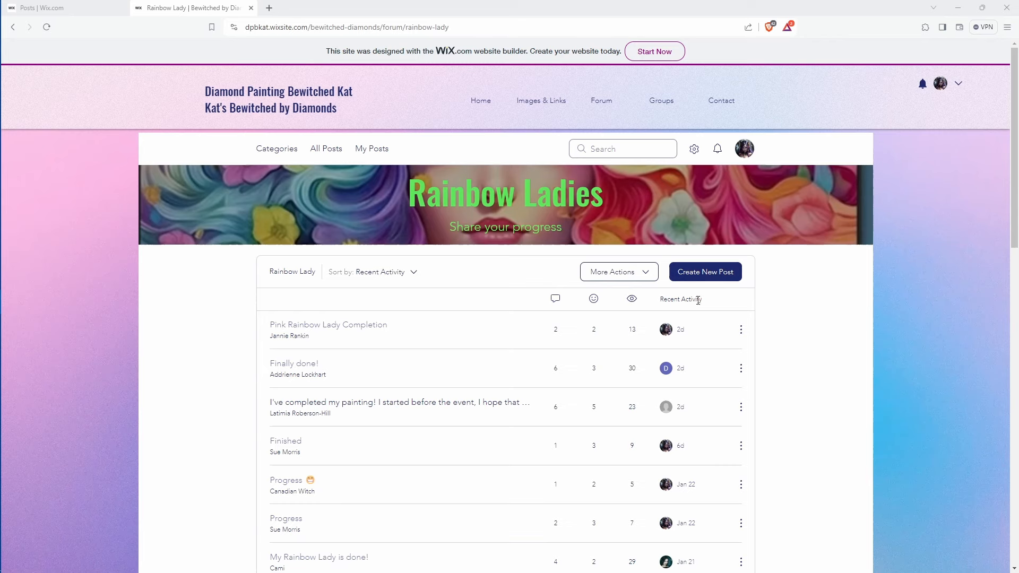
mouse_move(681, 315)
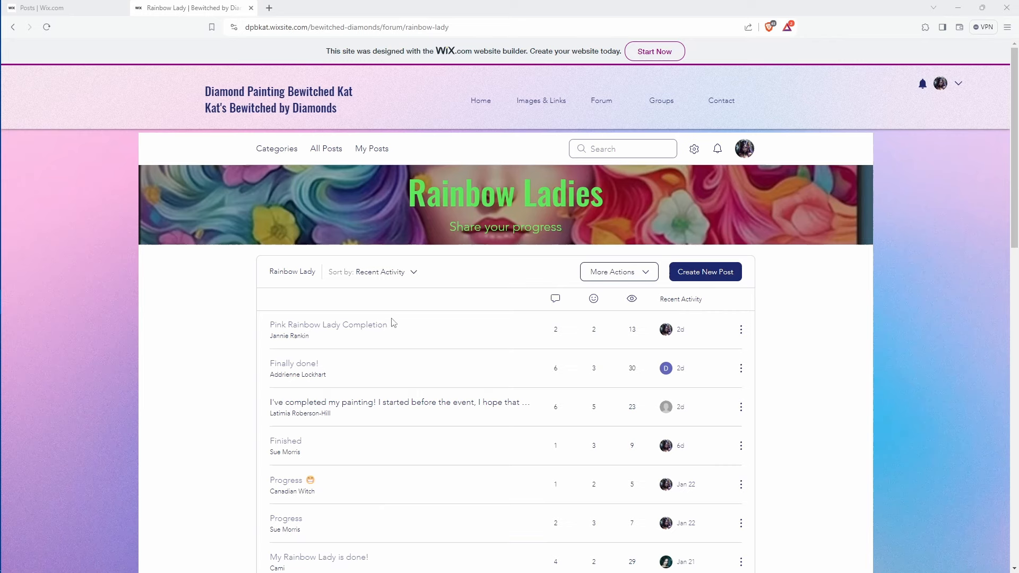
mouse_move(805, 379)
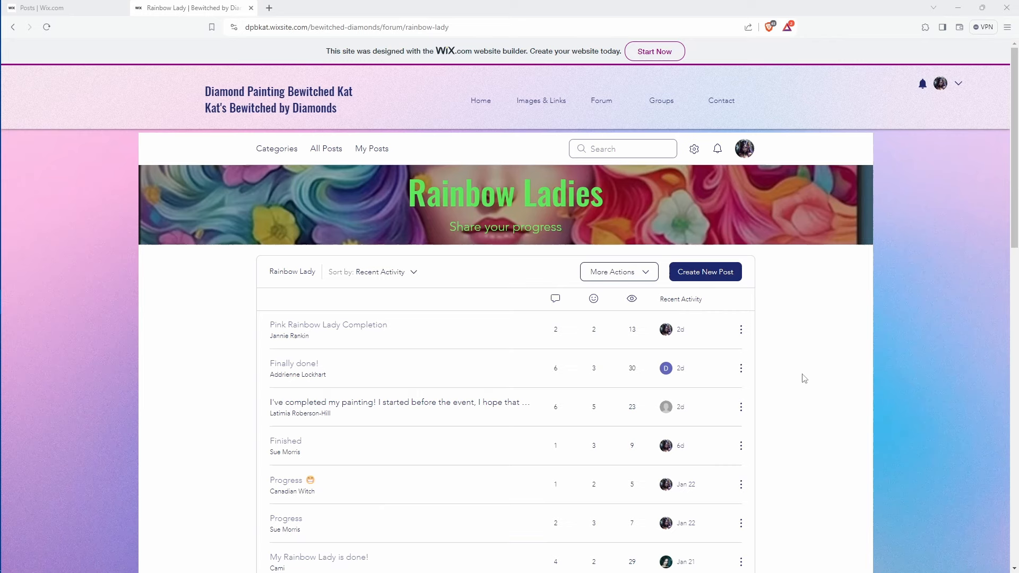
mouse_move(836, 337)
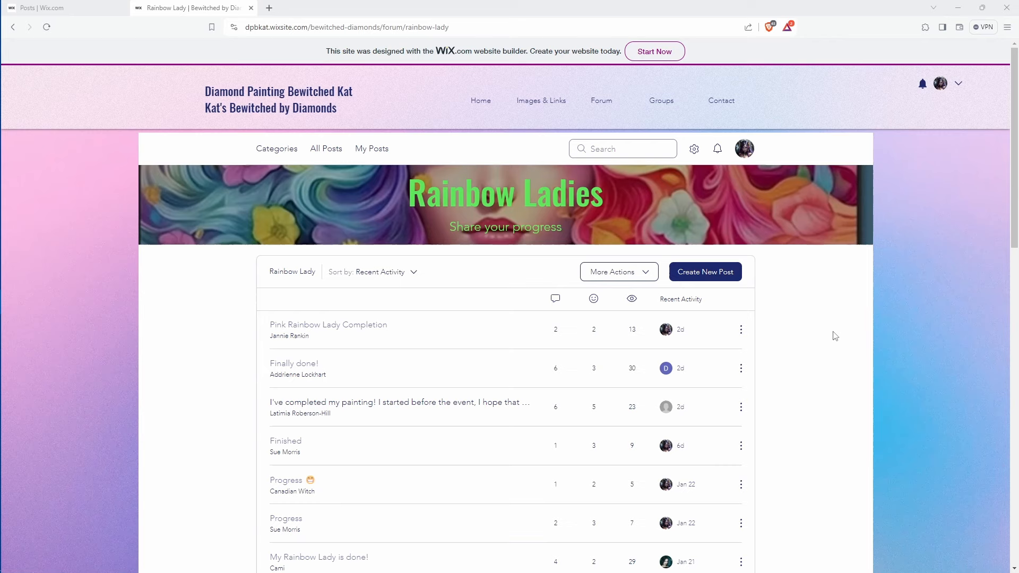
mouse_move(825, 338)
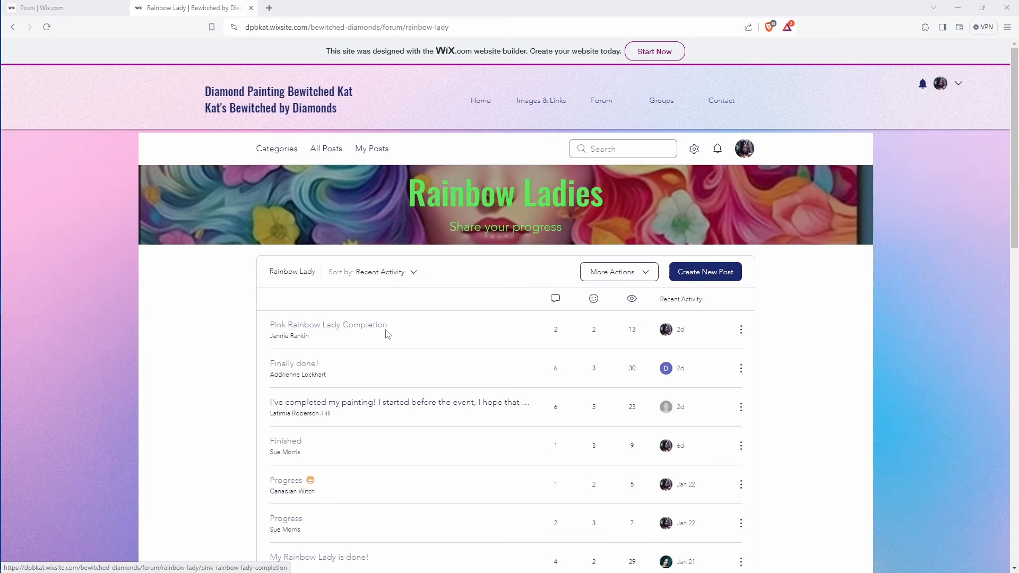
mouse_move(467, 275)
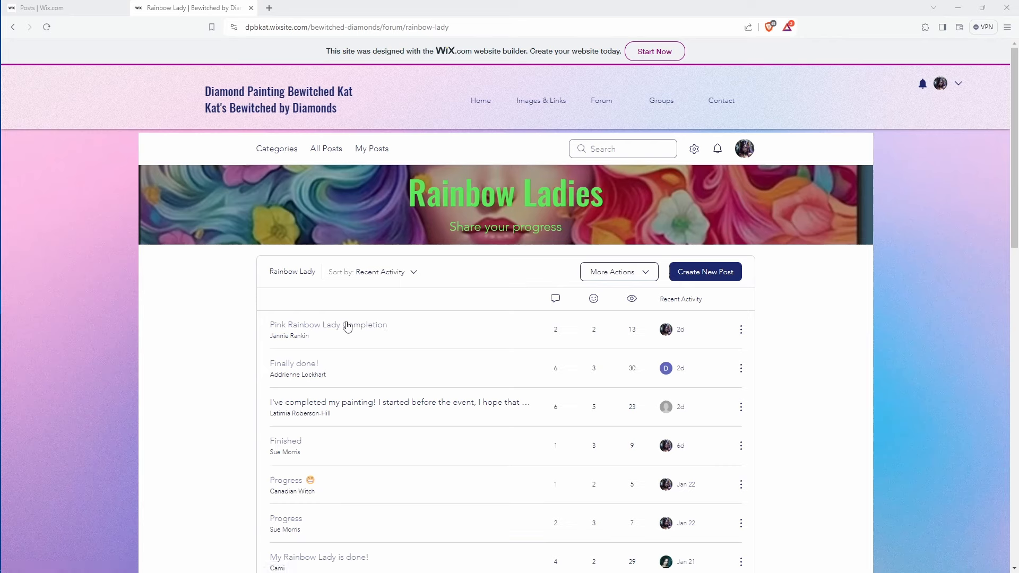
mouse_move(395, 334)
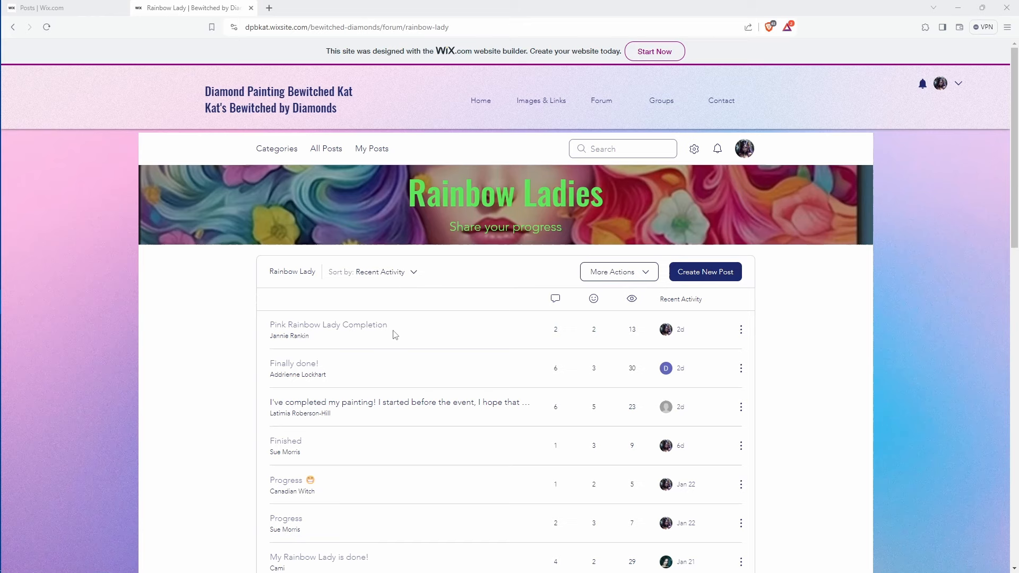
mouse_move(403, 291)
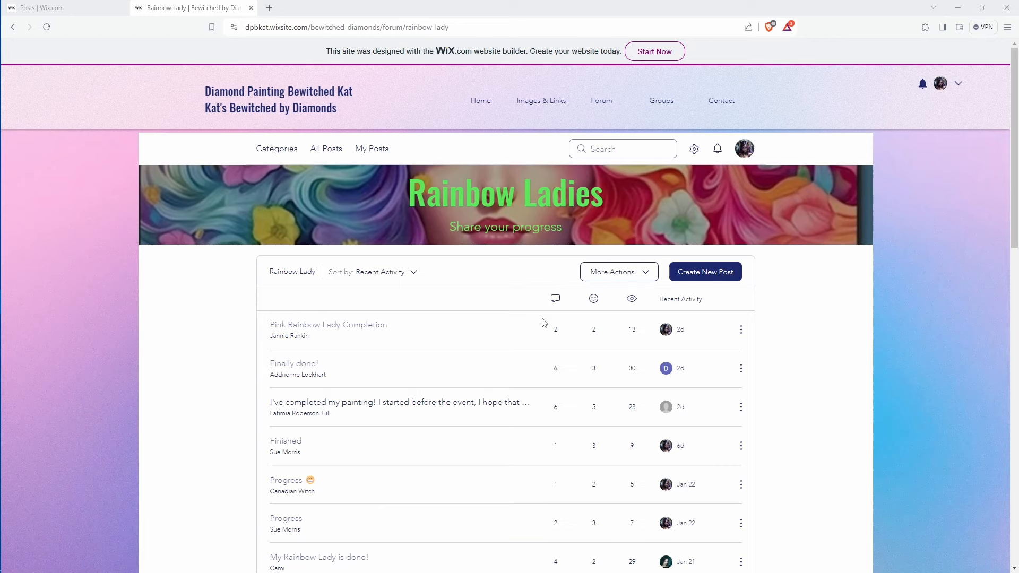
mouse_move(329, 311)
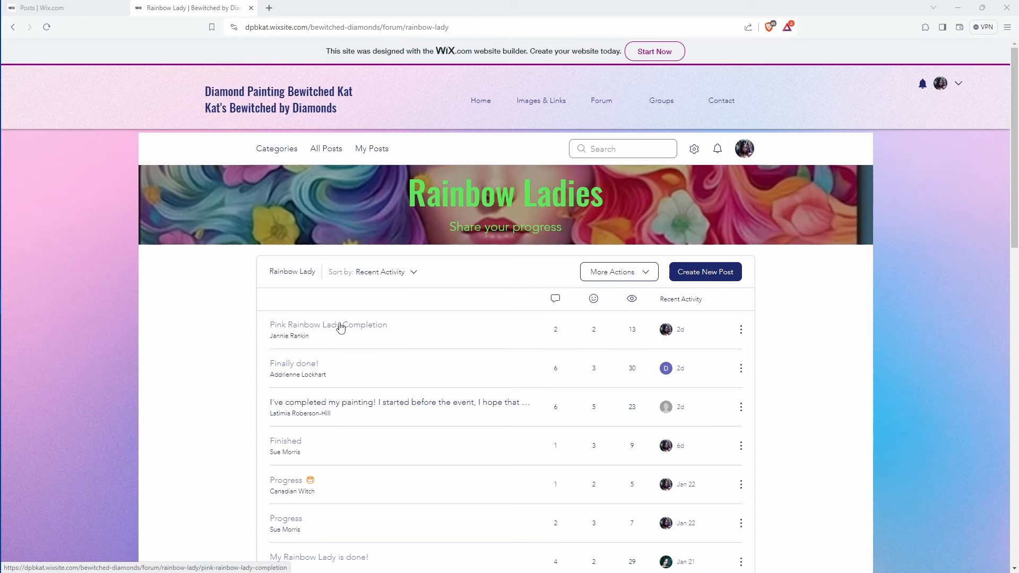
Step: Read the Pink Rainbow Lady Completion post, highlighting the phrases about two months under books and the iron's heat
click(328, 325)
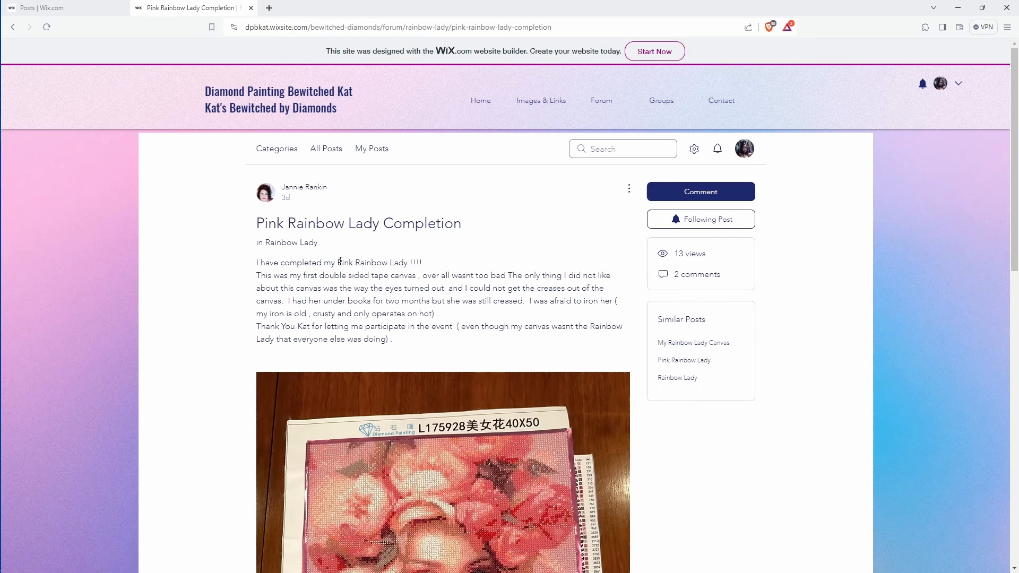
mouse_move(459, 325)
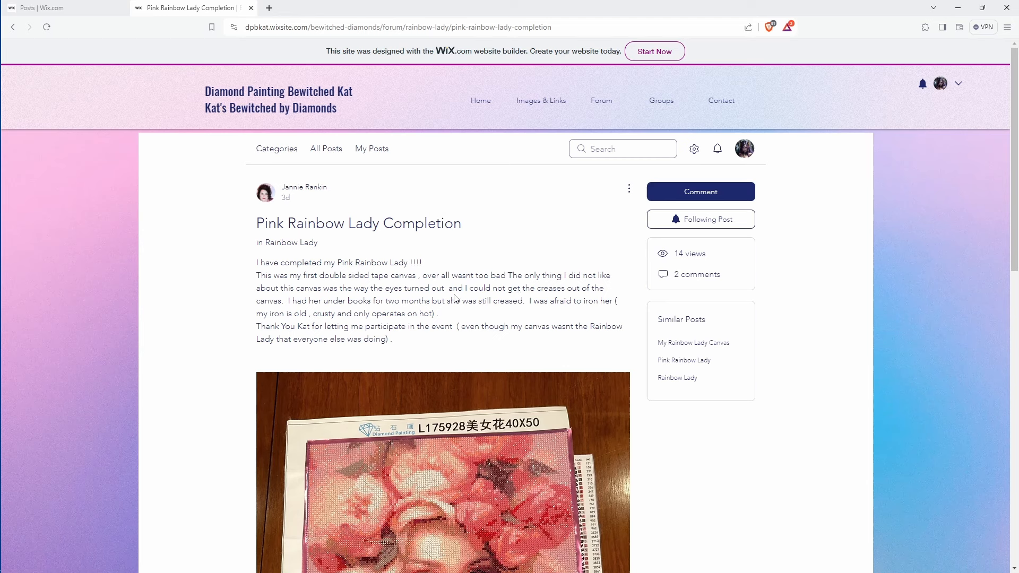
drag(372, 300, 447, 301)
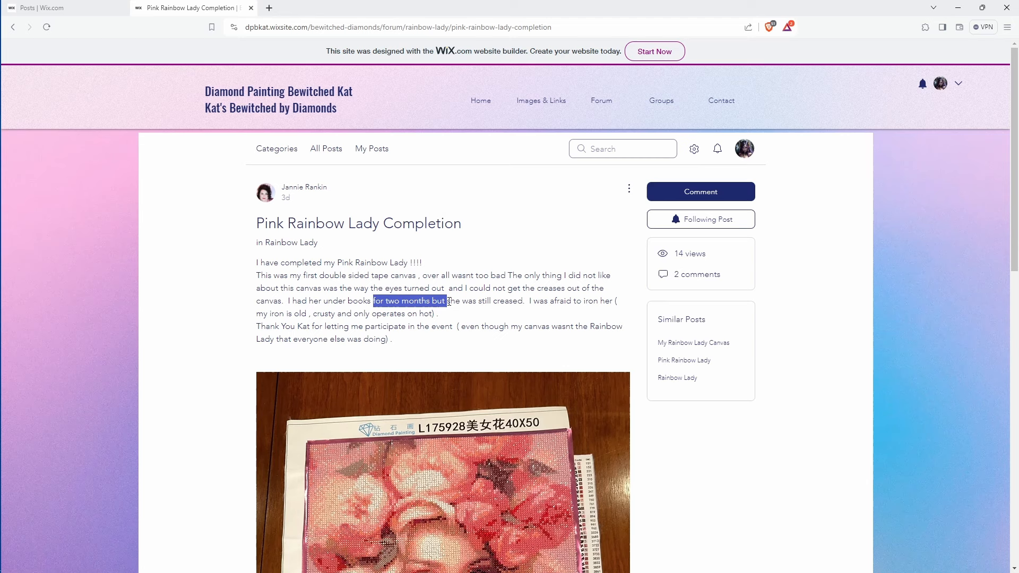
click(450, 301)
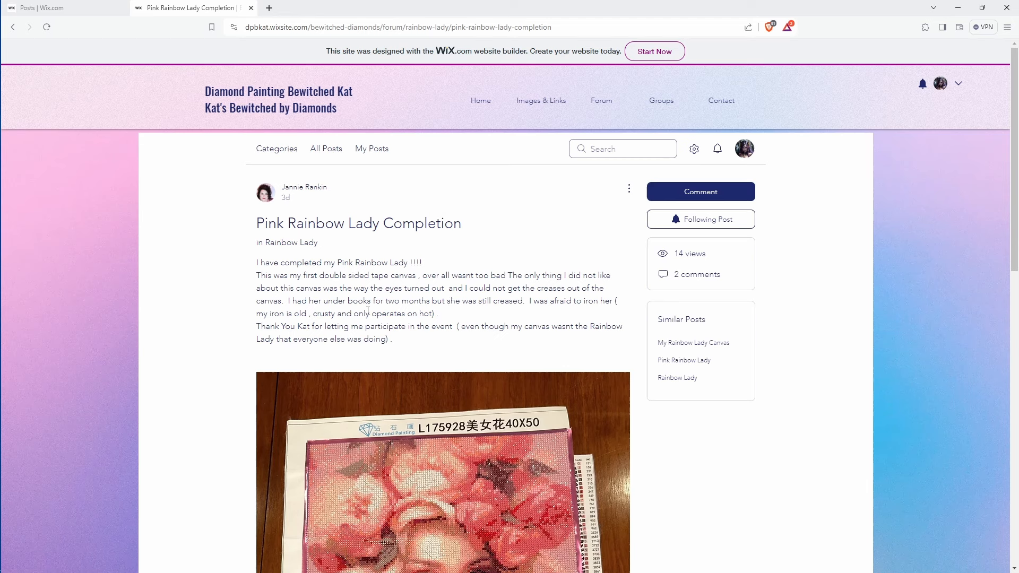
drag(366, 300, 430, 301)
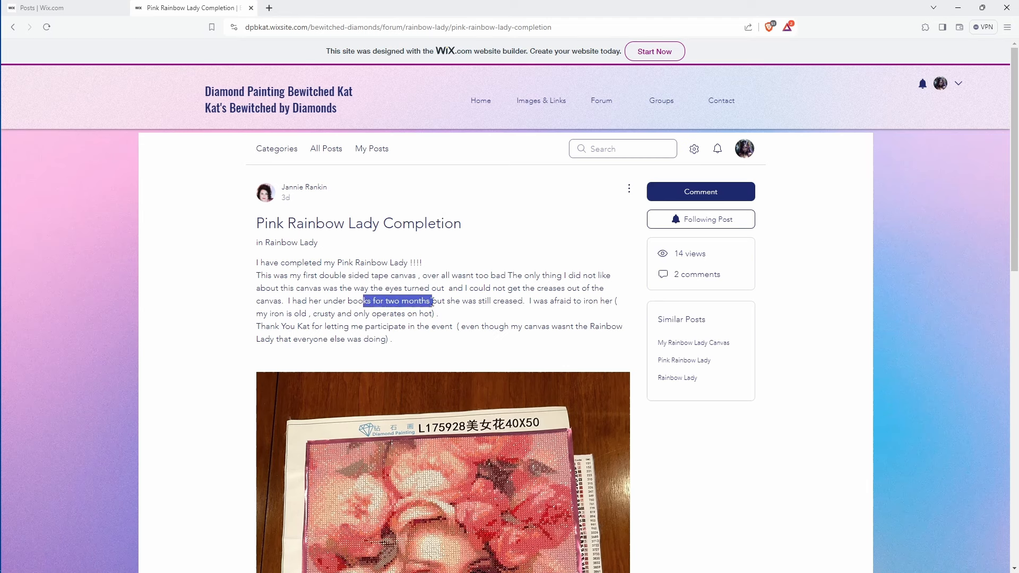
click(456, 301)
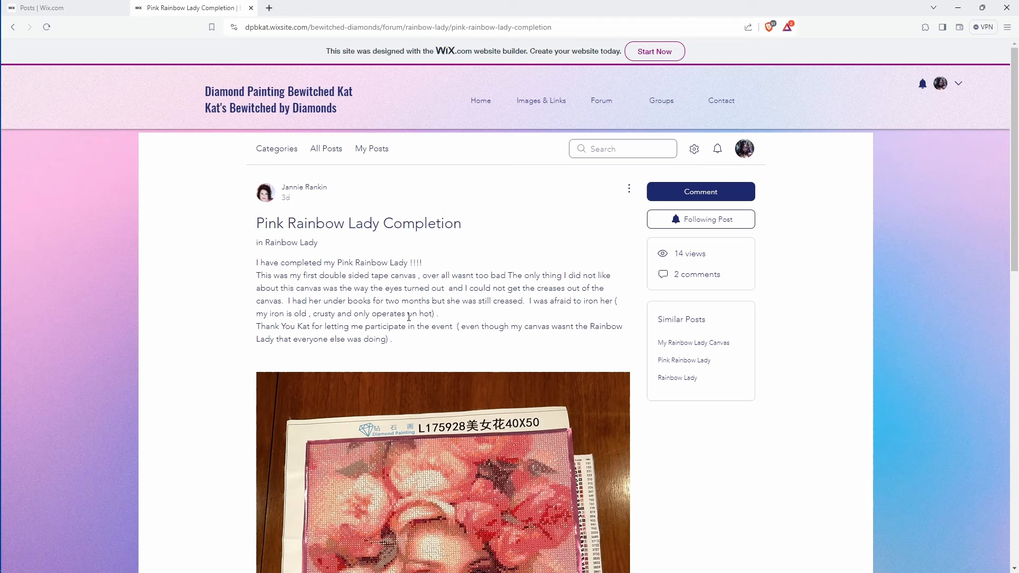
double_click(420, 314)
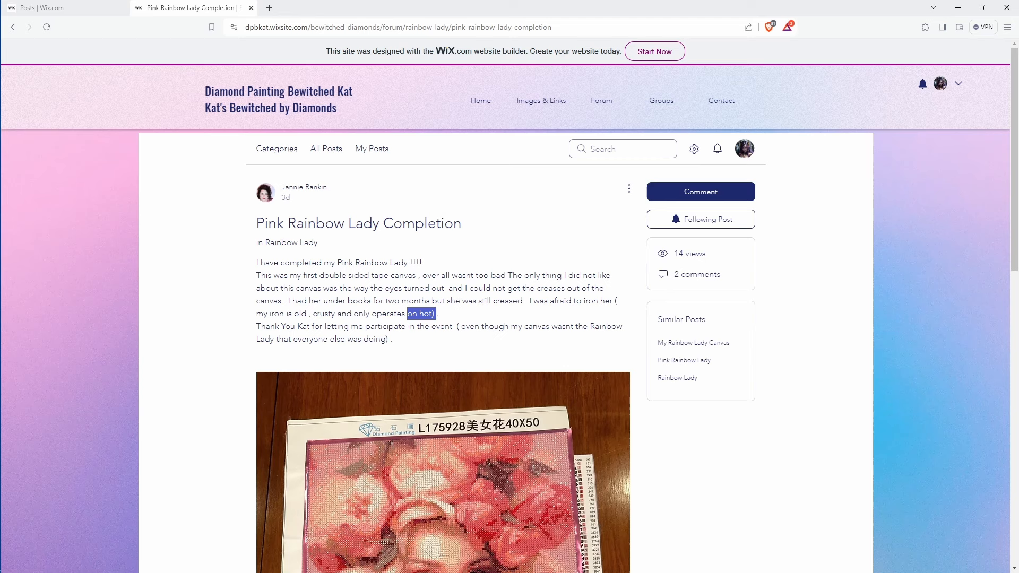
mouse_move(318, 322)
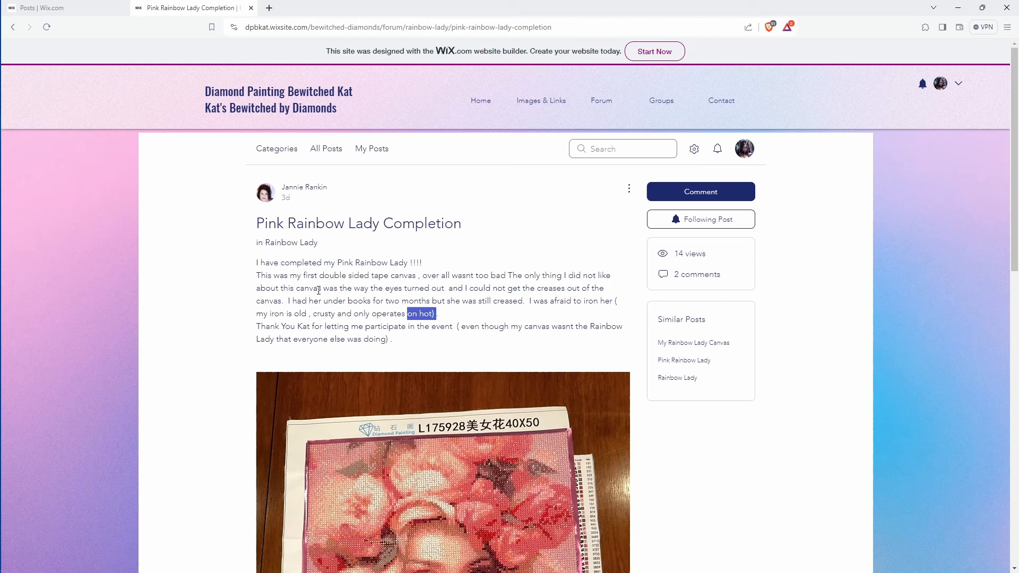
mouse_move(291, 360)
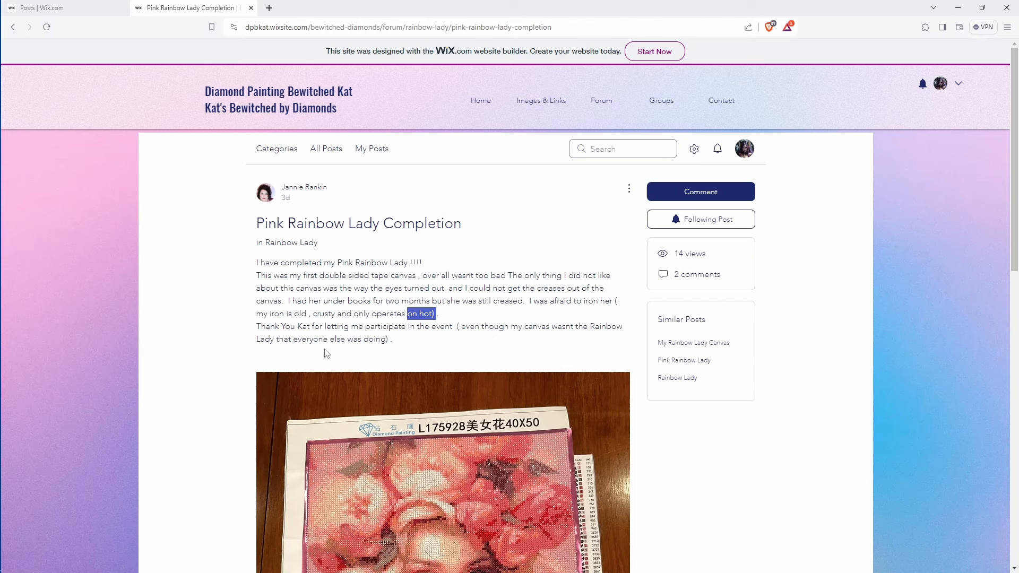
mouse_move(423, 349)
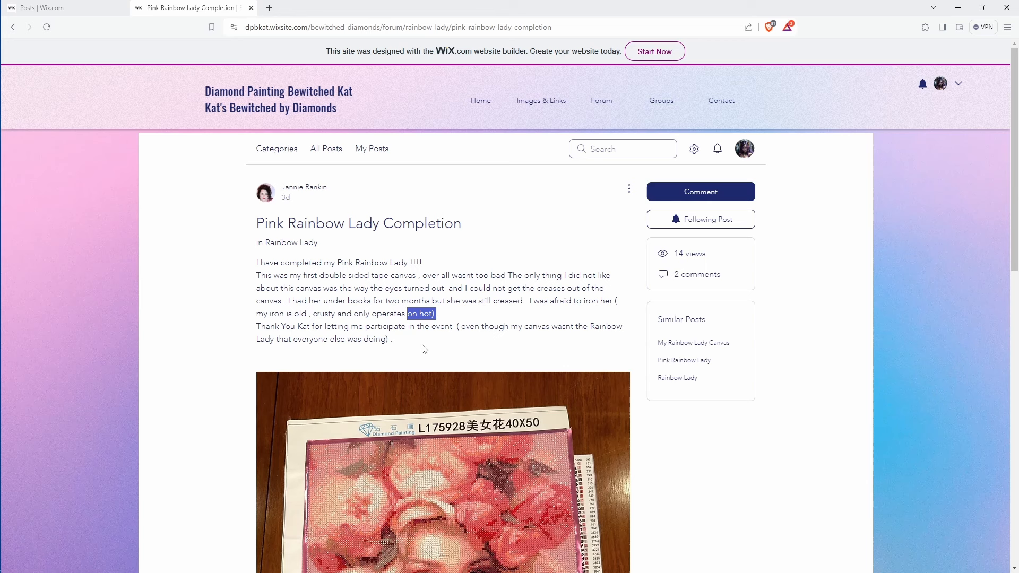
mouse_move(344, 372)
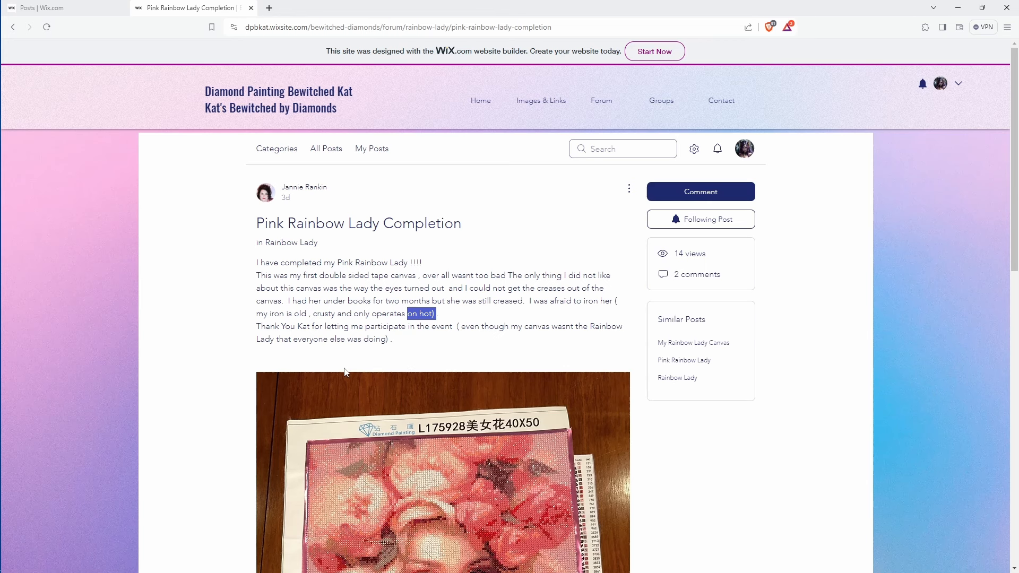
scroll(down, 3)
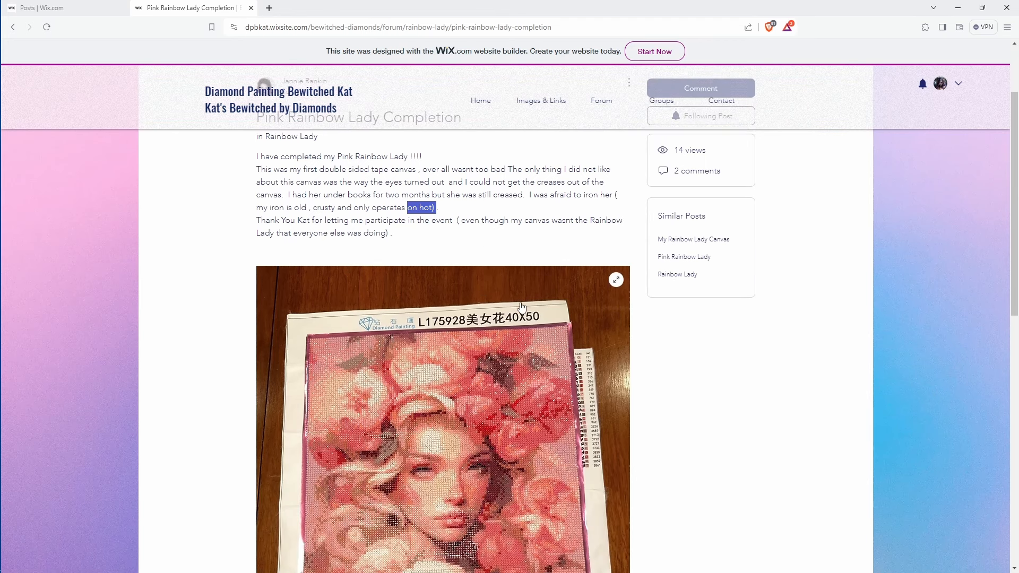
scroll(down, 3)
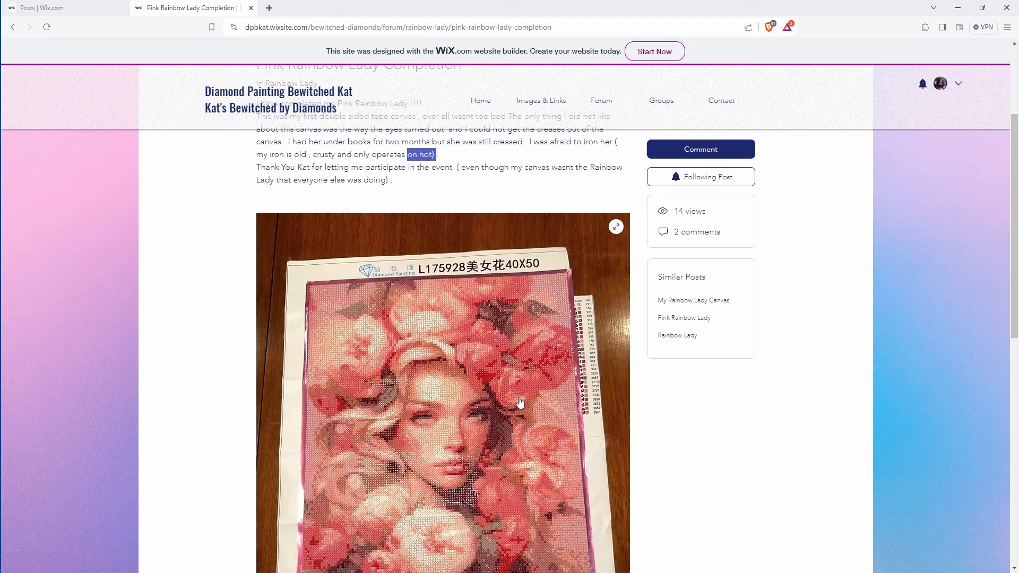
mouse_move(491, 375)
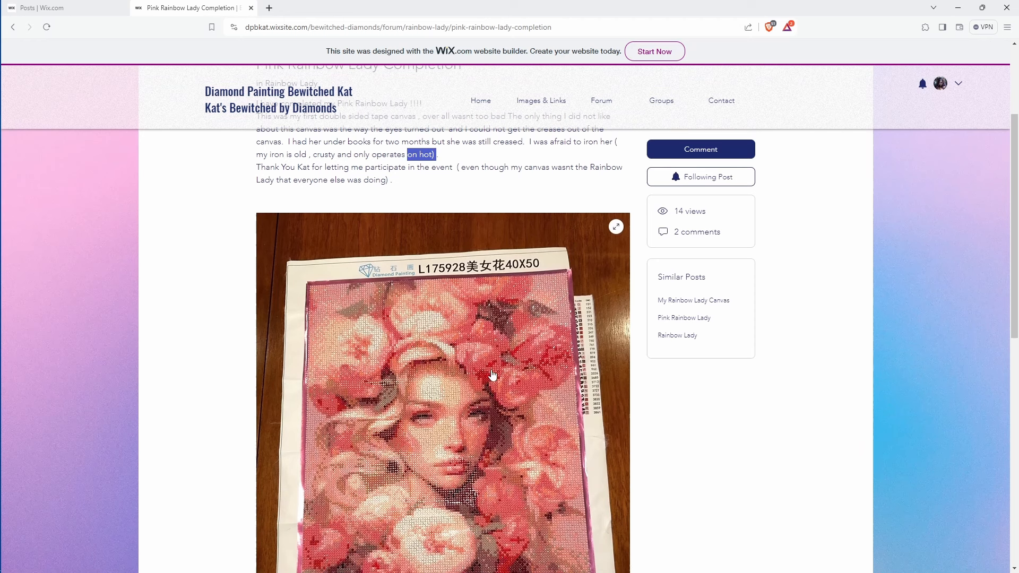
mouse_move(480, 371)
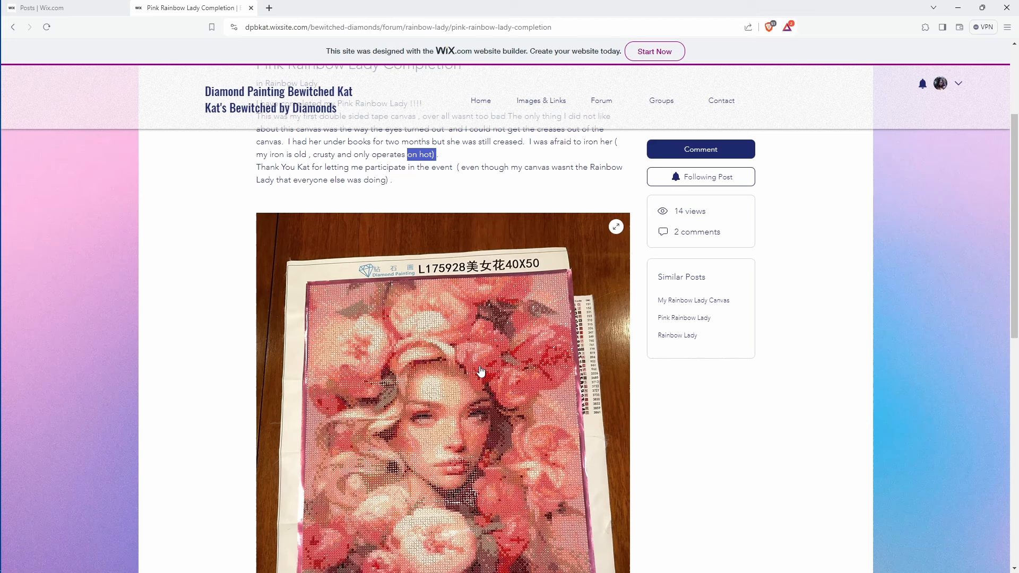
mouse_move(473, 366)
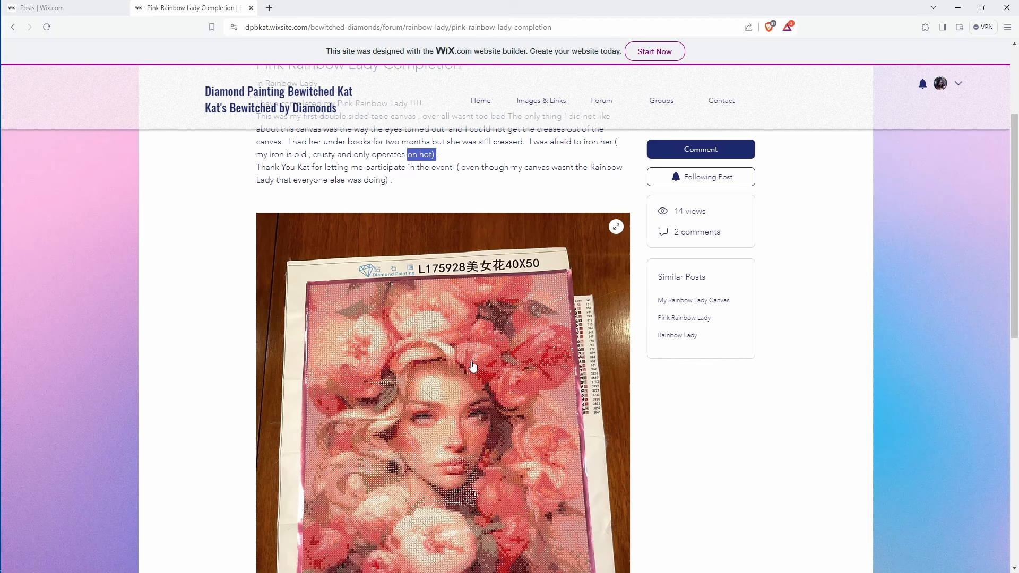
mouse_move(444, 247)
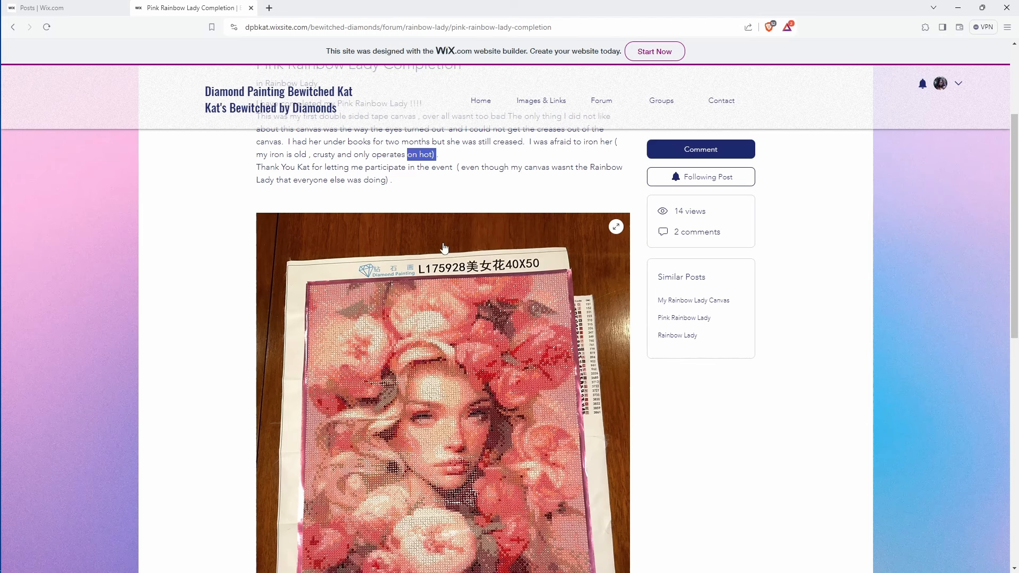
scroll(down, 3)
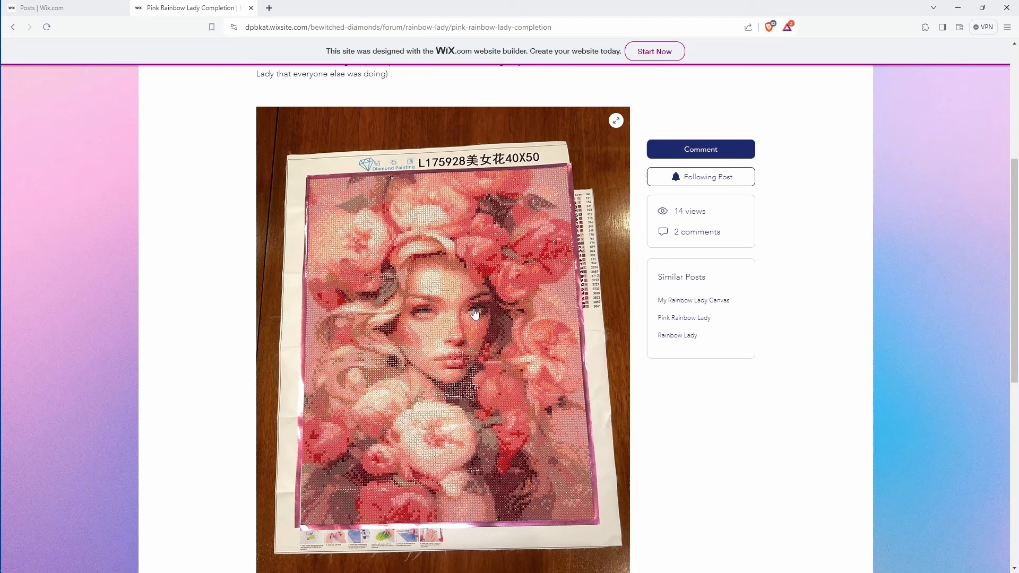
mouse_move(420, 315)
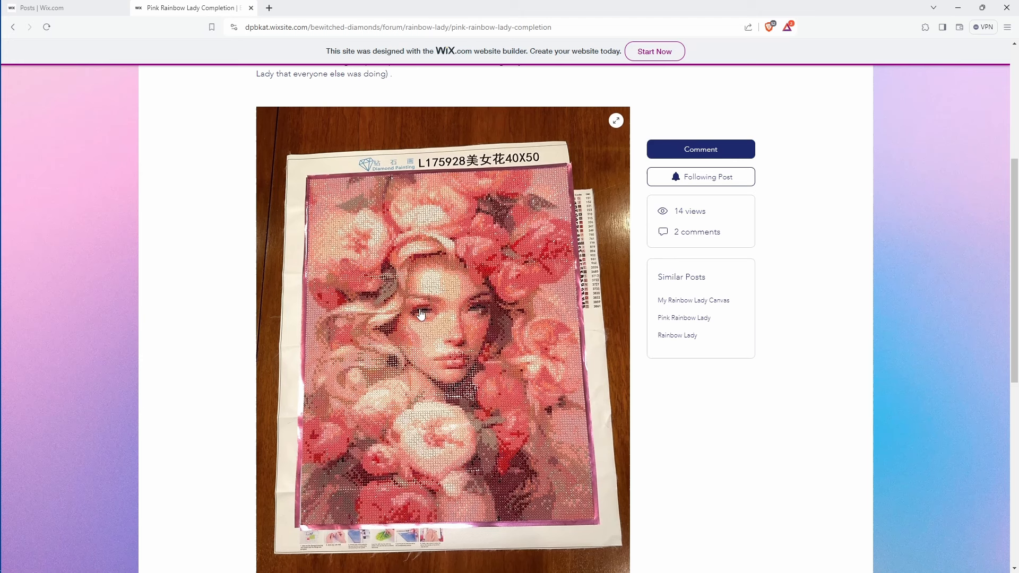
mouse_move(431, 321)
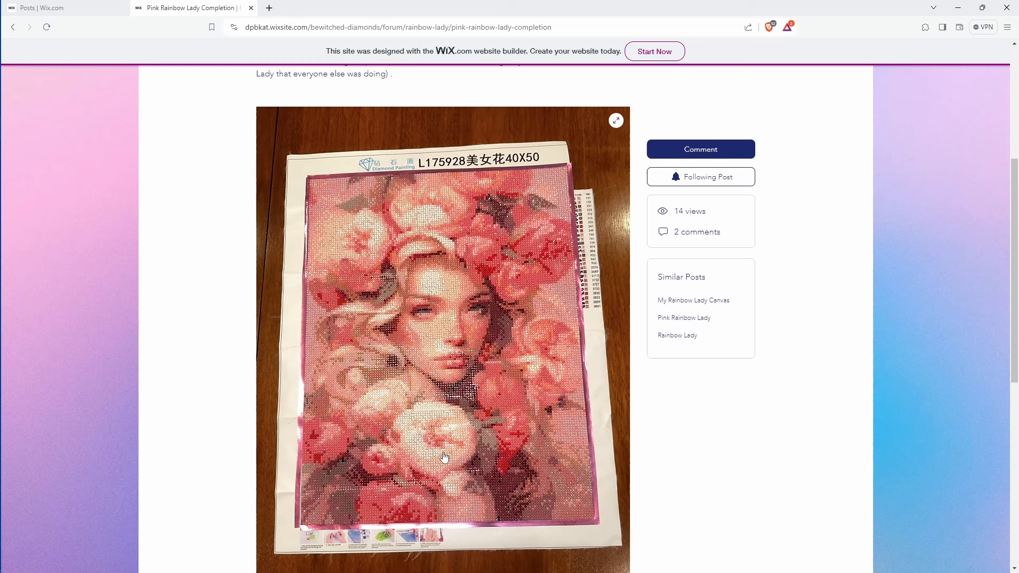
mouse_move(526, 341)
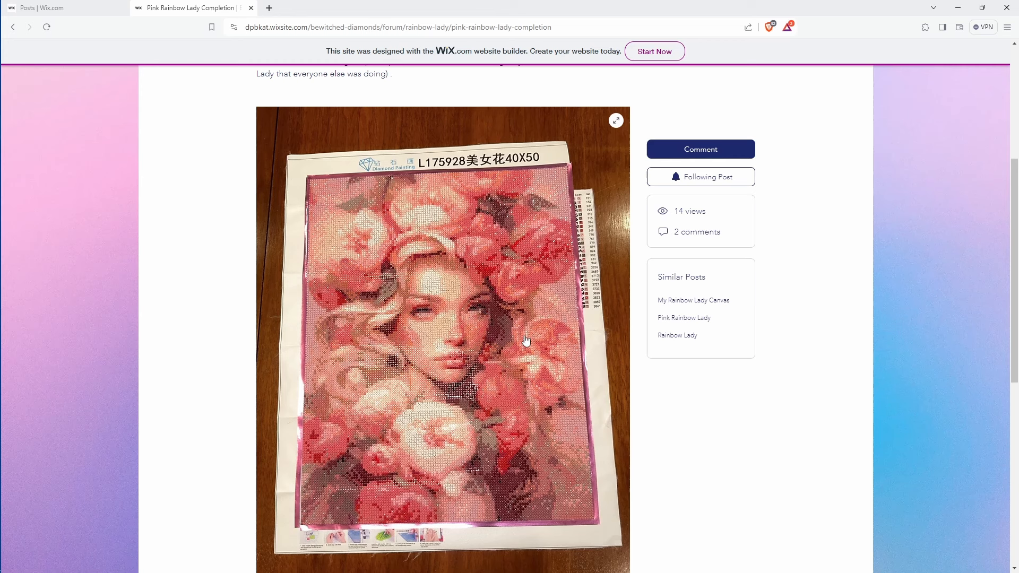
mouse_move(494, 316)
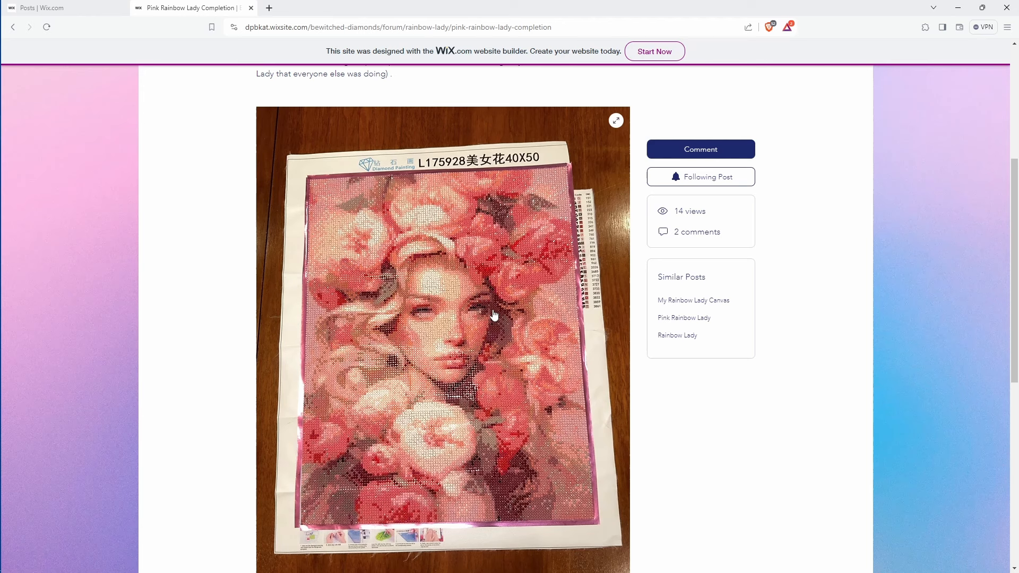
mouse_move(543, 395)
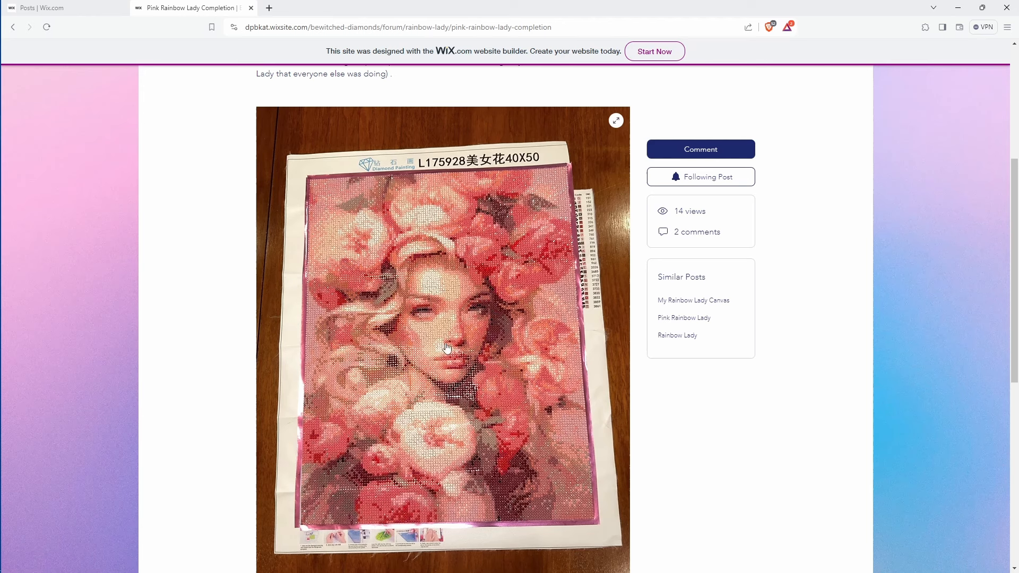
mouse_move(519, 337)
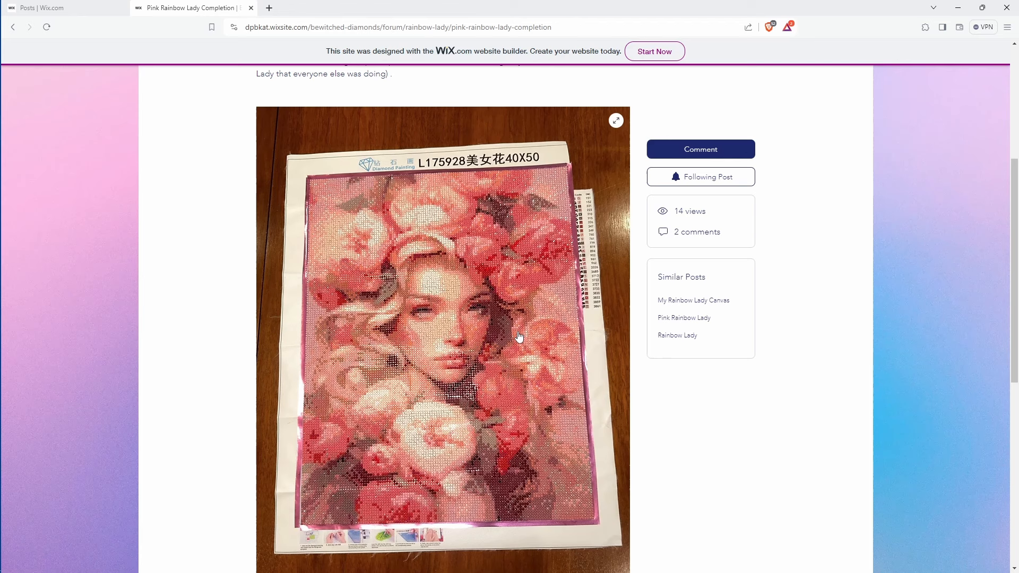
scroll(down, 3)
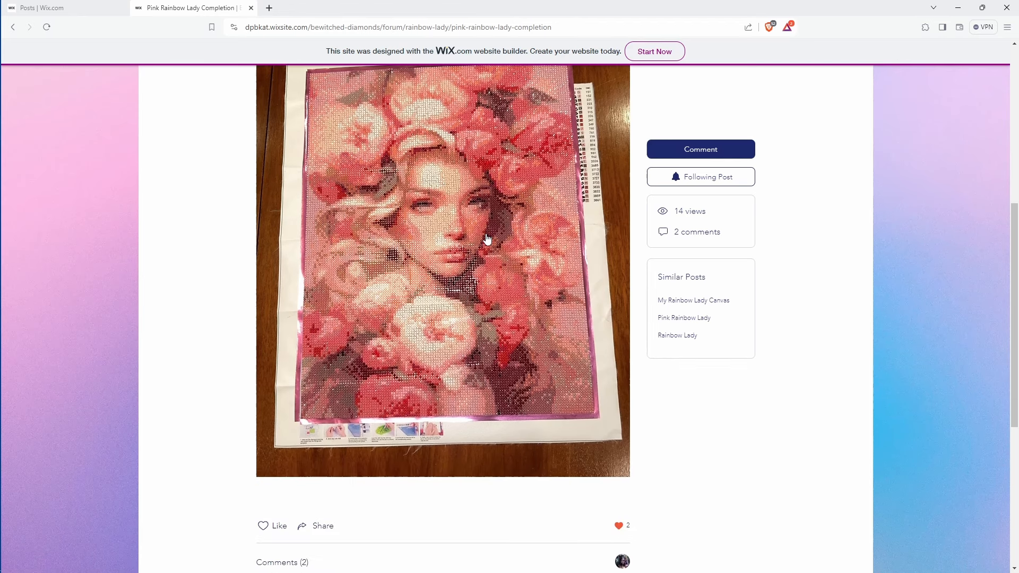
mouse_move(429, 284)
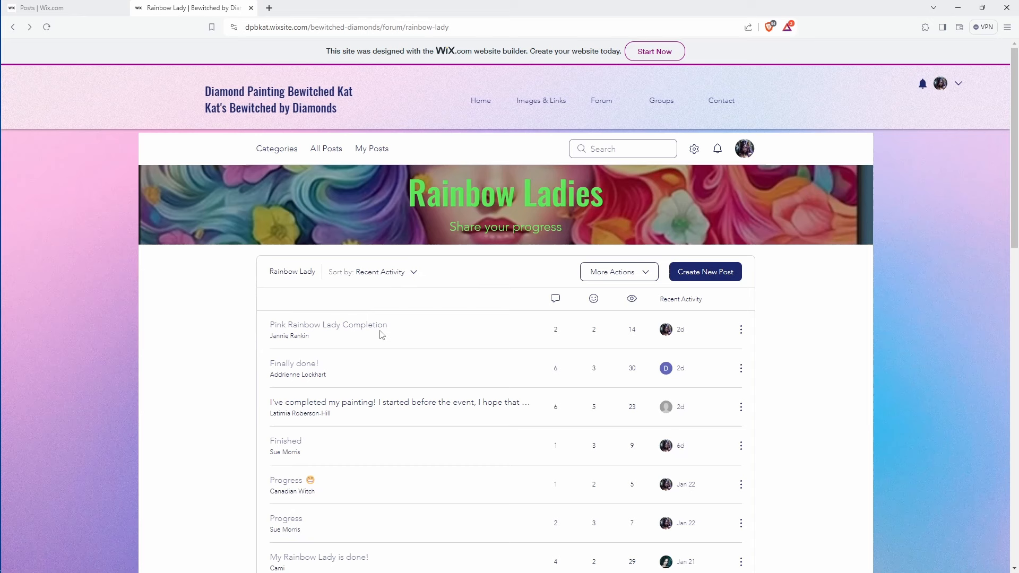
mouse_move(294, 368)
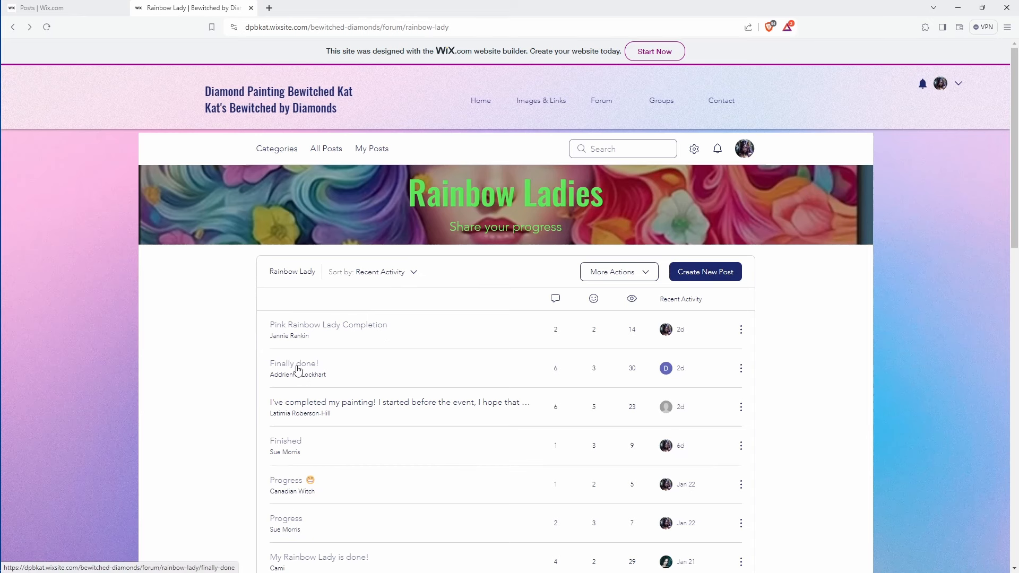
Step: View the Finally done! post and scroll through its rainbow fox-and-girl painting photo
click(293, 363)
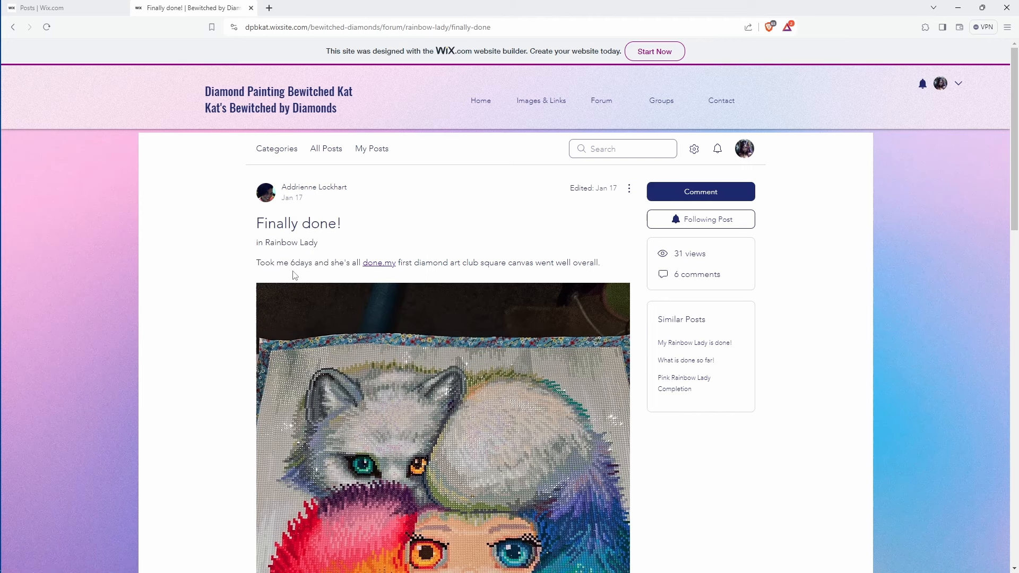
scroll(down, 3)
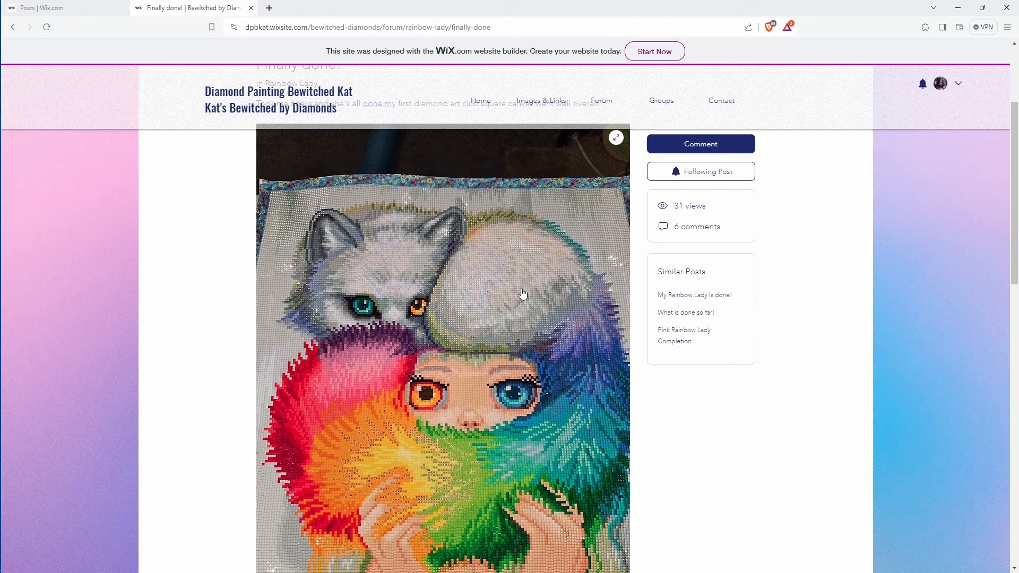
scroll(down, 3)
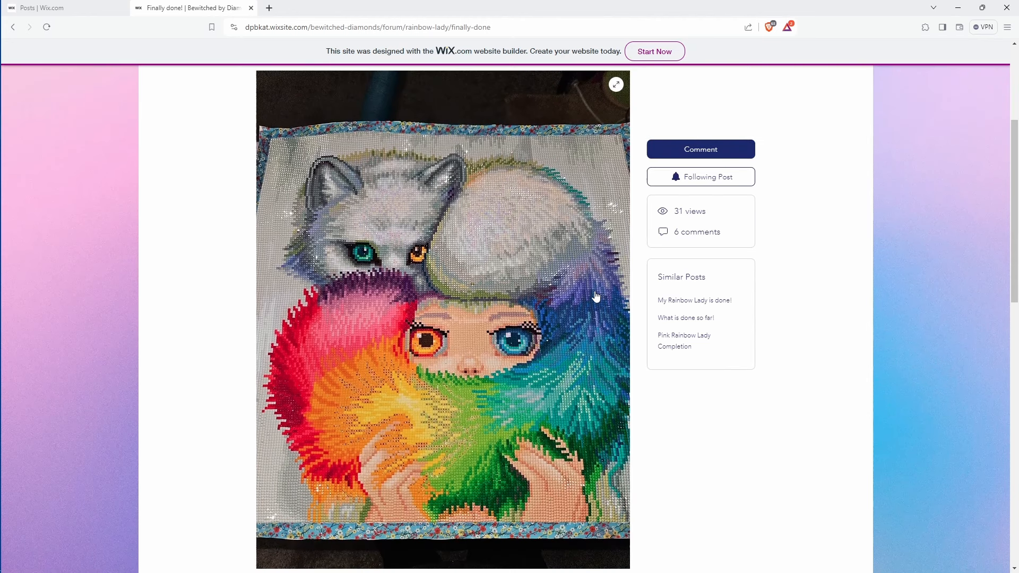
mouse_move(561, 285)
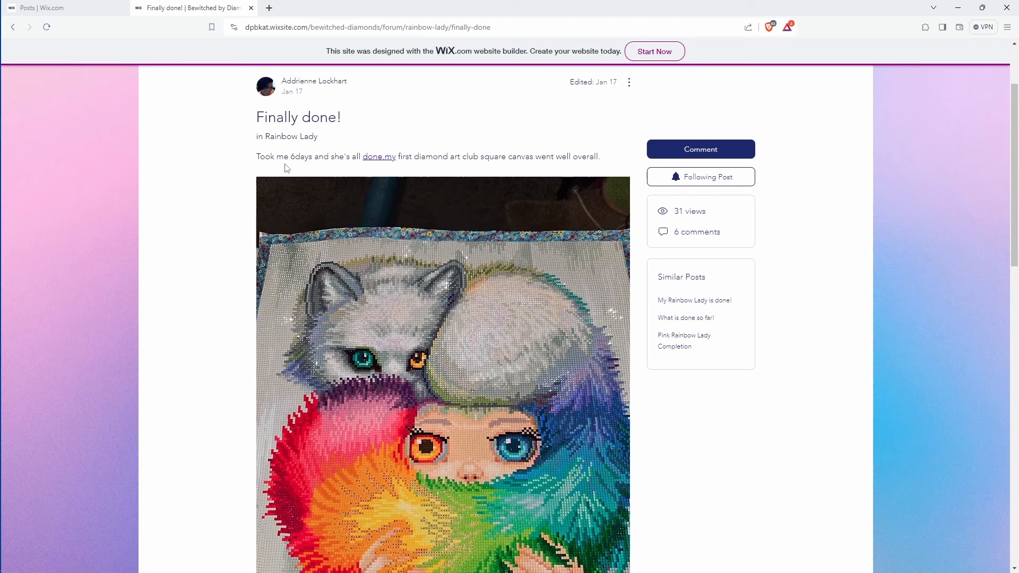
mouse_move(432, 168)
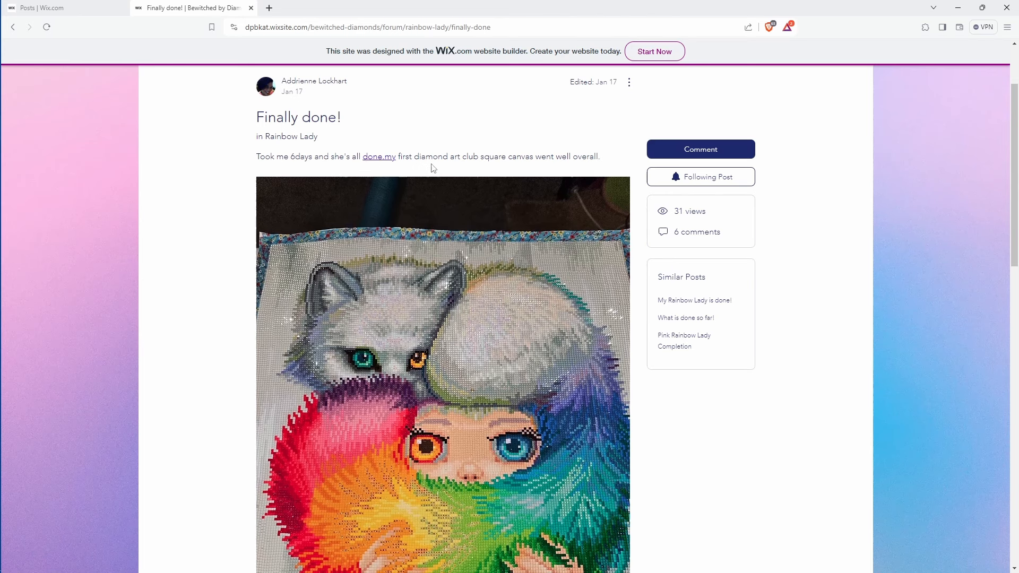
mouse_move(413, 249)
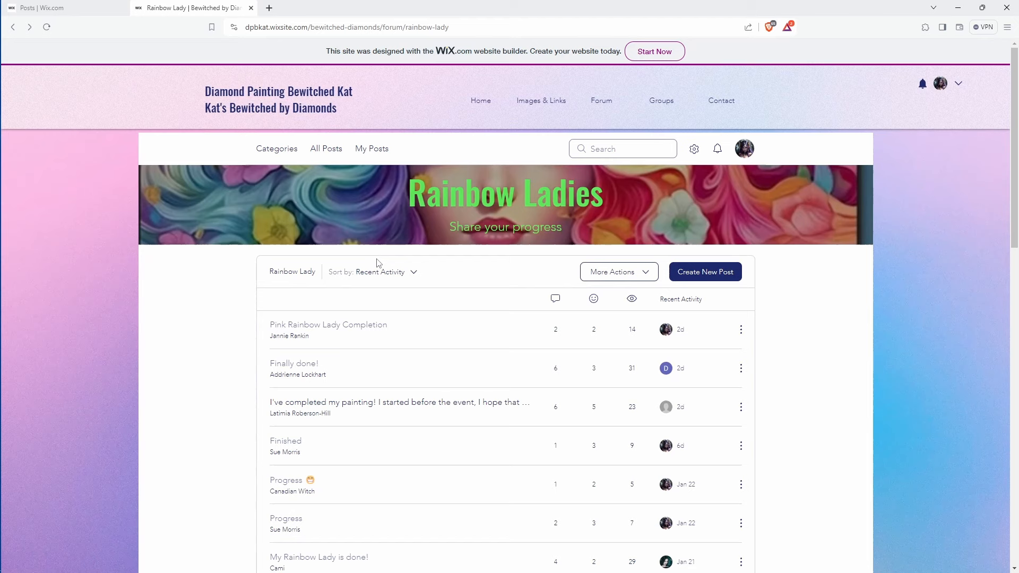
Step: View the "I've completed my painting!" post with its girl-and-bubbles painting photo
scroll(down, 3)
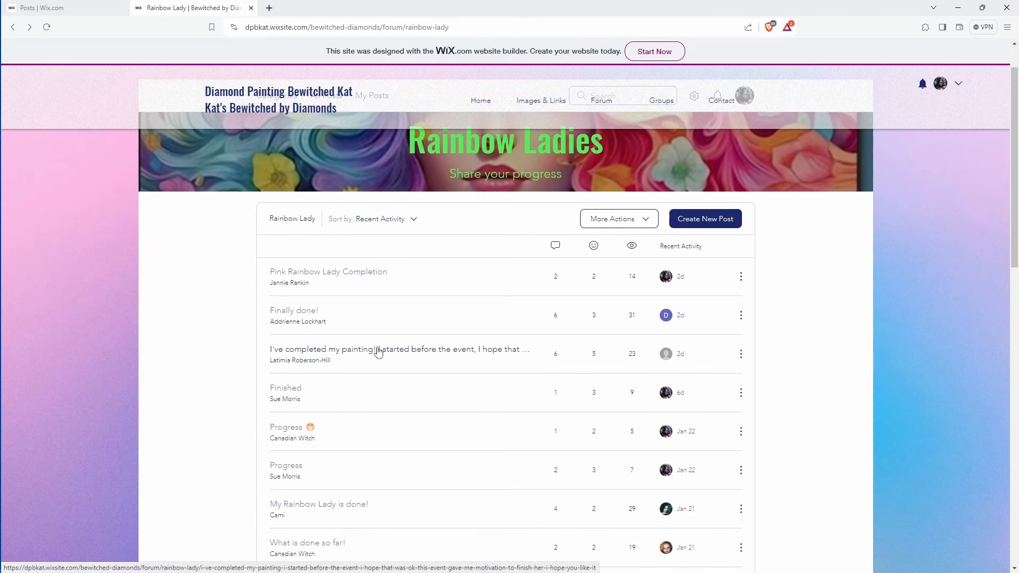
click(399, 349)
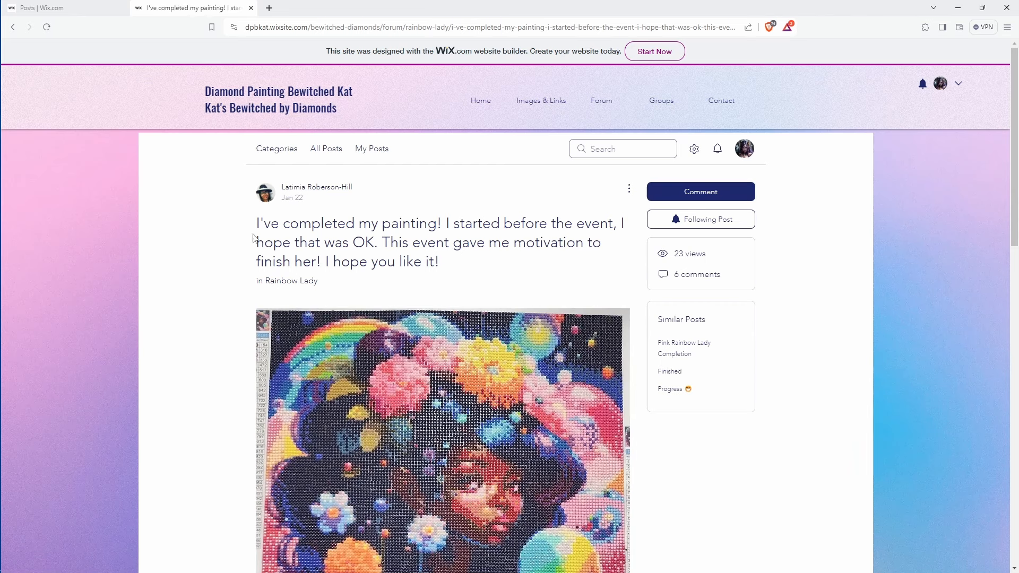
mouse_move(361, 241)
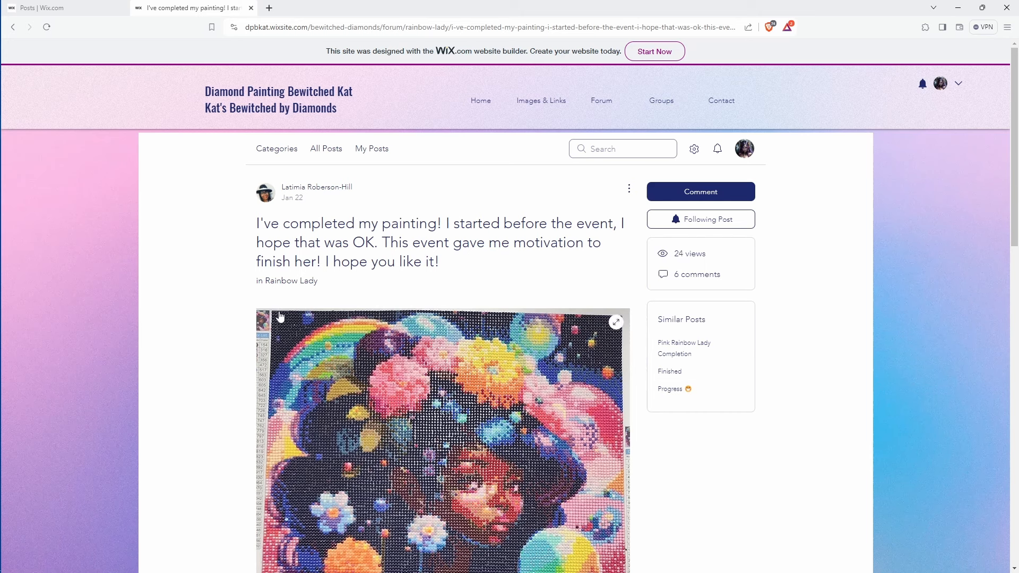
mouse_move(402, 412)
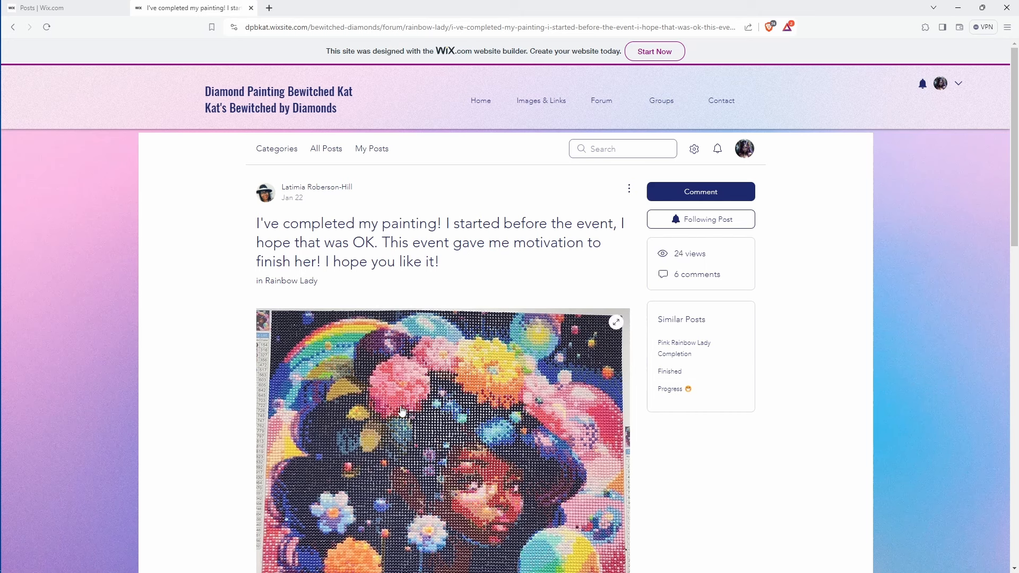
mouse_move(405, 343)
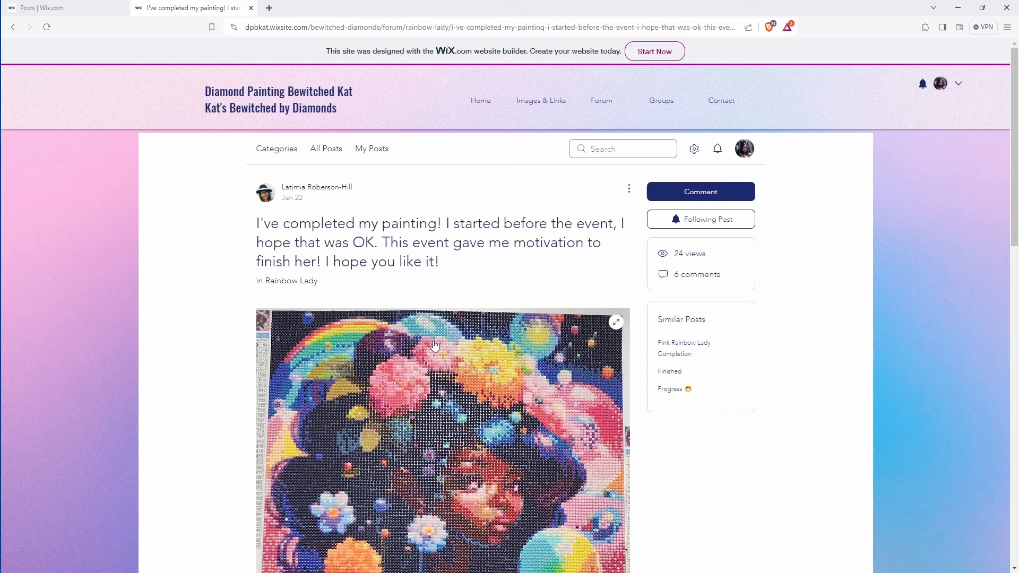
mouse_move(438, 282)
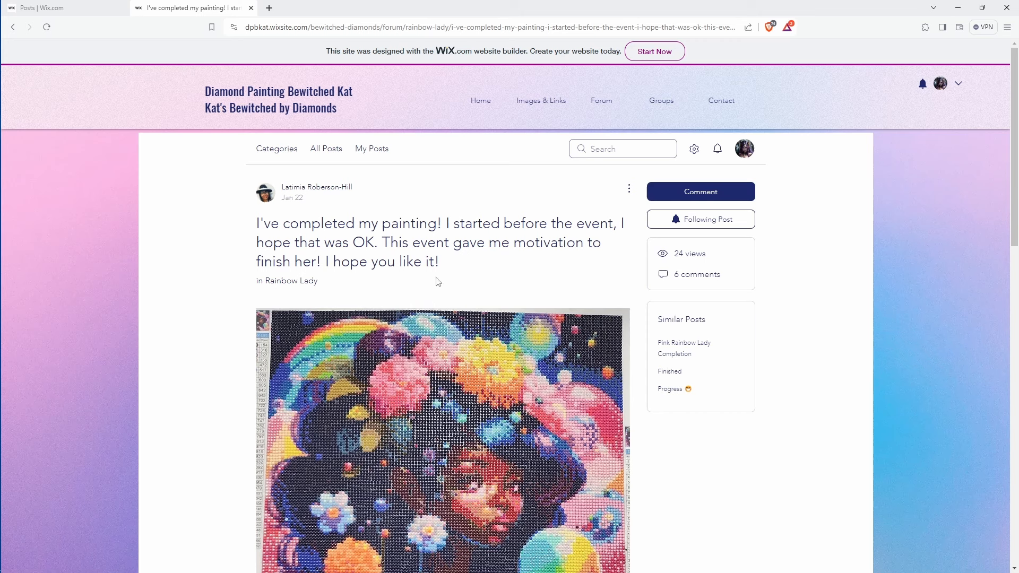
mouse_move(437, 279)
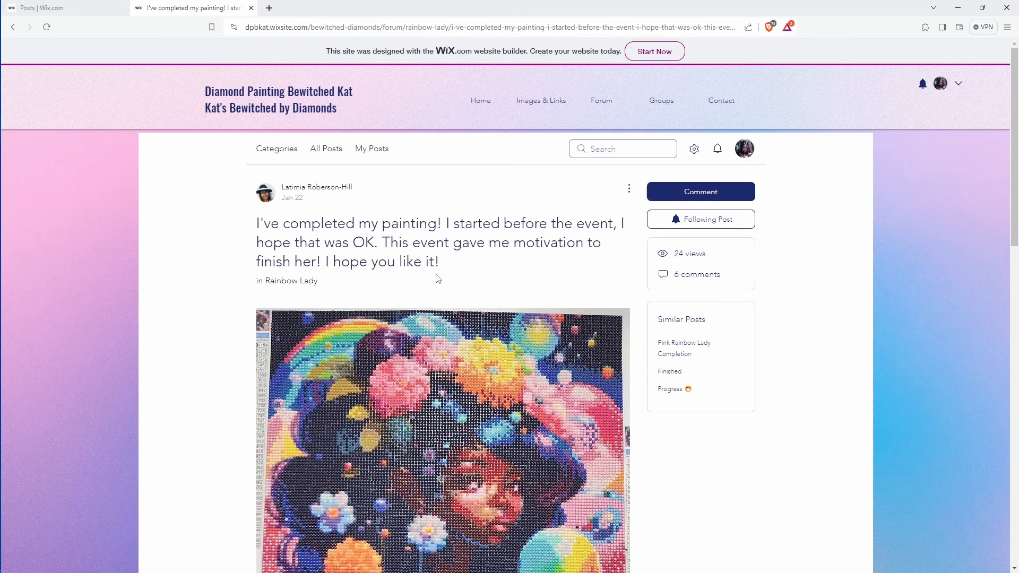
mouse_move(473, 279)
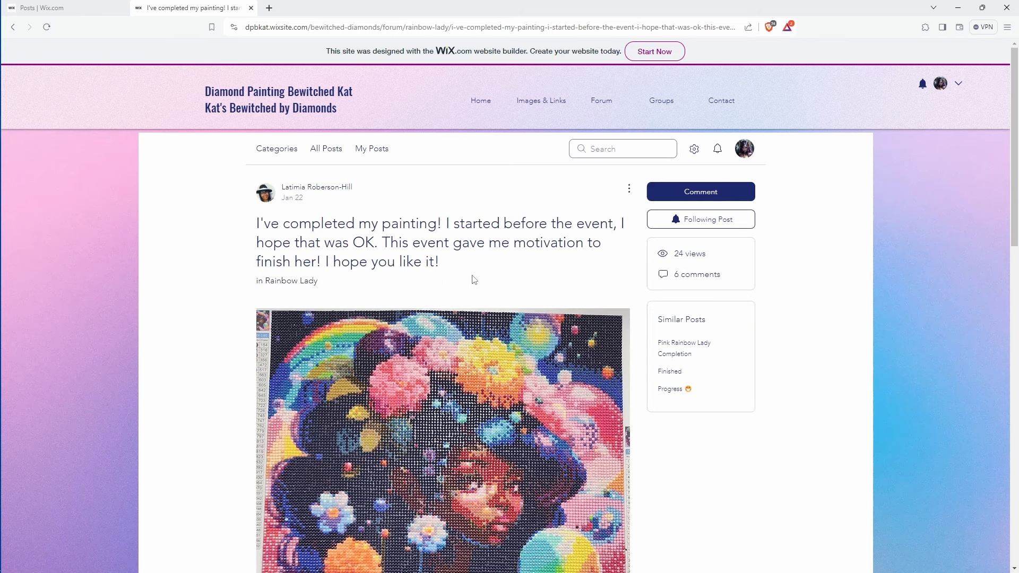
scroll(down, 3)
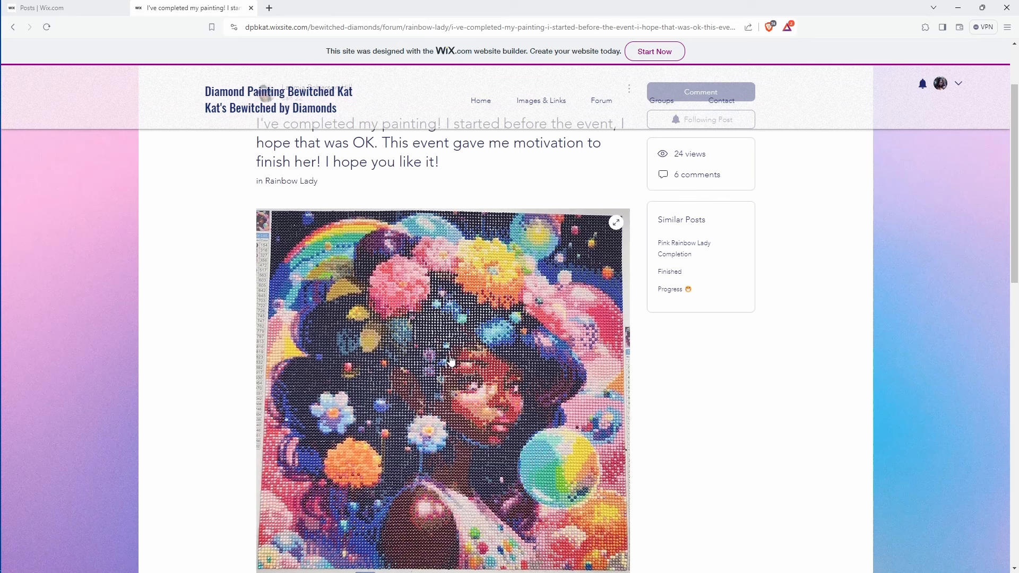
scroll(down, 3)
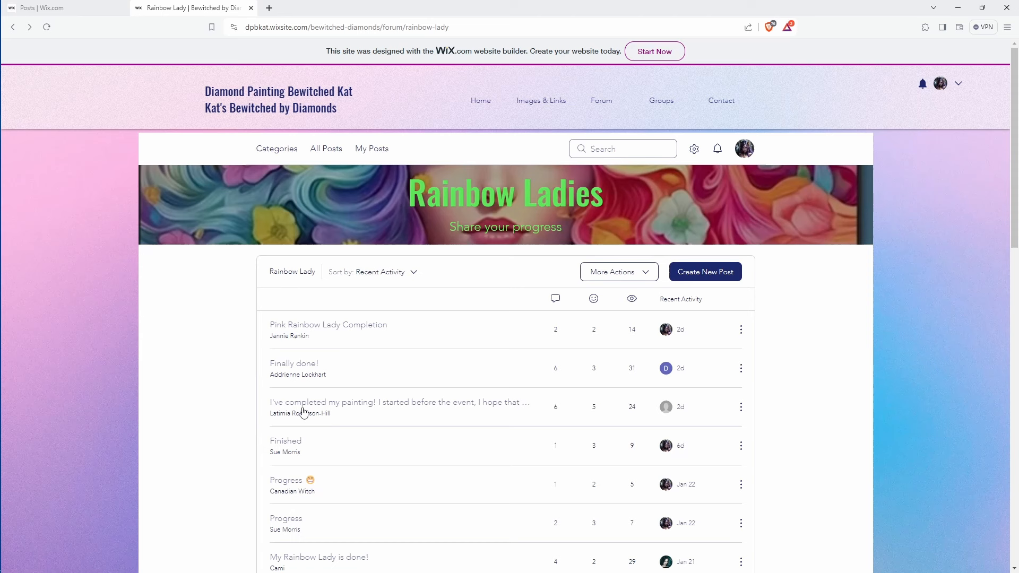
click(286, 440)
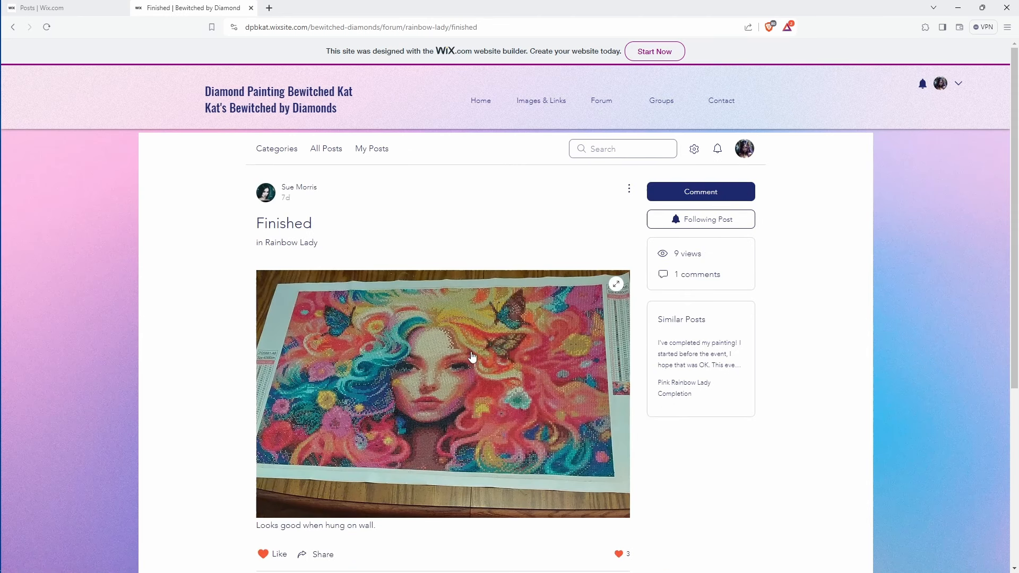
mouse_move(226, 427)
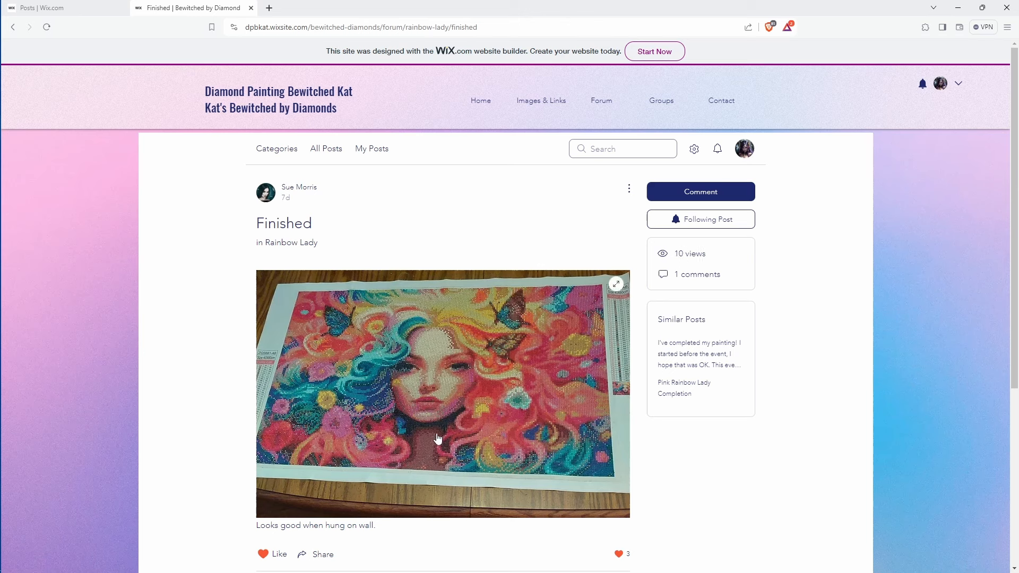
mouse_move(415, 462)
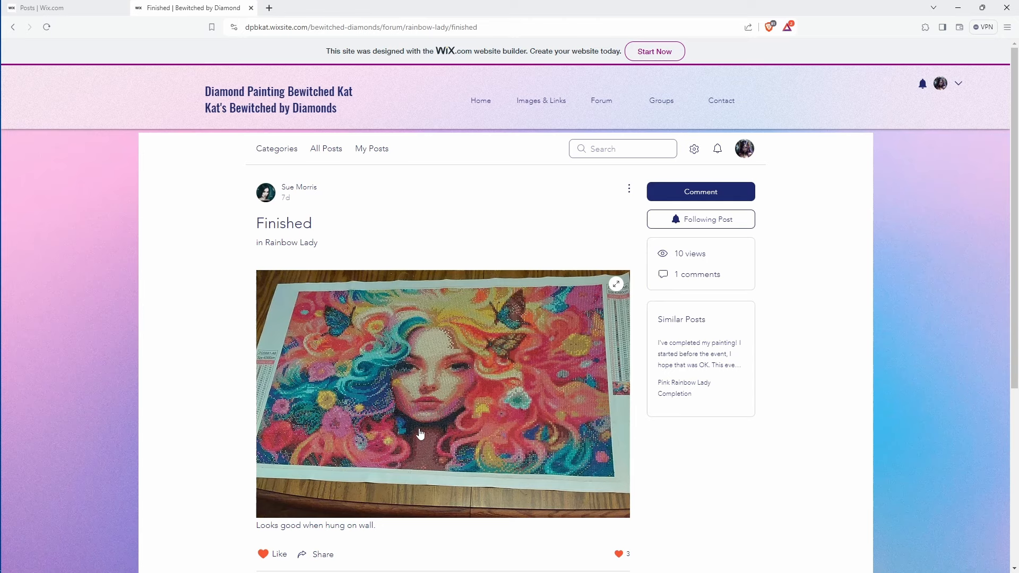
mouse_move(441, 217)
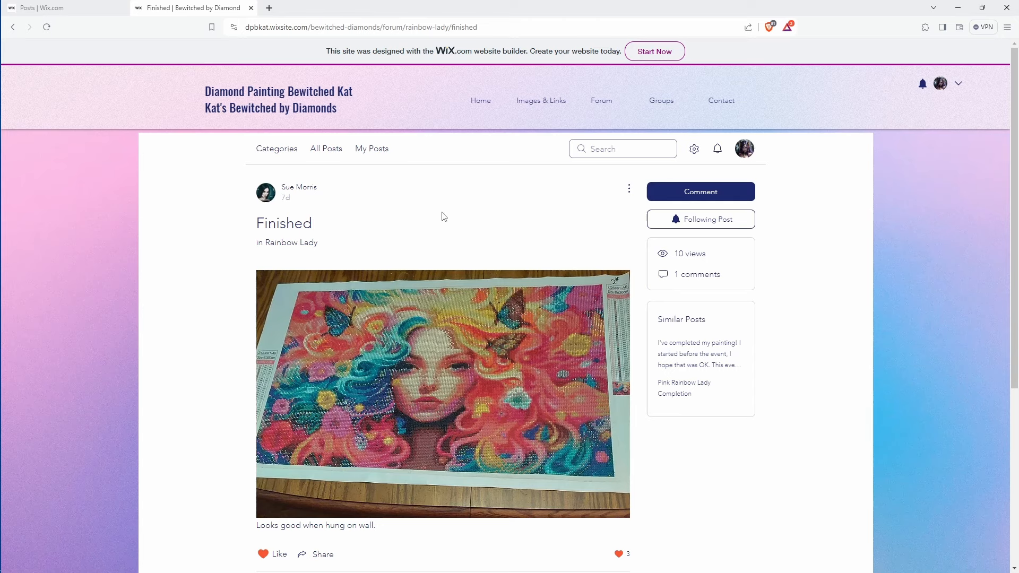
Step: Enlarge the Finished post's painting photo in the lightbox, then close the full-size view
click(443, 393)
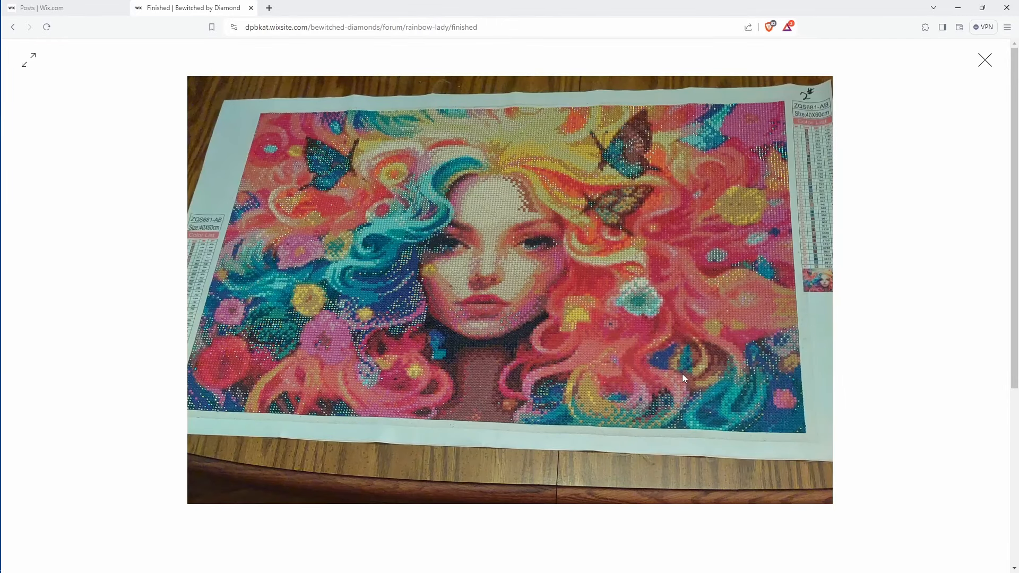
mouse_move(460, 383)
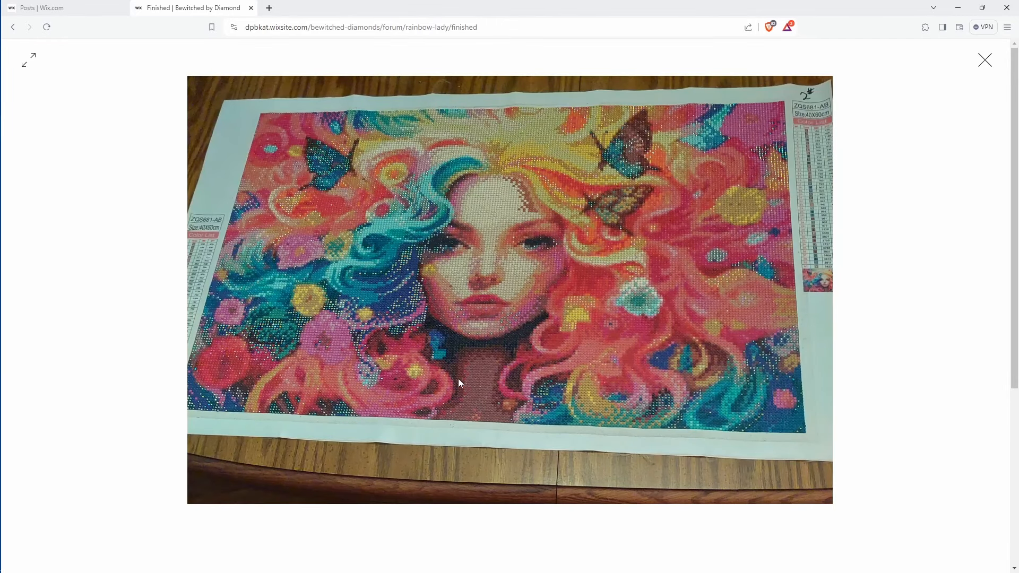
mouse_move(419, 403)
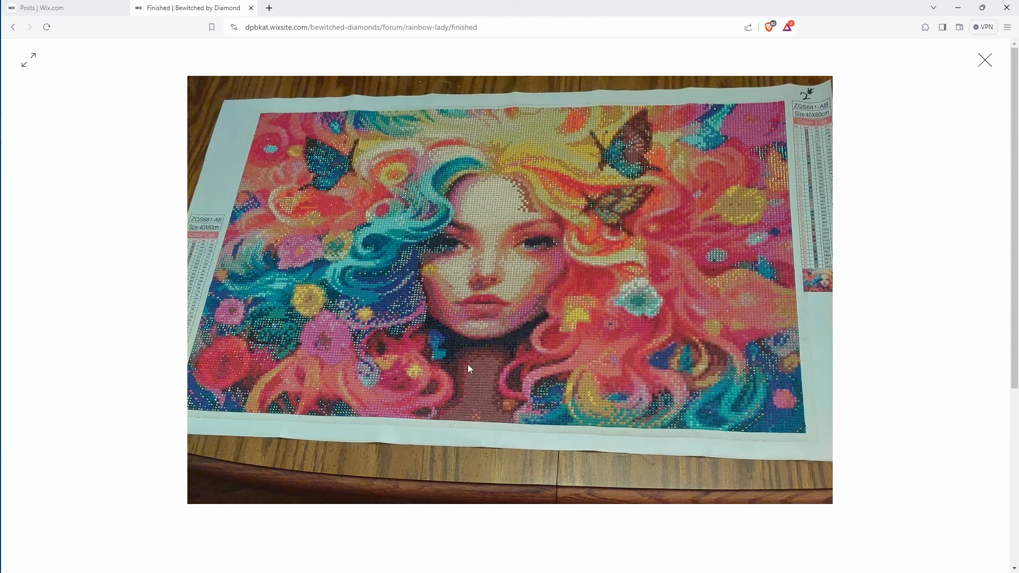
mouse_move(490, 389)
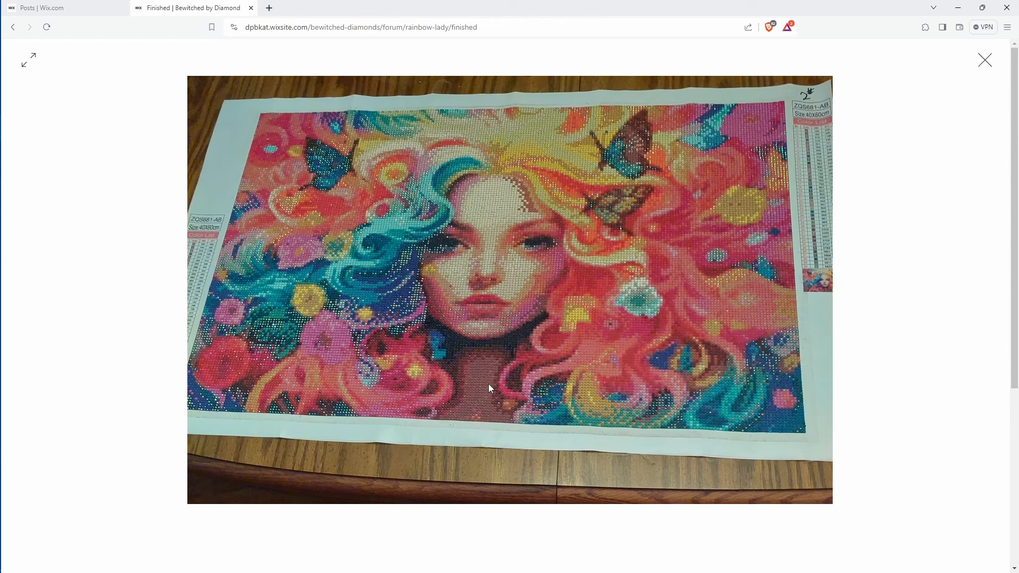
mouse_move(456, 312)
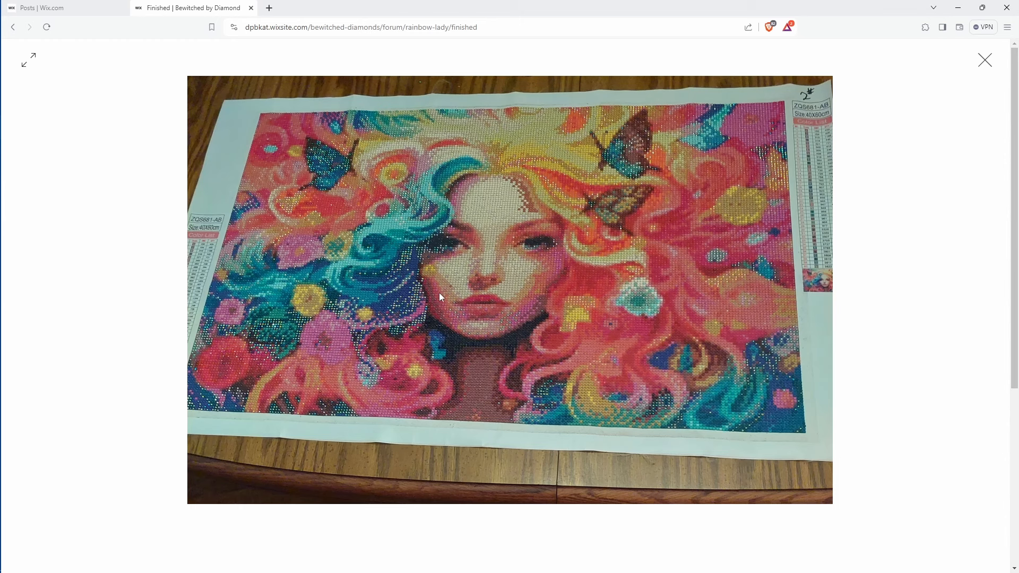
mouse_move(498, 371)
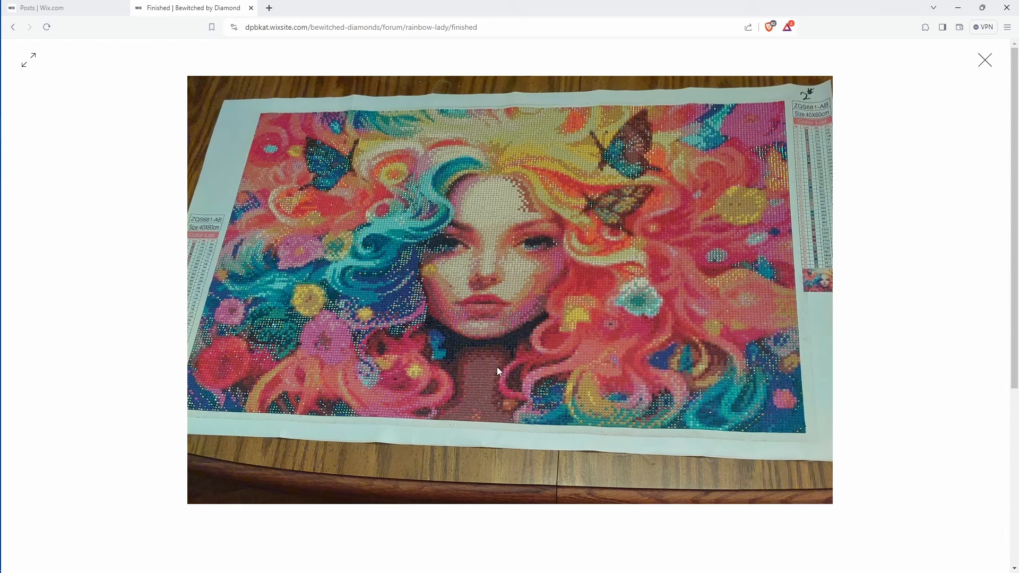
mouse_move(683, 351)
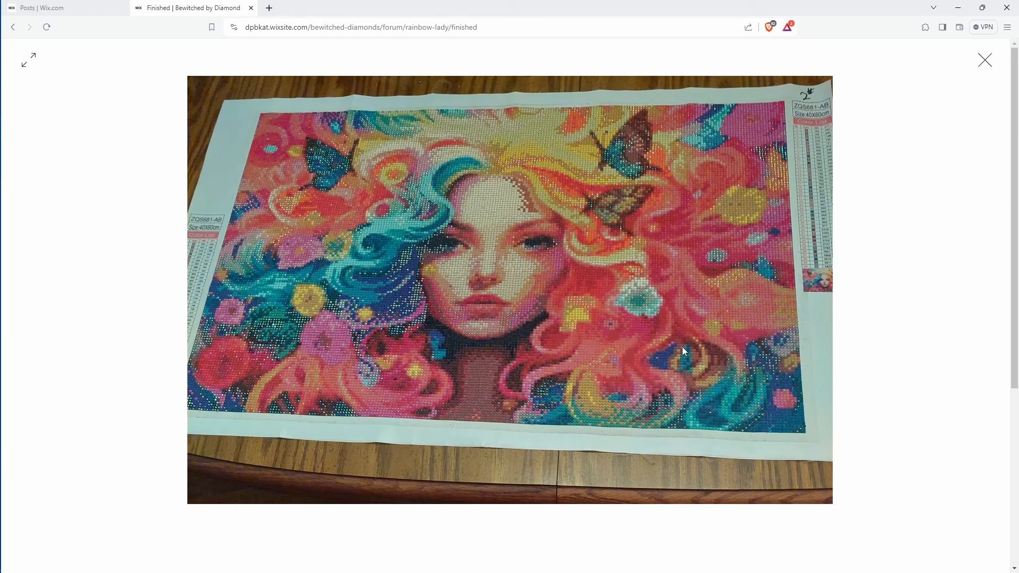
mouse_move(492, 385)
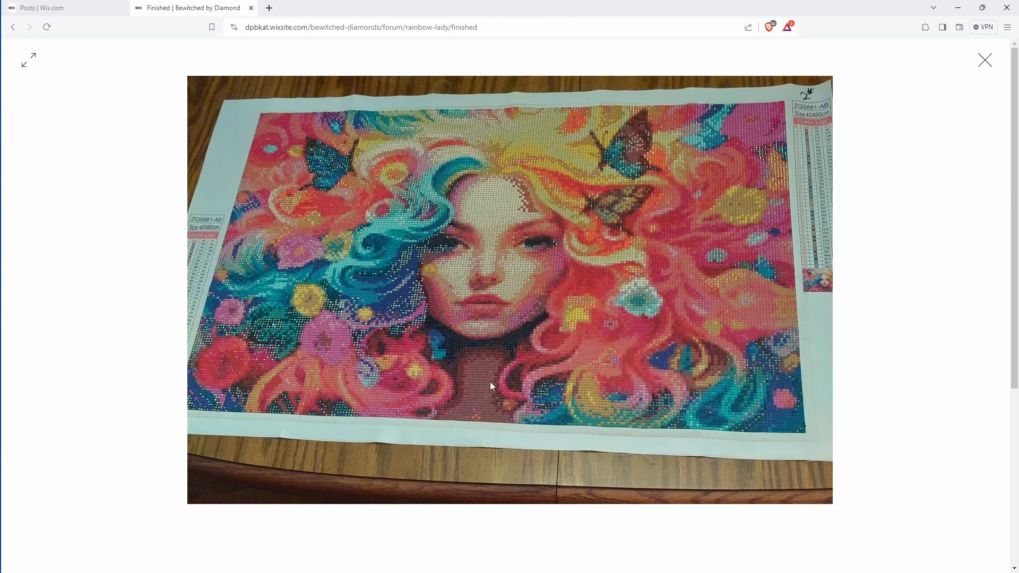
mouse_move(401, 240)
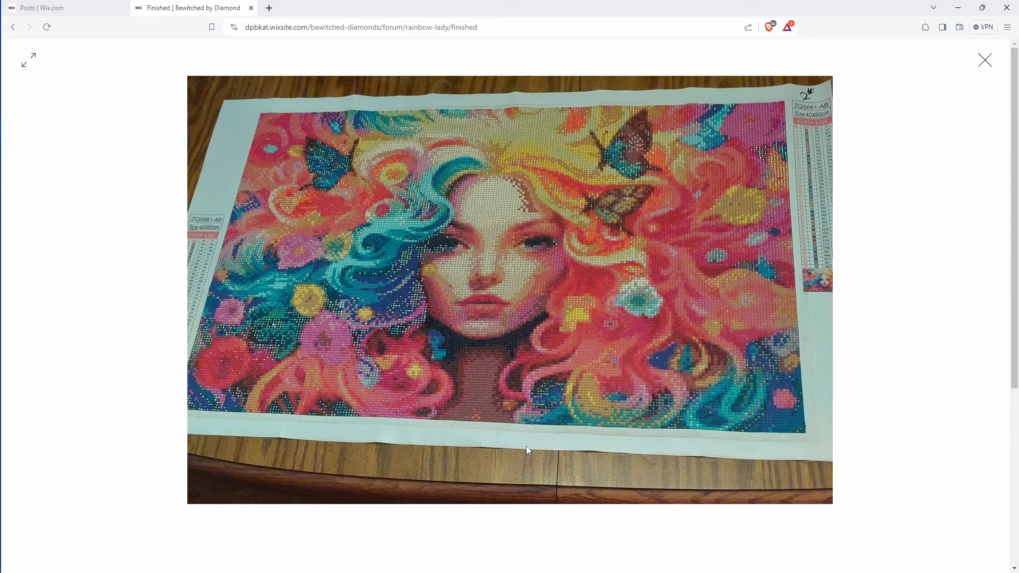
mouse_move(618, 176)
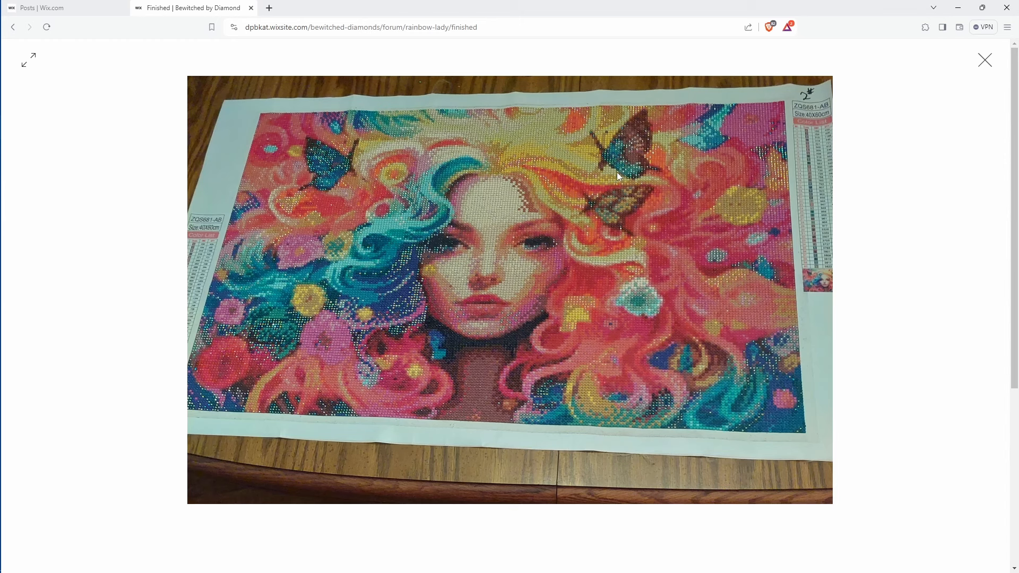
mouse_move(420, 263)
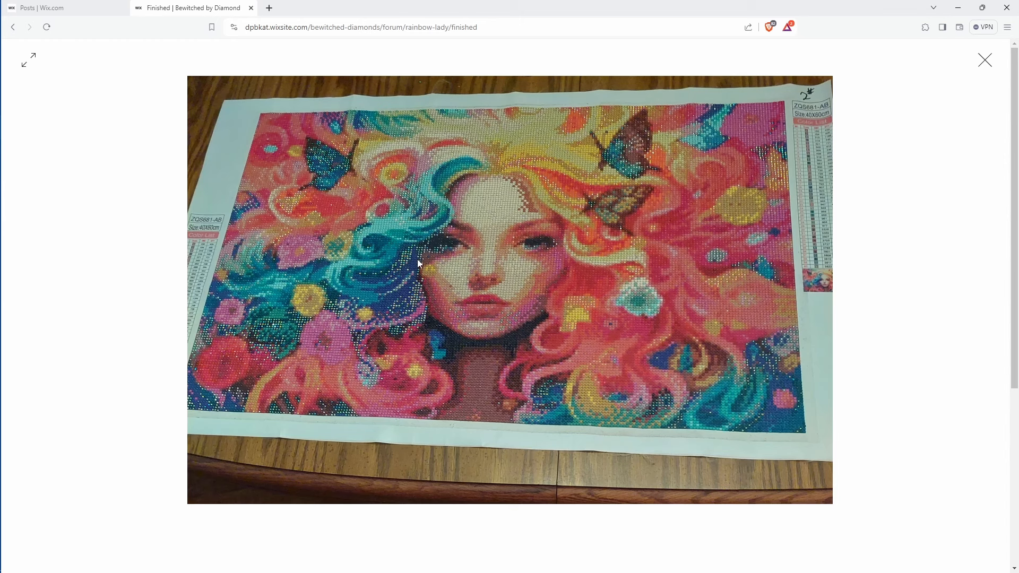
mouse_move(226, 412)
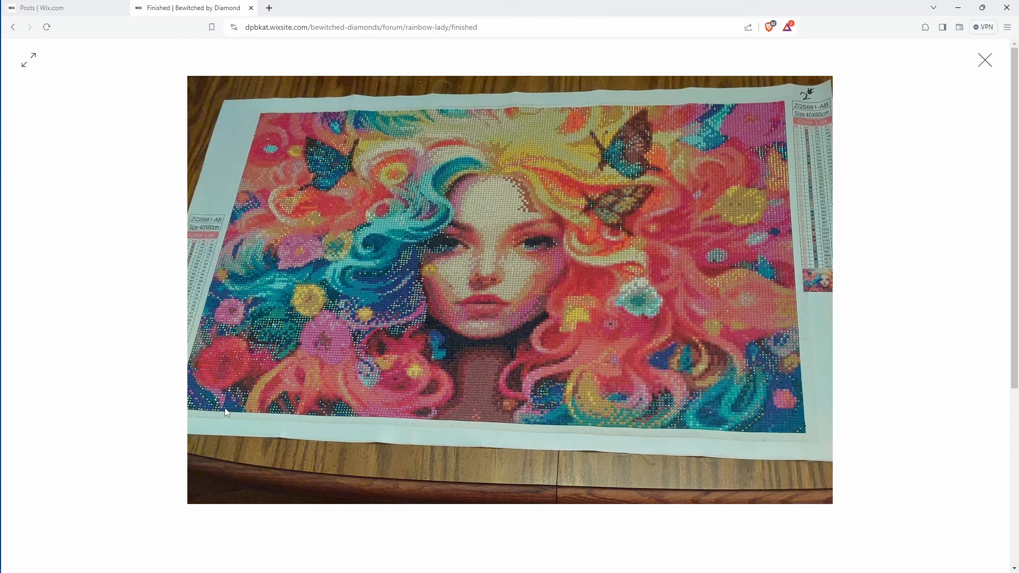
mouse_move(524, 411)
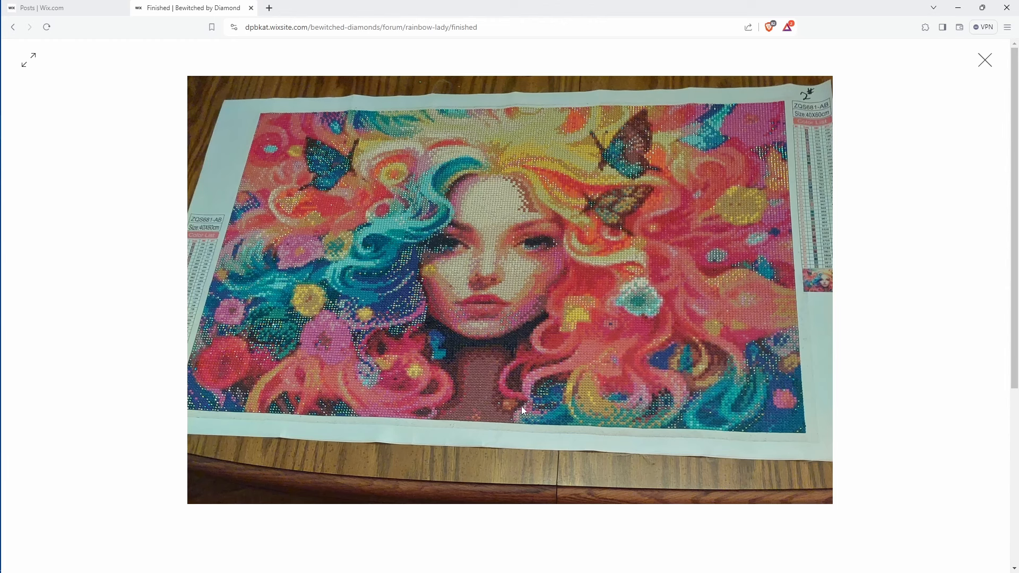
mouse_move(442, 146)
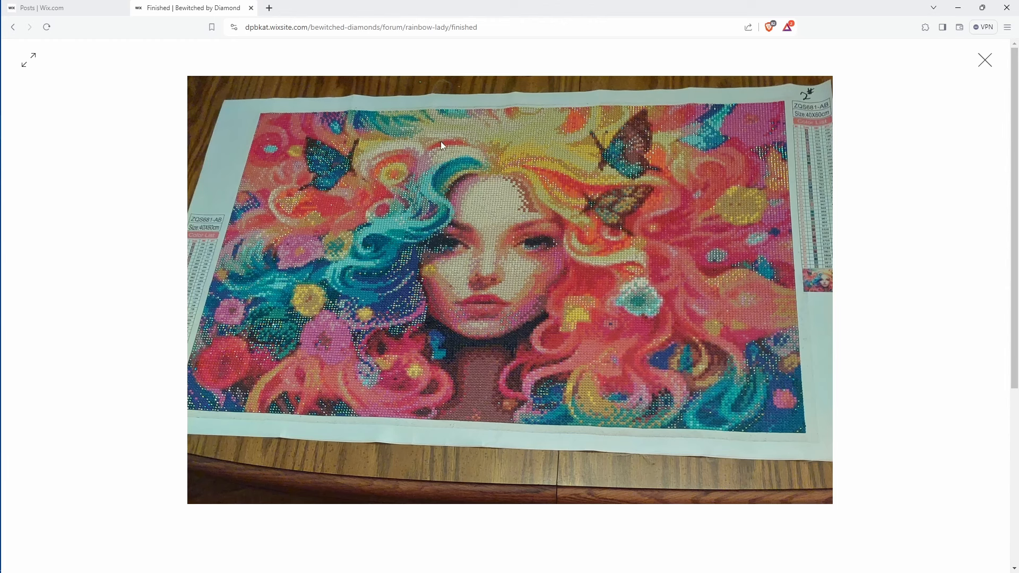
mouse_move(456, 232)
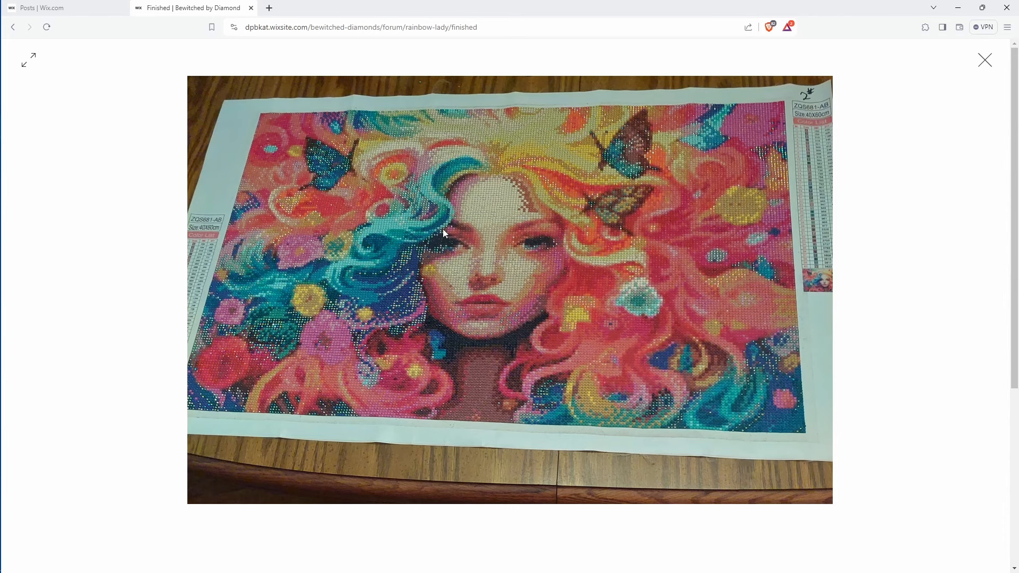
mouse_move(520, 189)
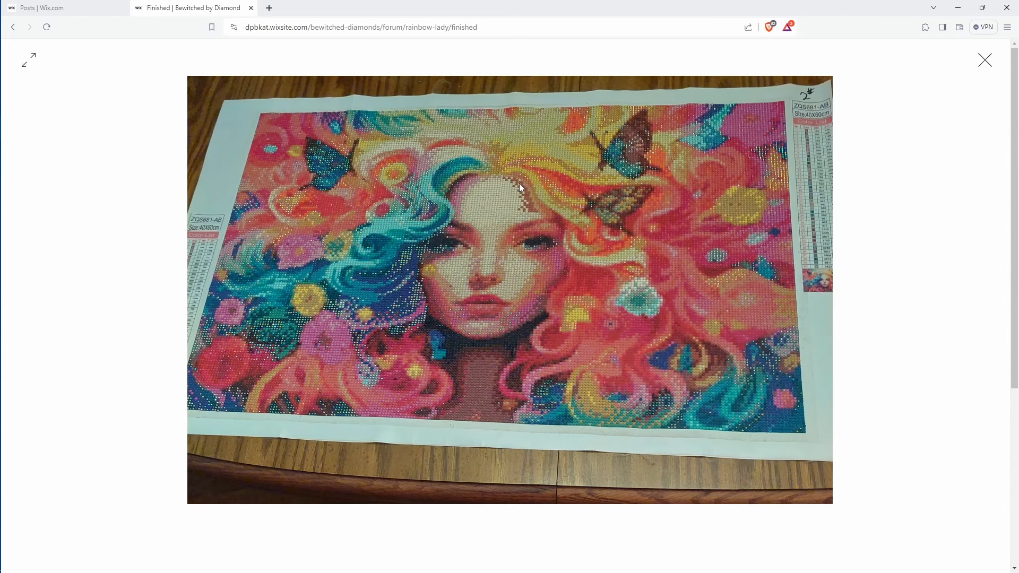
click(984, 59)
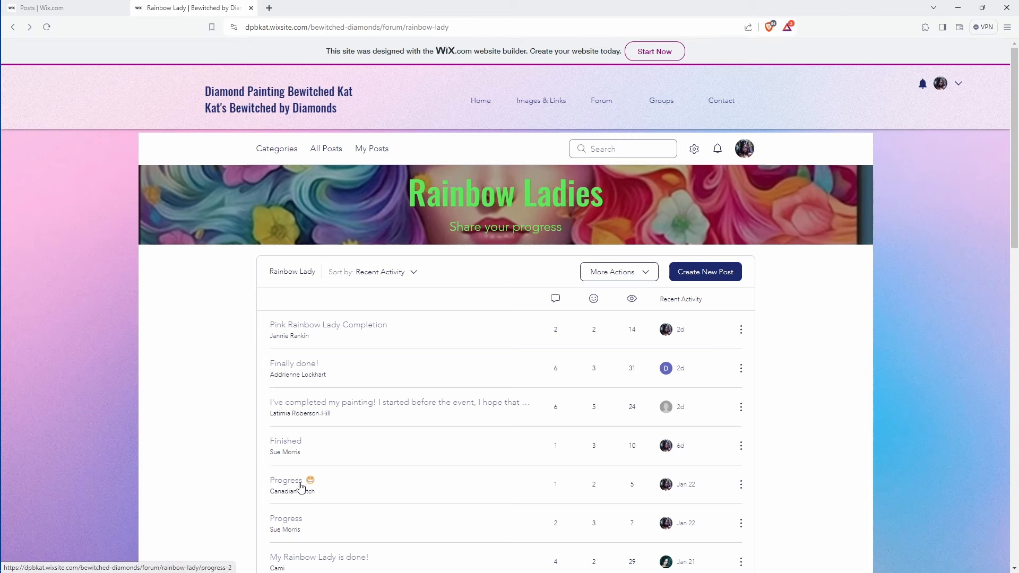
Step: View Canadian Witch's Progress post and scroll through its in-progress painting photo
click(285, 479)
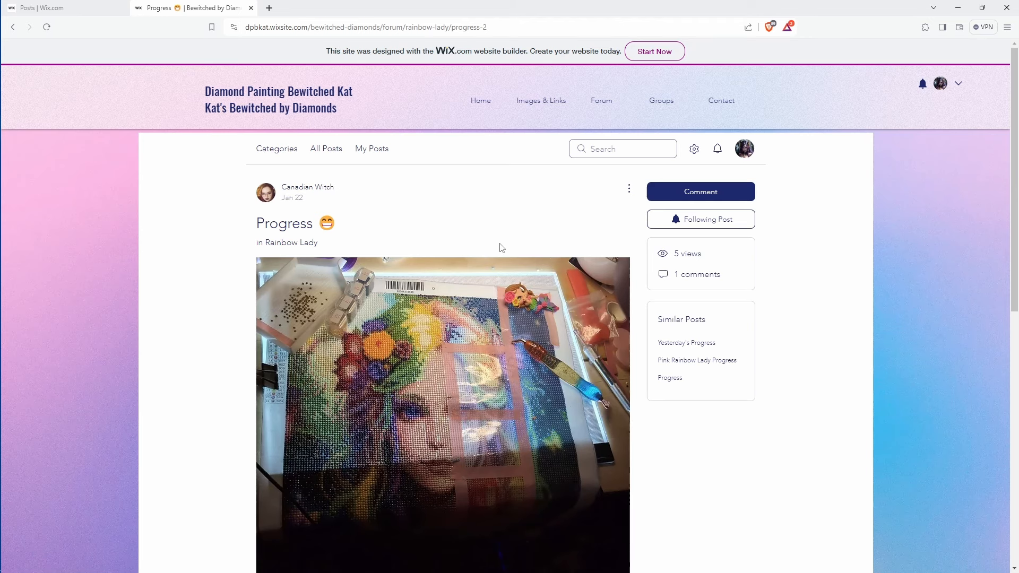
scroll(down, 3)
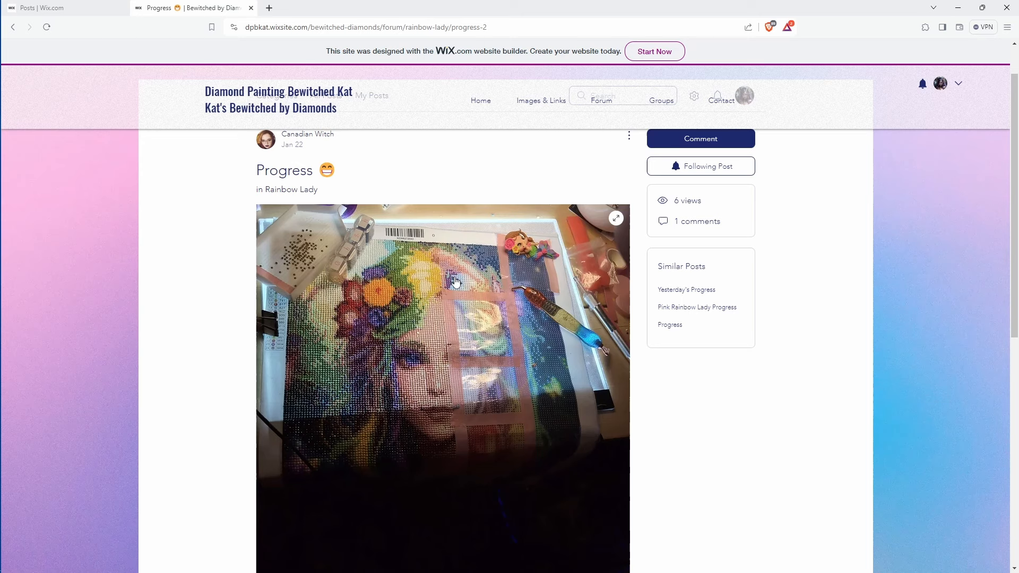
mouse_move(445, 341)
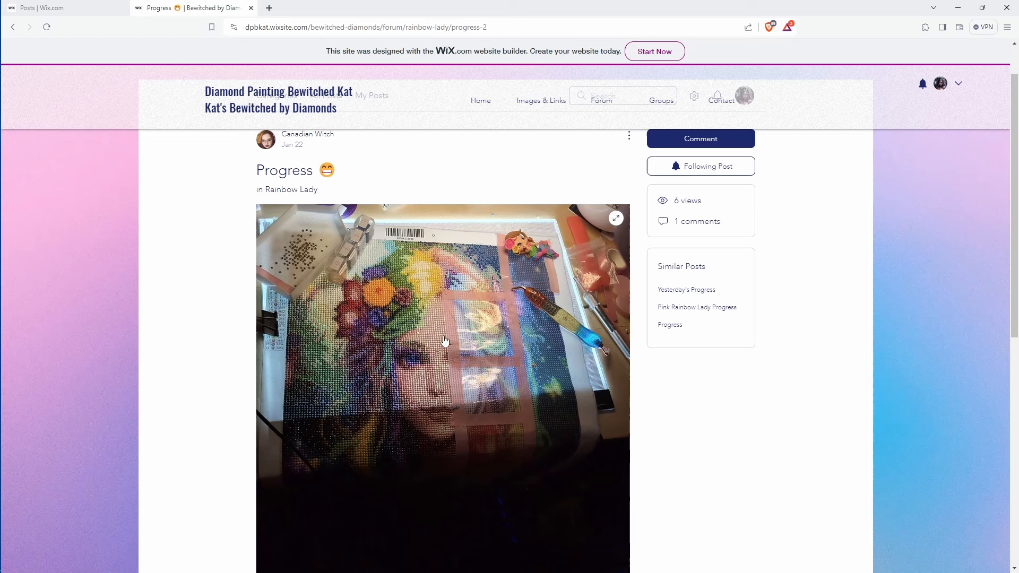
mouse_move(413, 353)
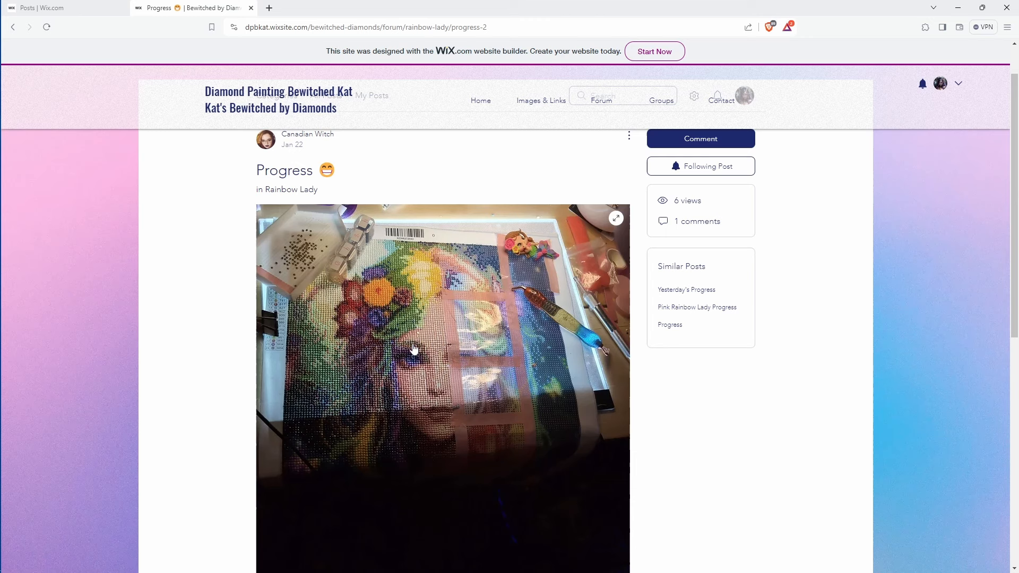
mouse_move(279, 223)
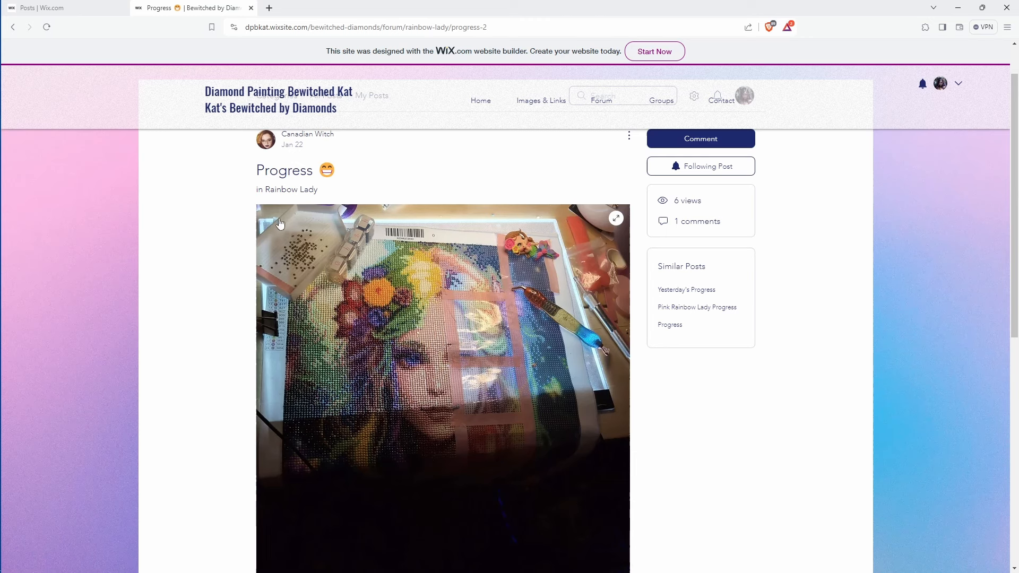
mouse_move(325, 334)
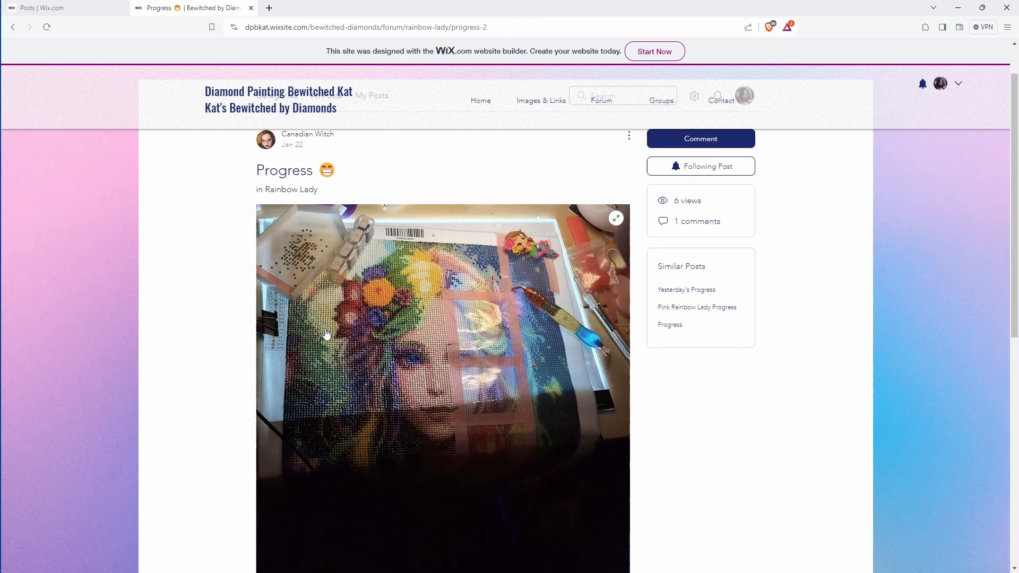
mouse_move(405, 512)
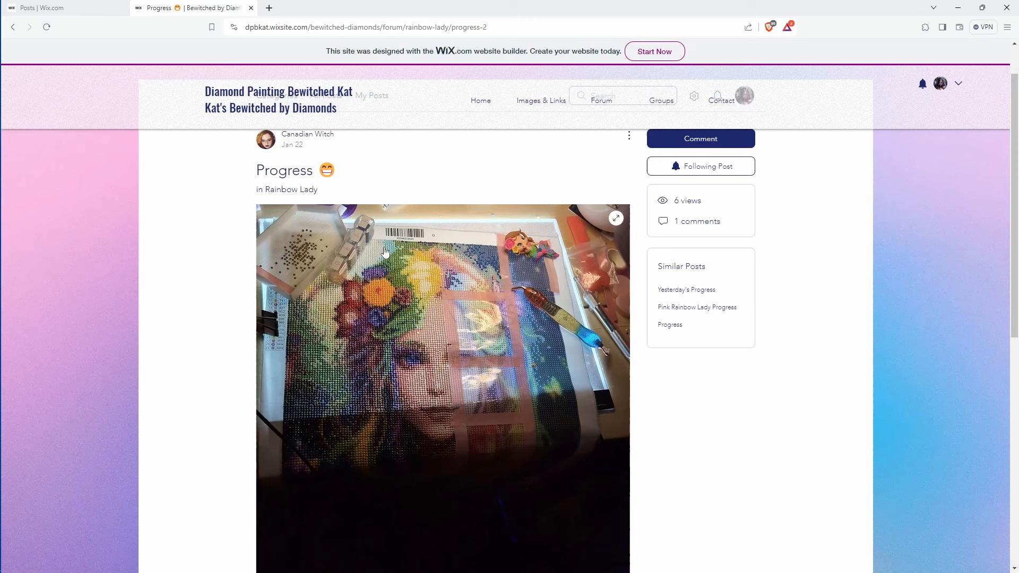
mouse_move(465, 266)
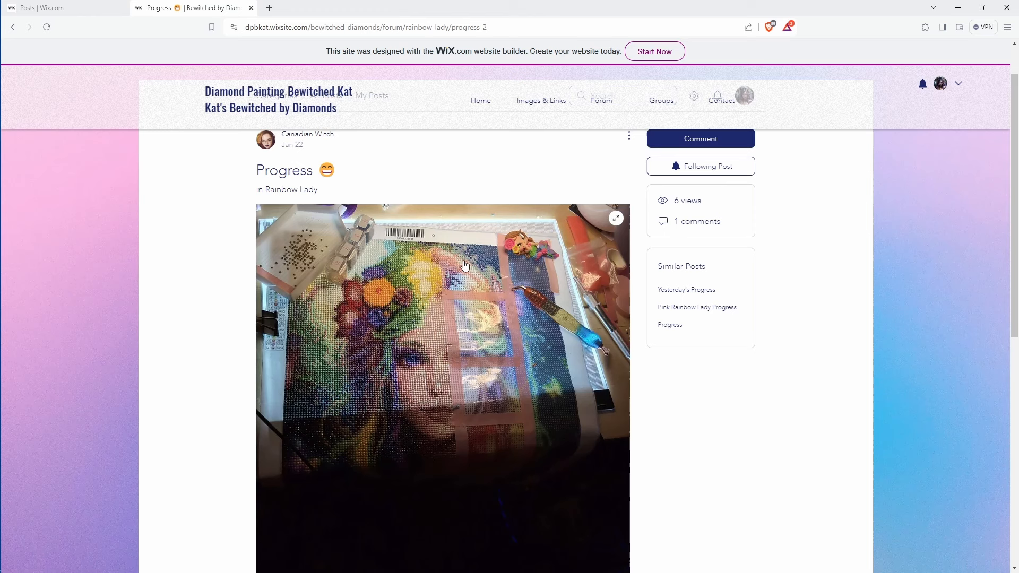
mouse_move(370, 247)
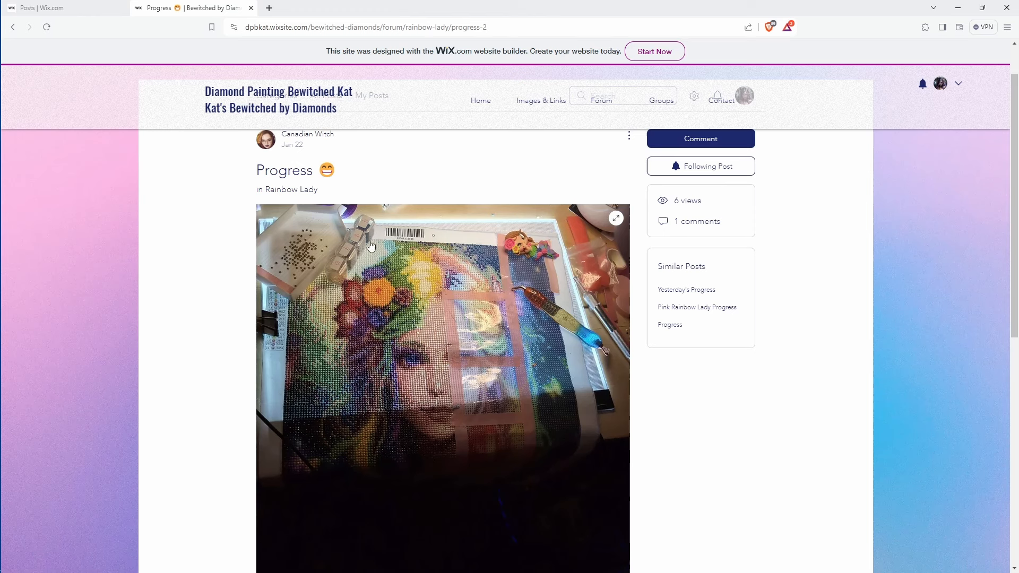
mouse_move(438, 329)
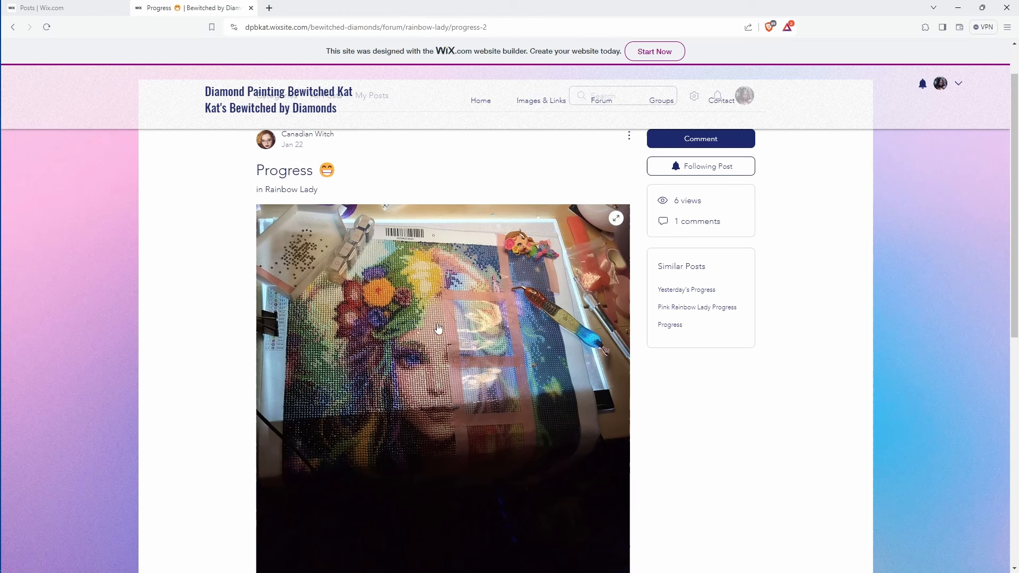
mouse_move(462, 462)
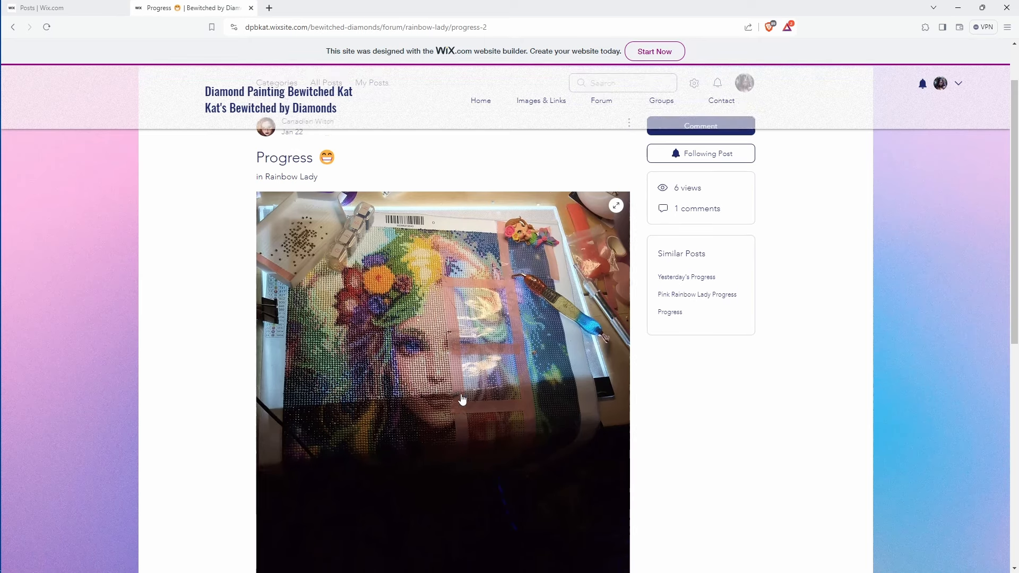
scroll(down, 3)
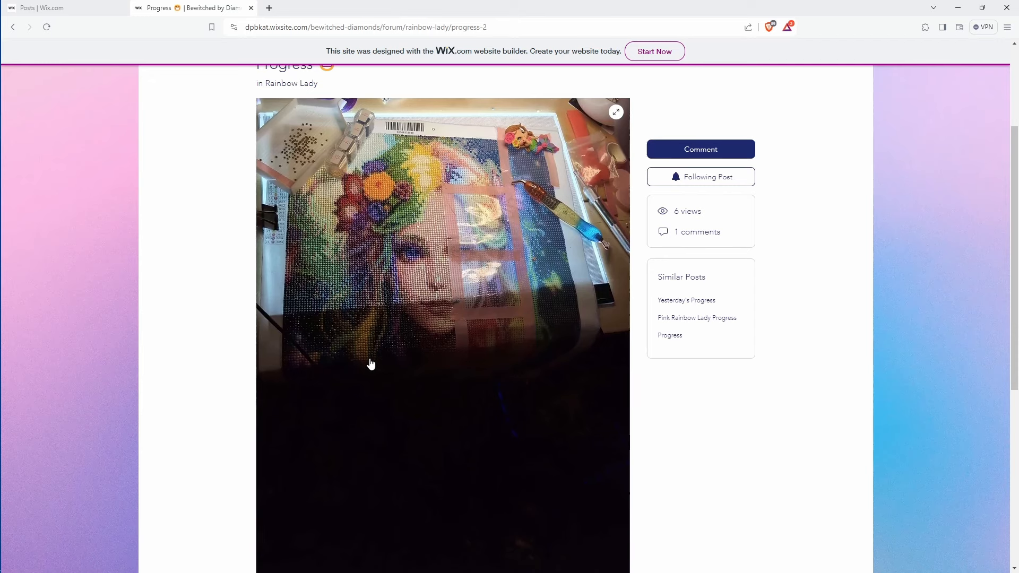
mouse_move(397, 137)
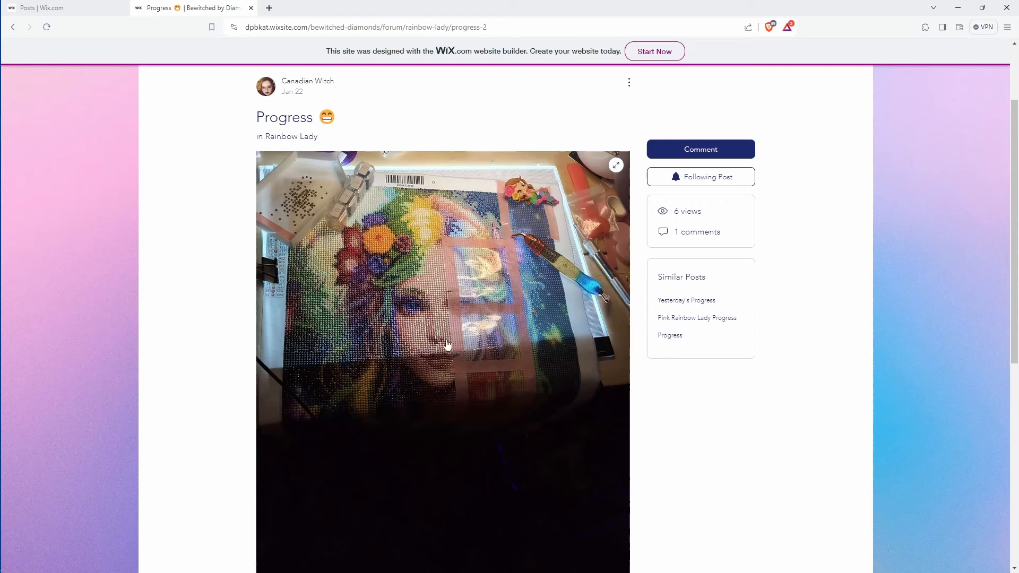
mouse_move(445, 170)
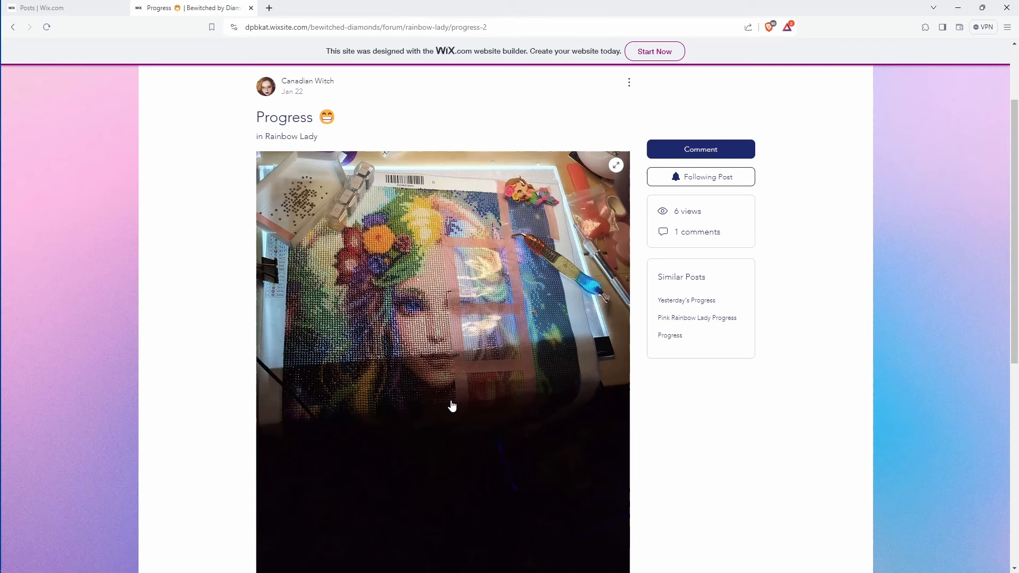
scroll(down, 3)
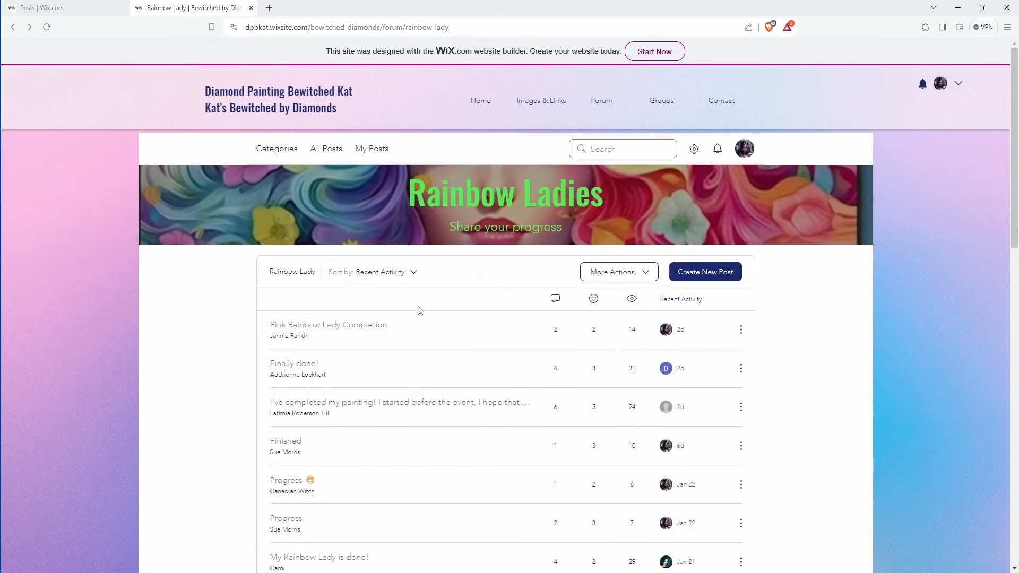
scroll(down, 3)
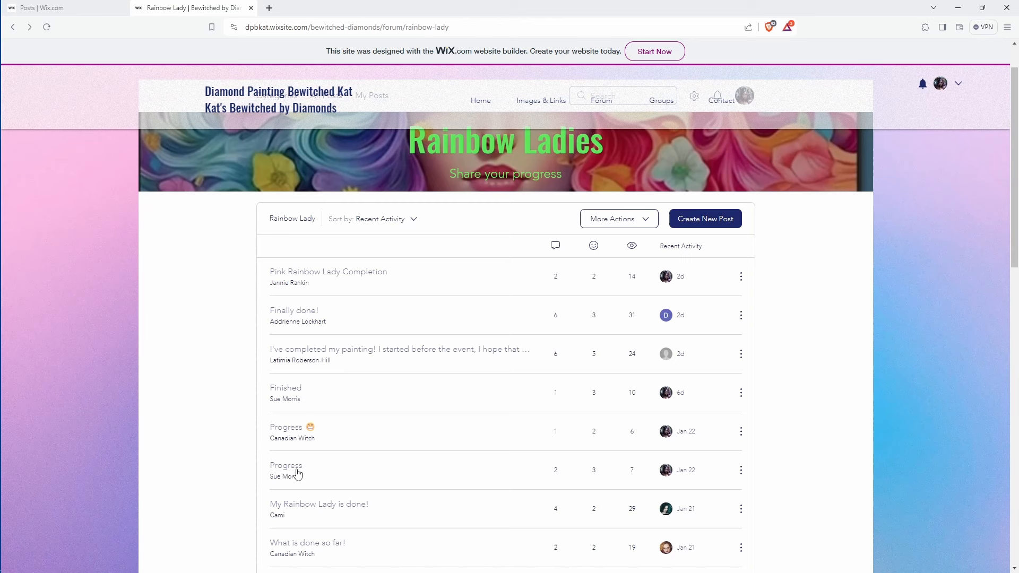
click(285, 465)
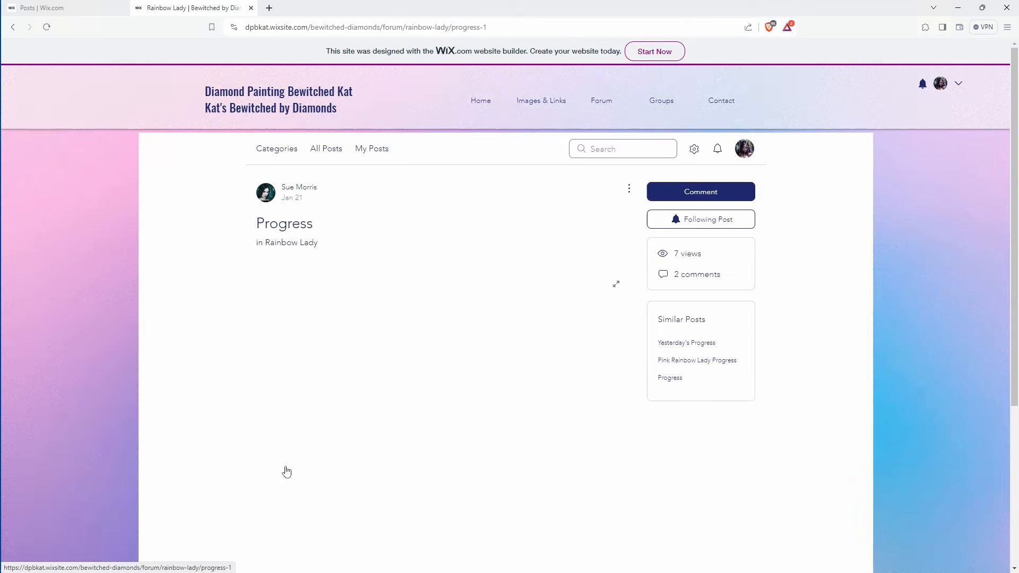
scroll(down, 3)
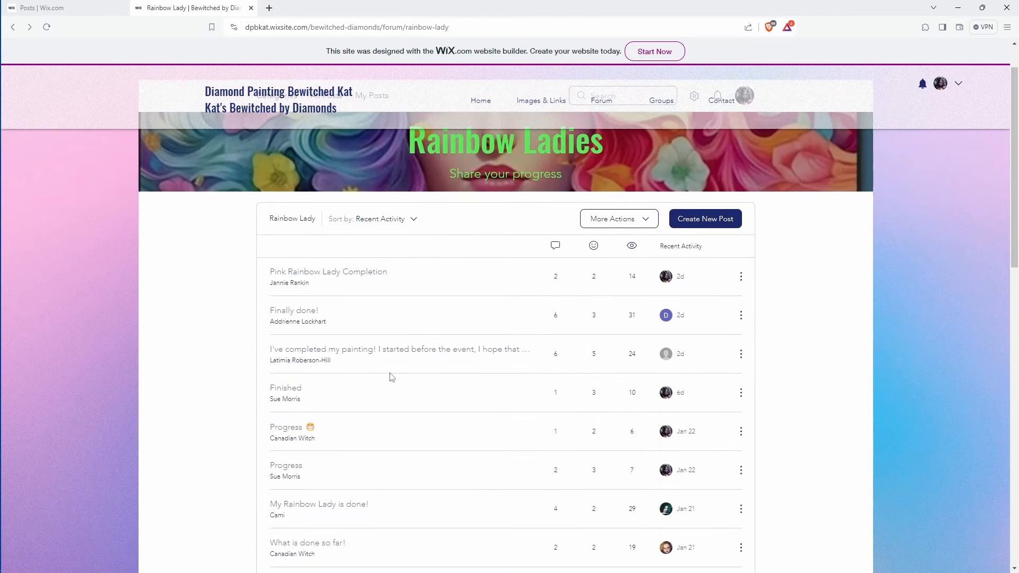
scroll(down, 3)
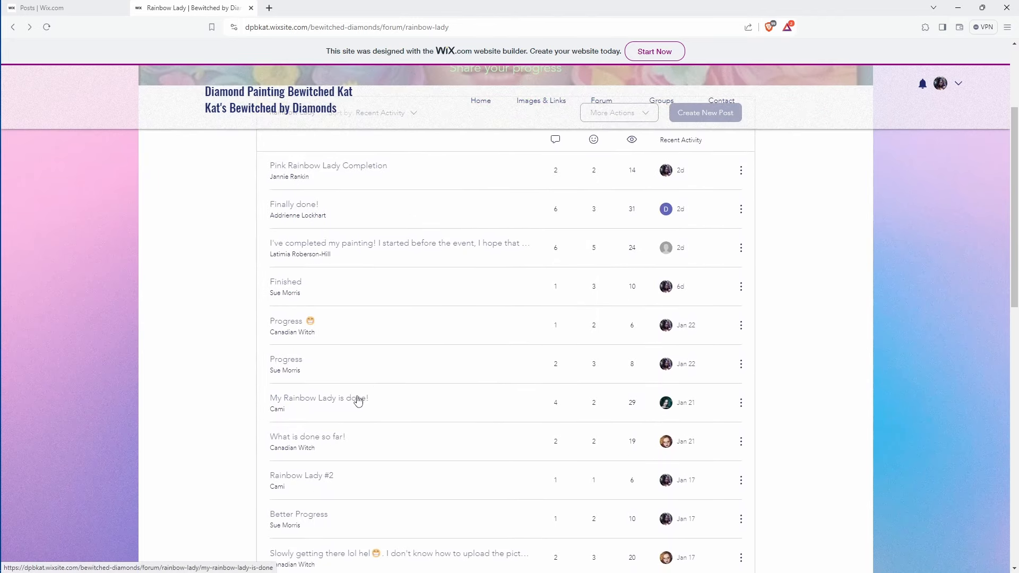
click(319, 398)
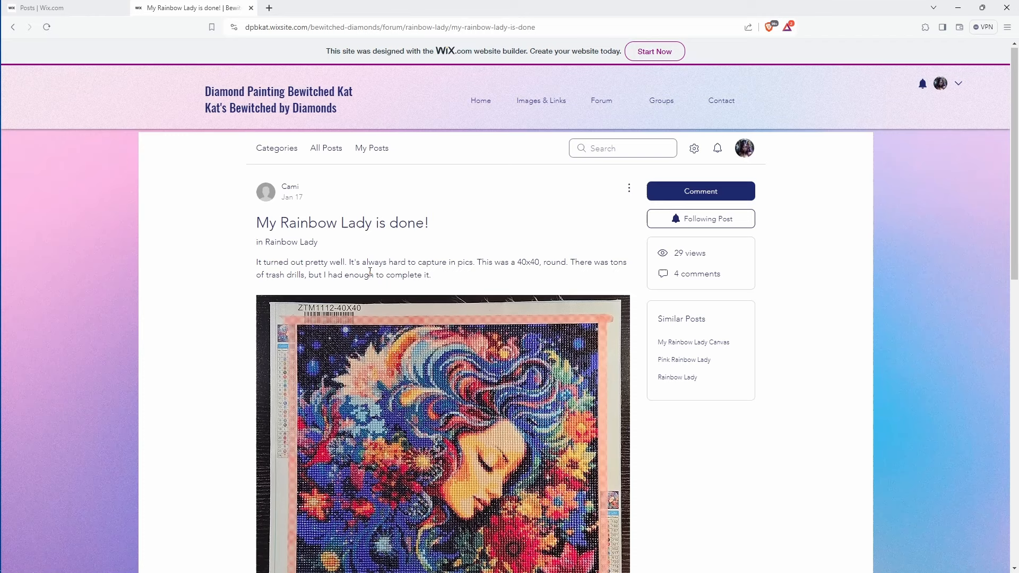
scroll(down, 3)
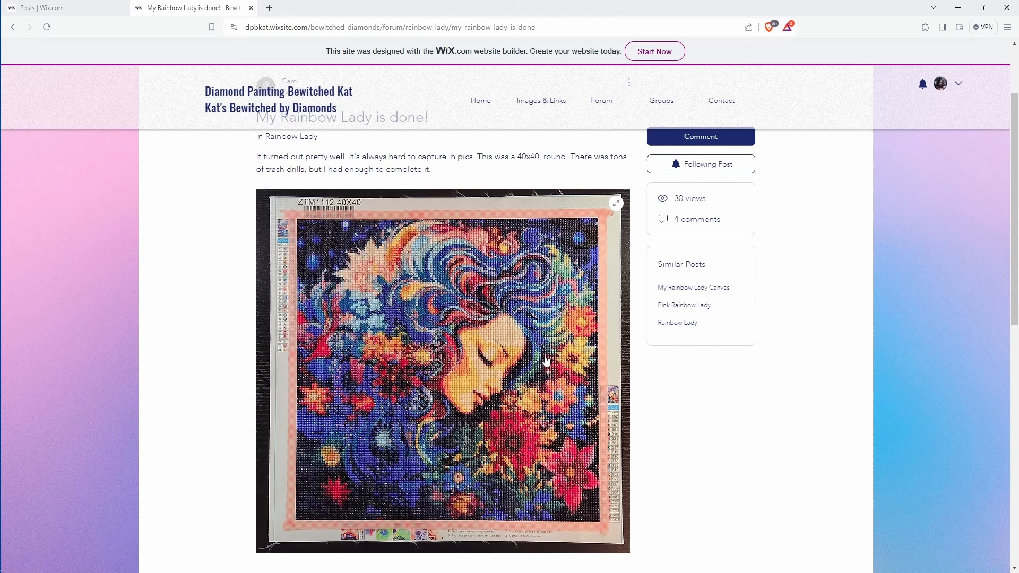
mouse_move(545, 403)
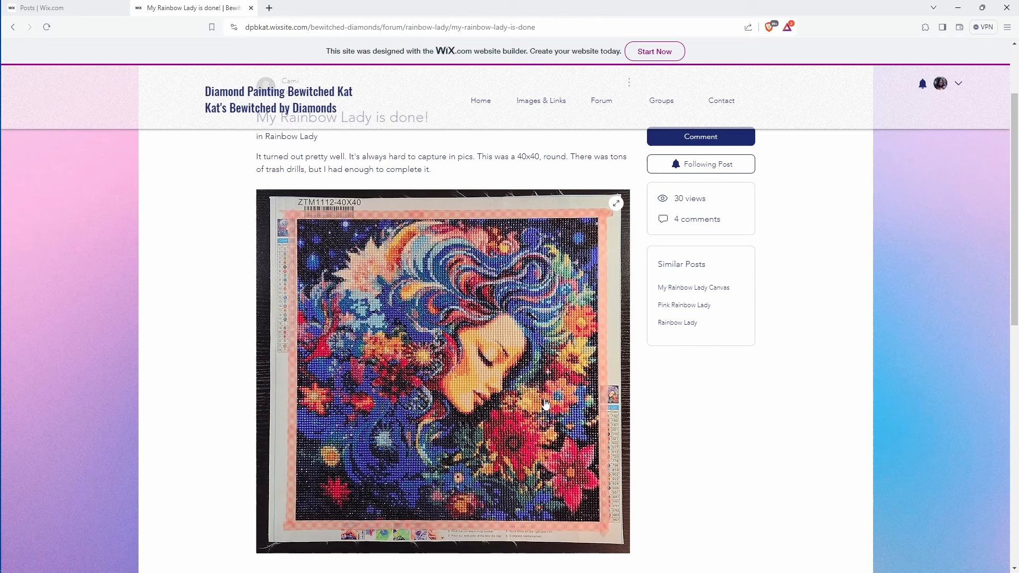
mouse_move(542, 392)
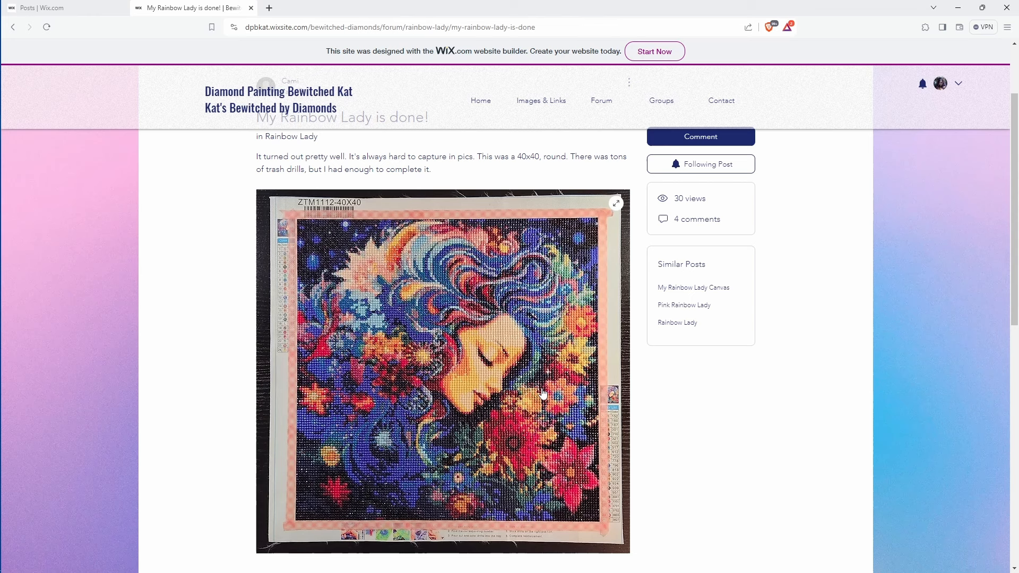
mouse_move(494, 398)
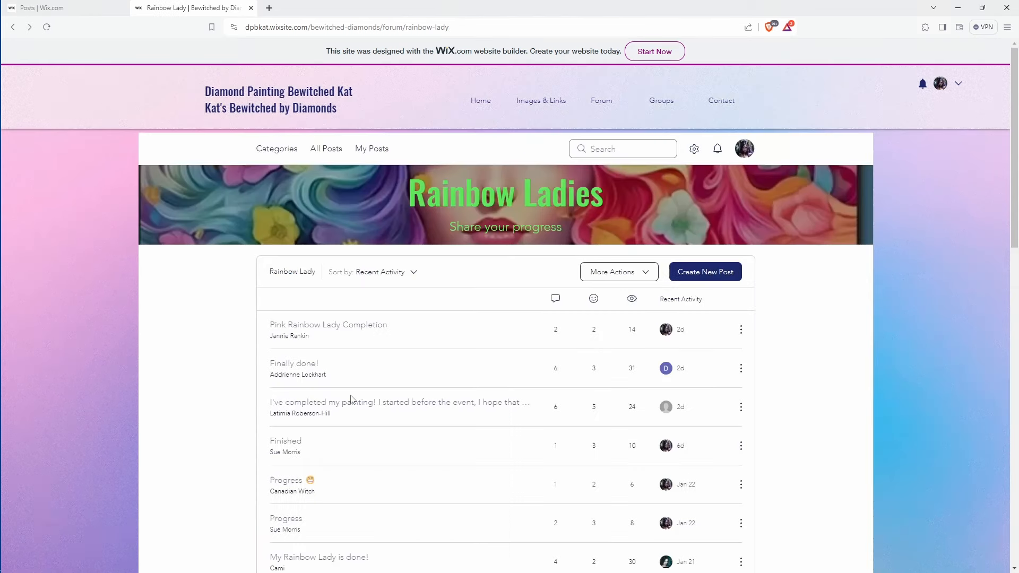
scroll(down, 3)
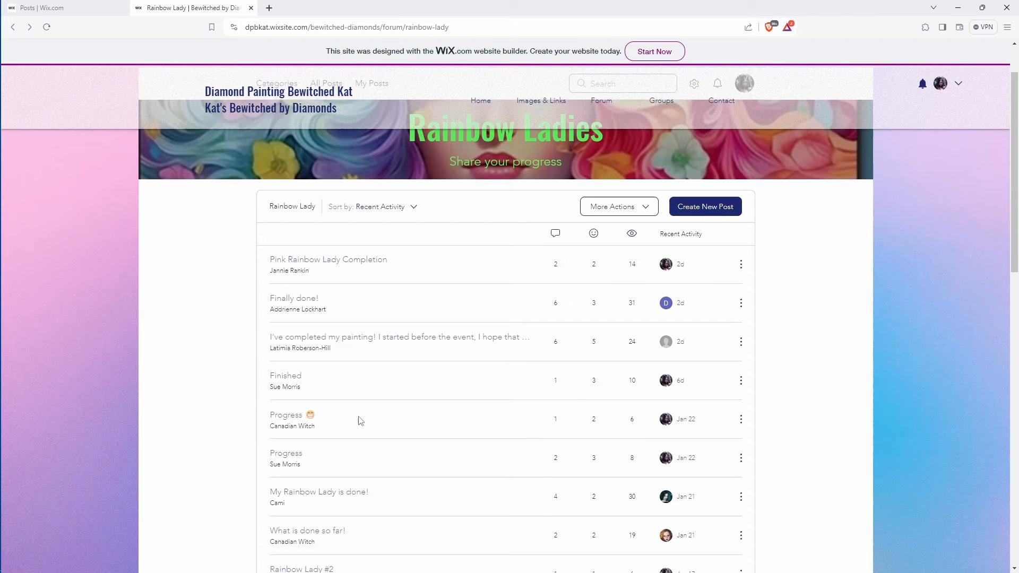
scroll(down, 3)
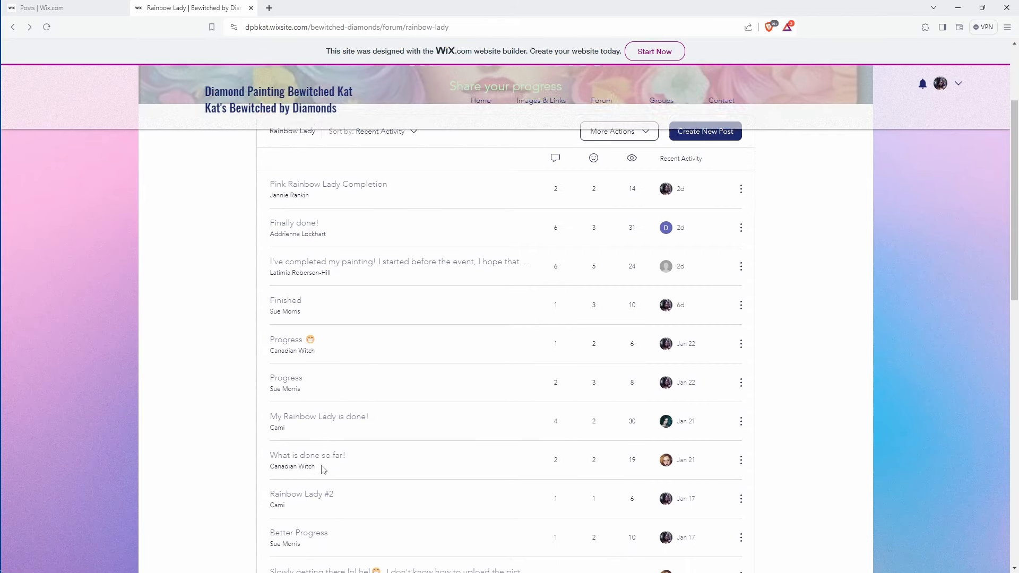
click(307, 456)
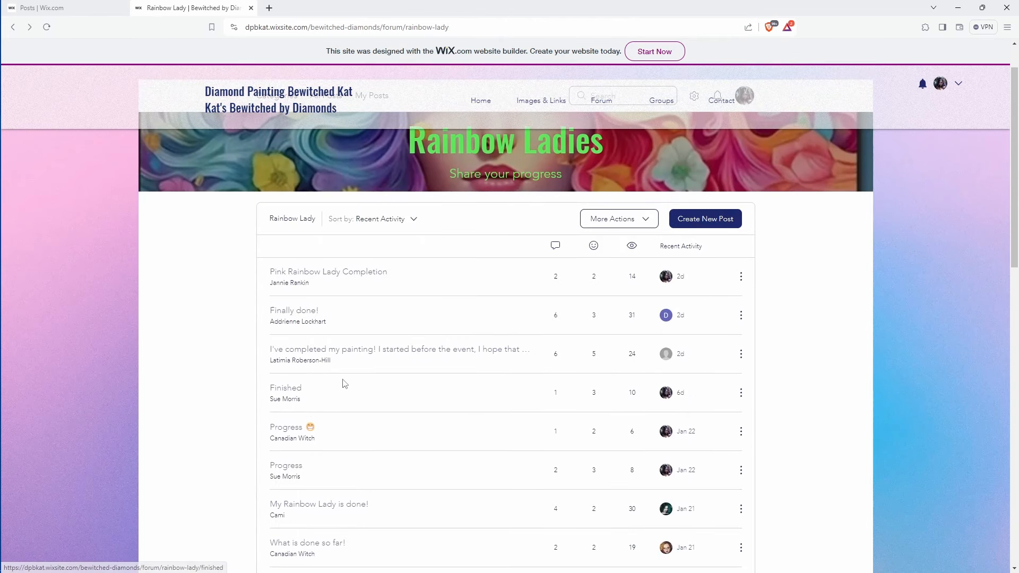
scroll(down, 3)
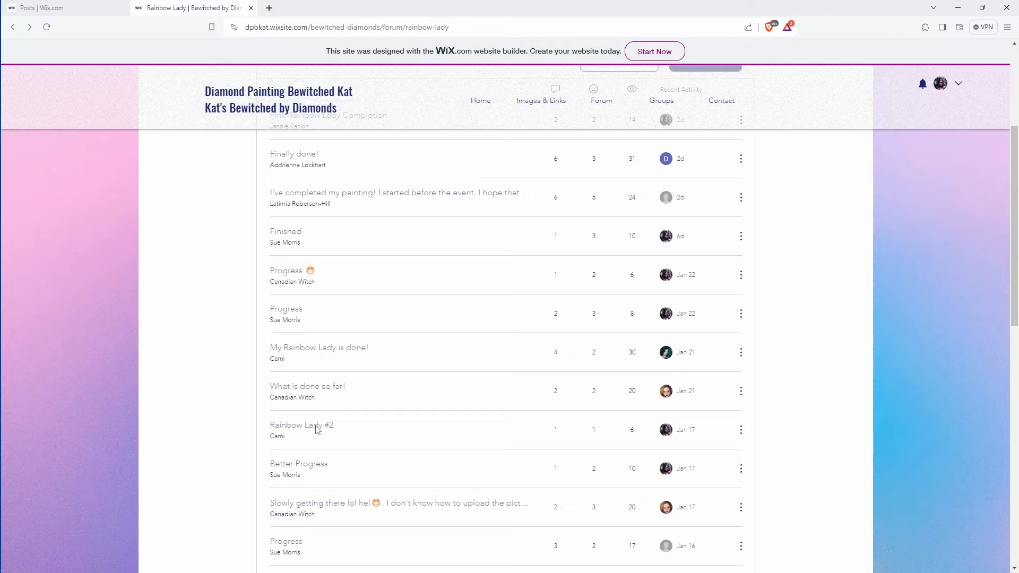
click(301, 425)
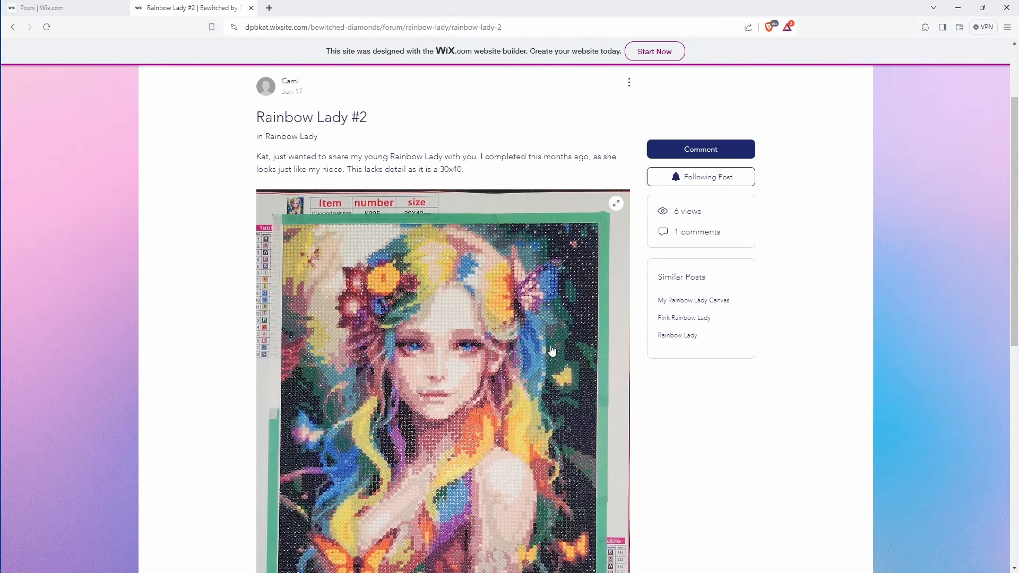
mouse_move(513, 255)
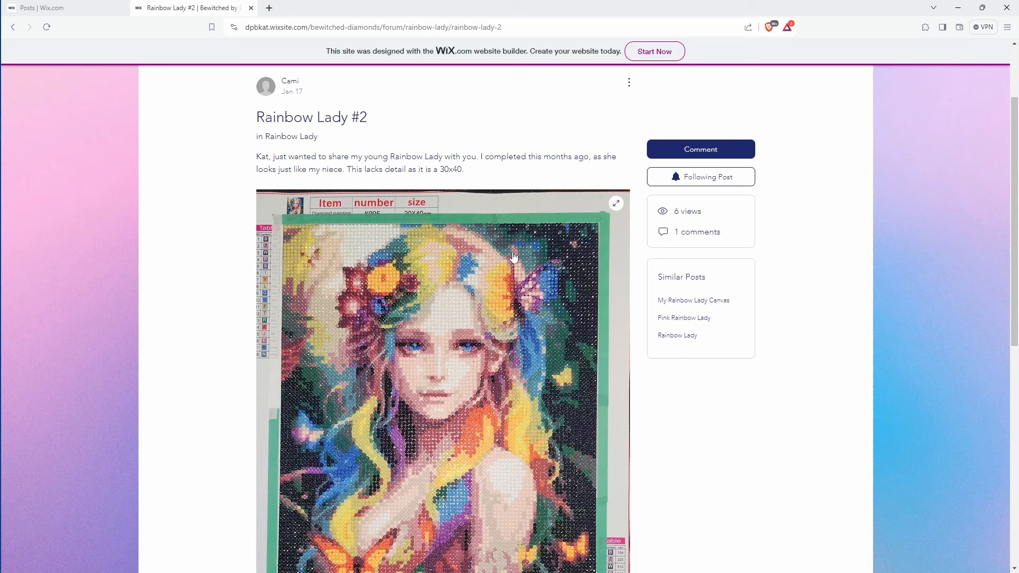
mouse_move(416, 220)
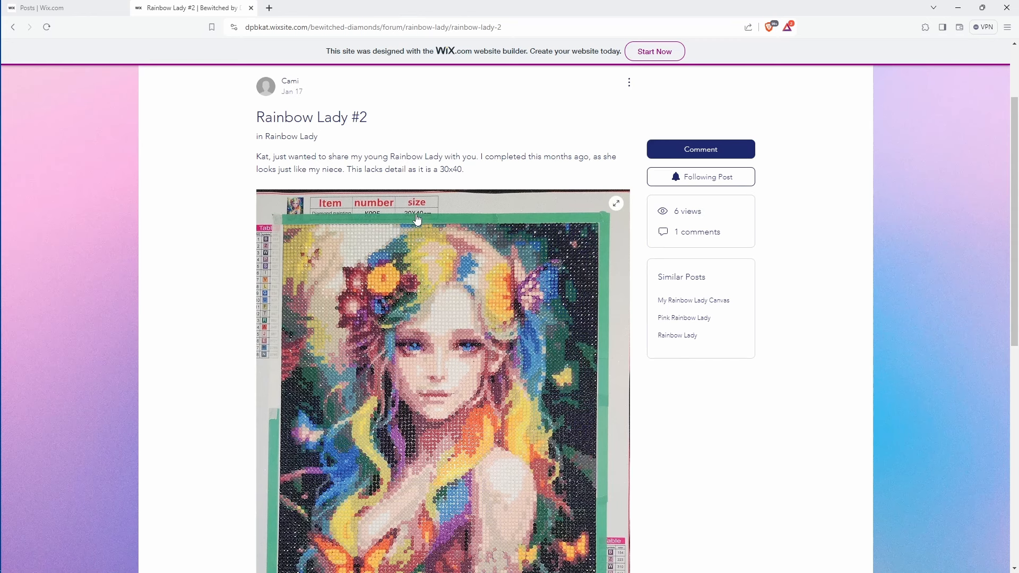
Step: Scroll through Cami's Rainbow Lady #2 post to examine its painting photo
scroll(down, 3)
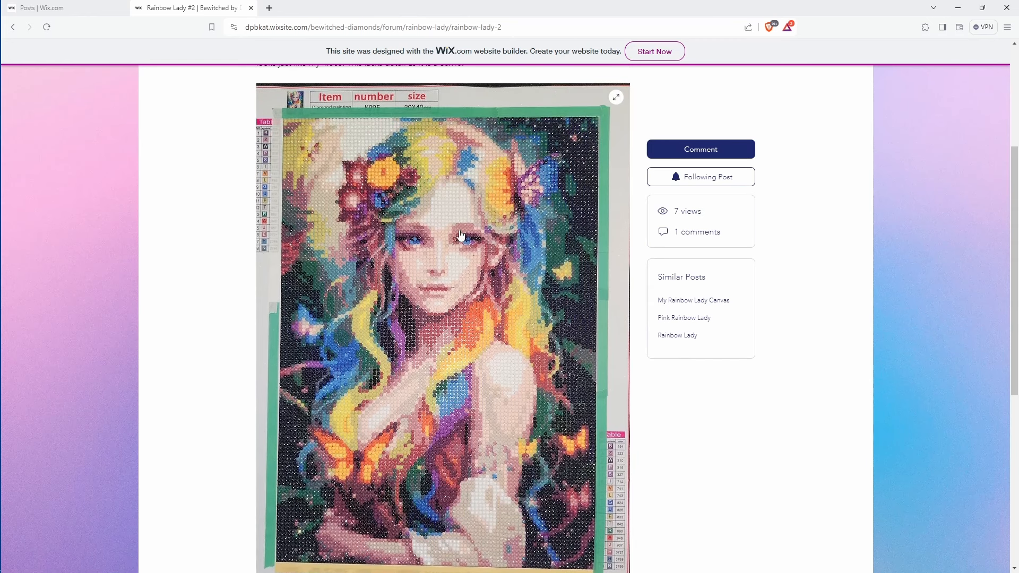
mouse_move(421, 317)
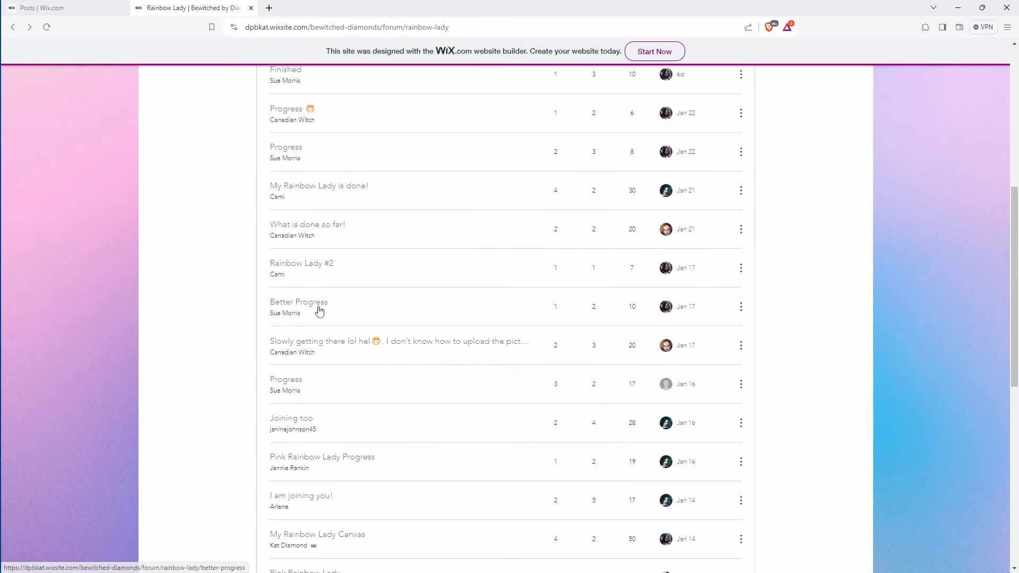
click(299, 301)
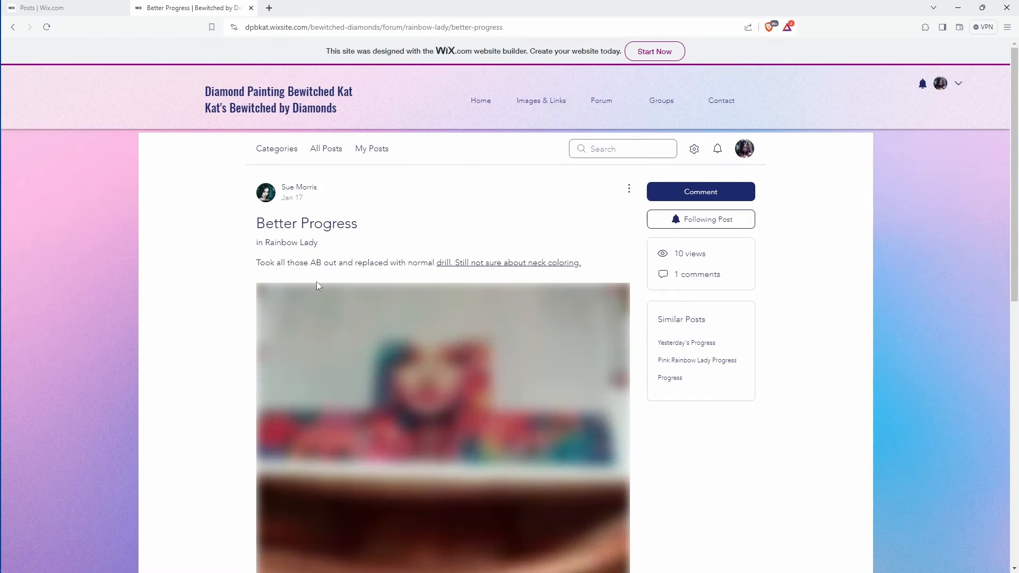
mouse_move(381, 392)
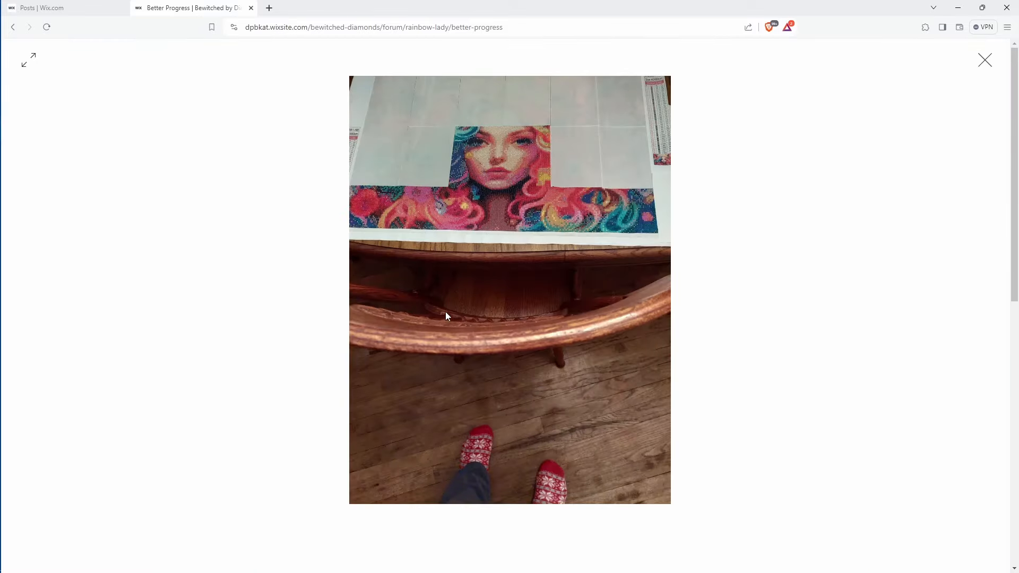
mouse_move(320, 282)
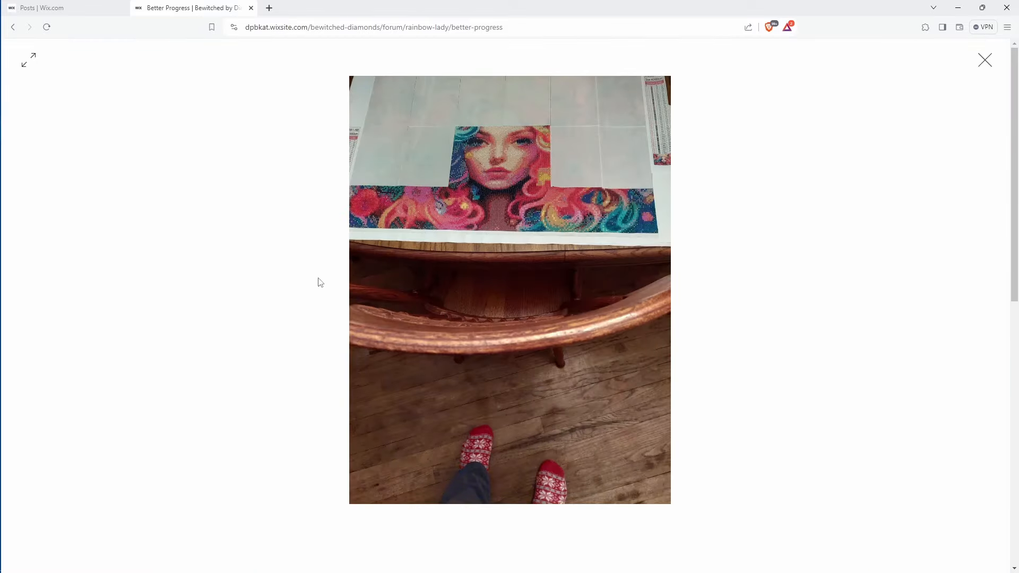
click(984, 59)
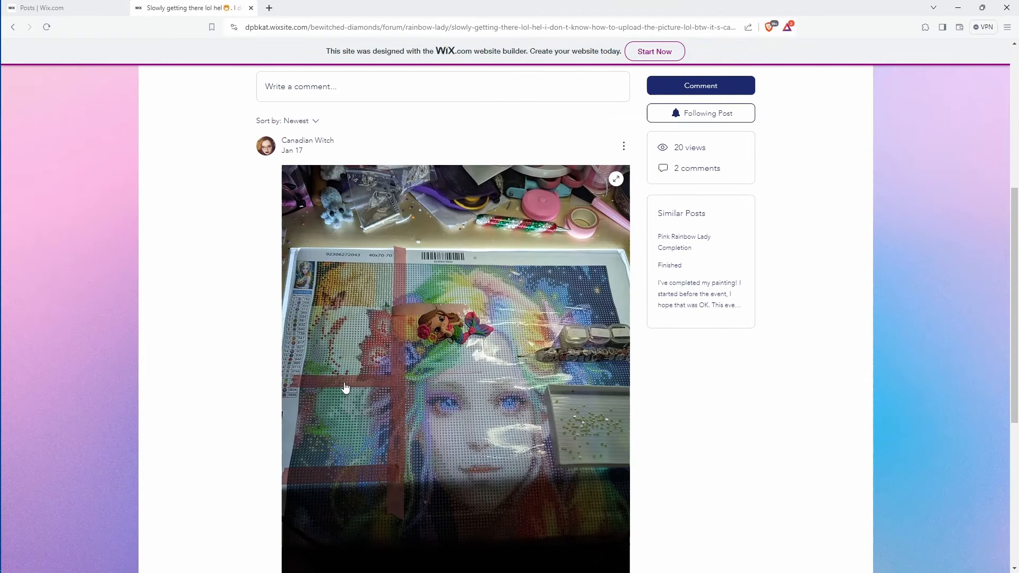
Step: Scroll through the 'Slowly getting there' and Jan 16 'Progress' posts' photos
scroll(down, 3)
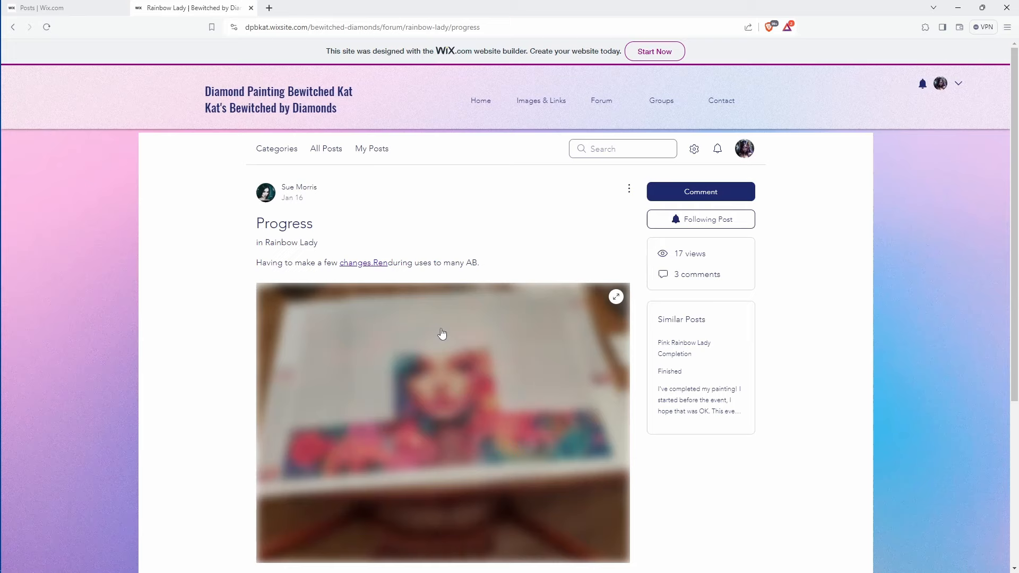
scroll(down, 3)
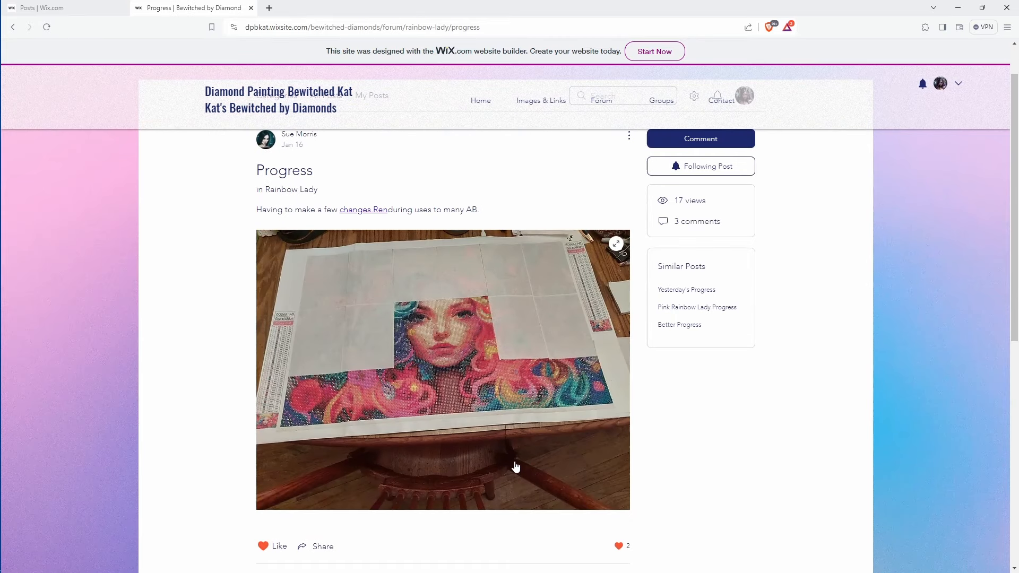
mouse_move(439, 443)
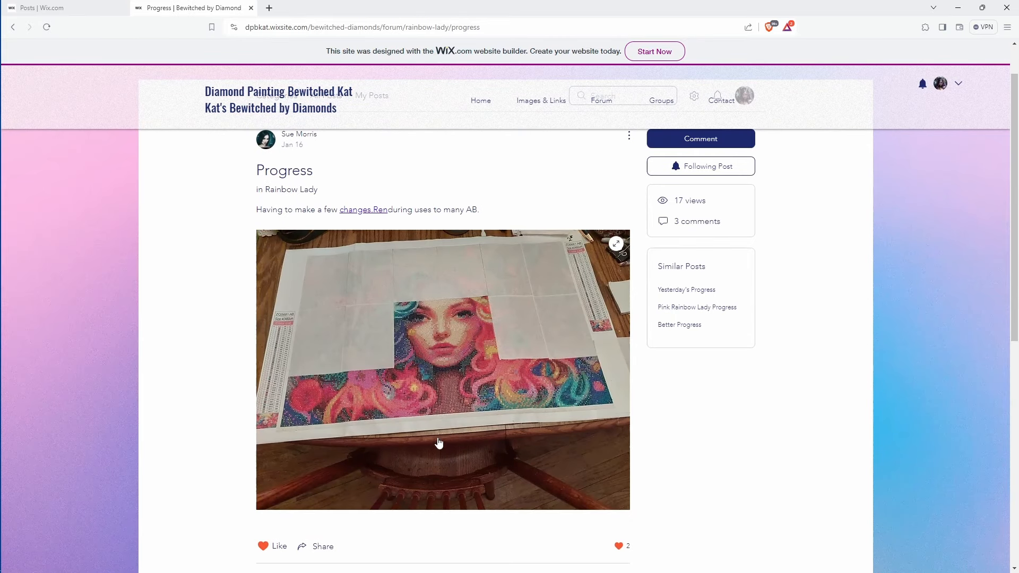
mouse_move(436, 393)
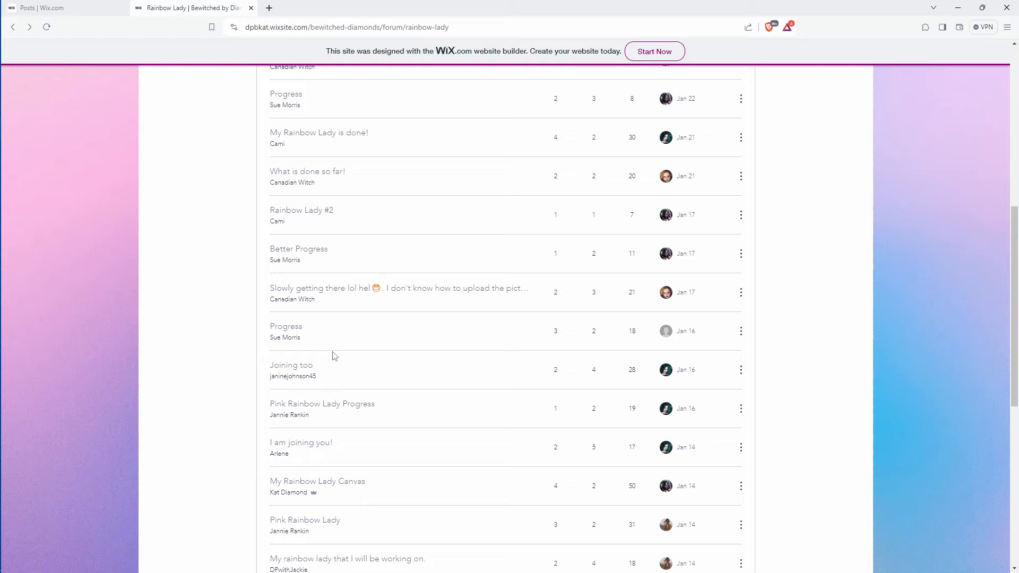
Step: View the Joining too, Pink Rainbow Lady Progress and It's coming along..... posts with their photos
click(291, 366)
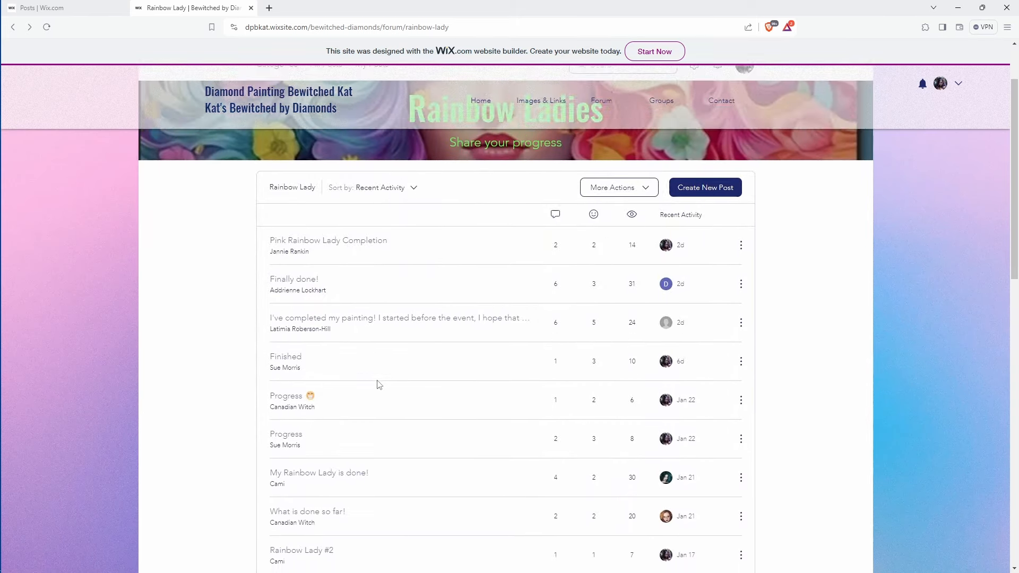
scroll(down, 3)
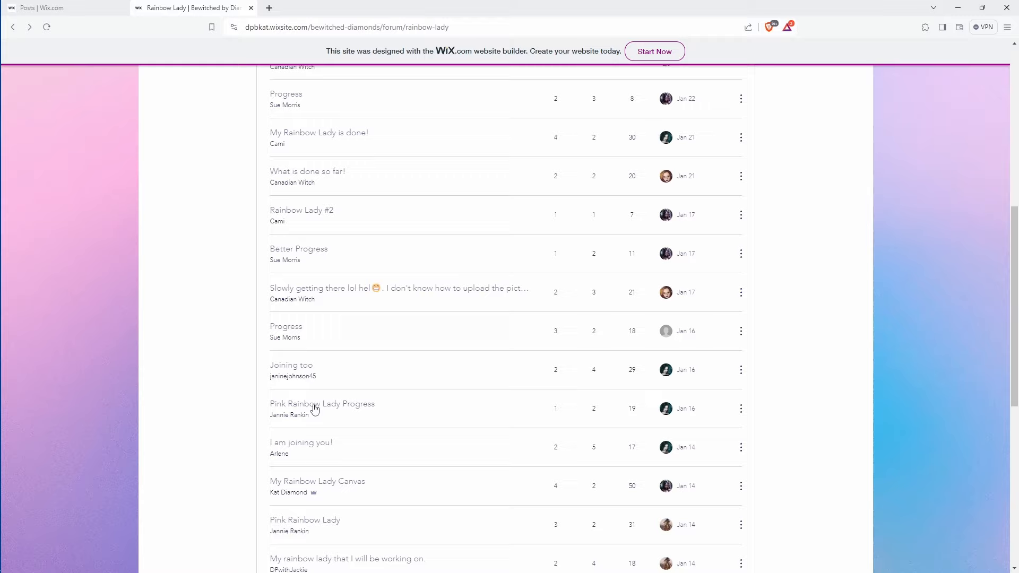
click(322, 404)
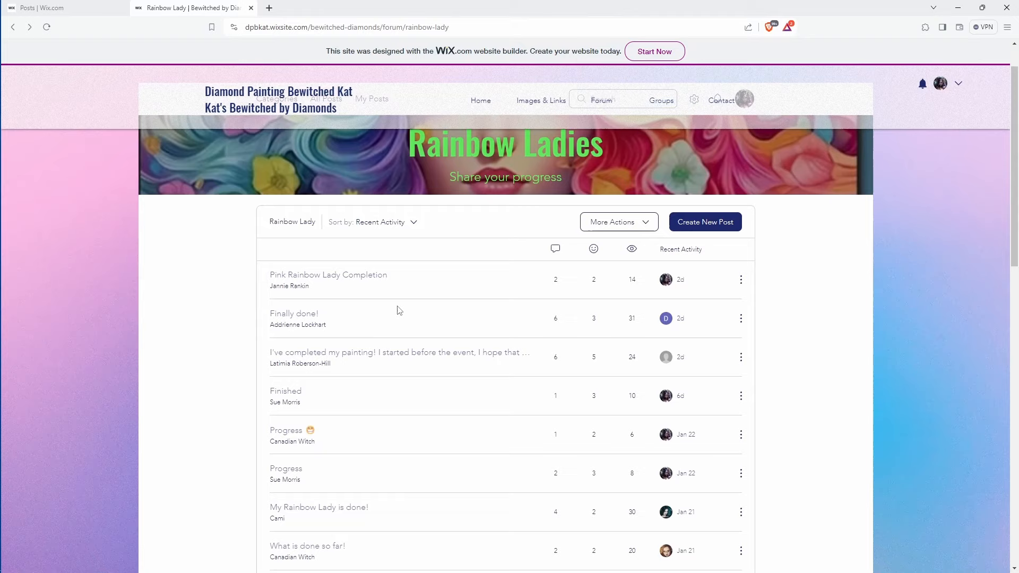
scroll(down, 3)
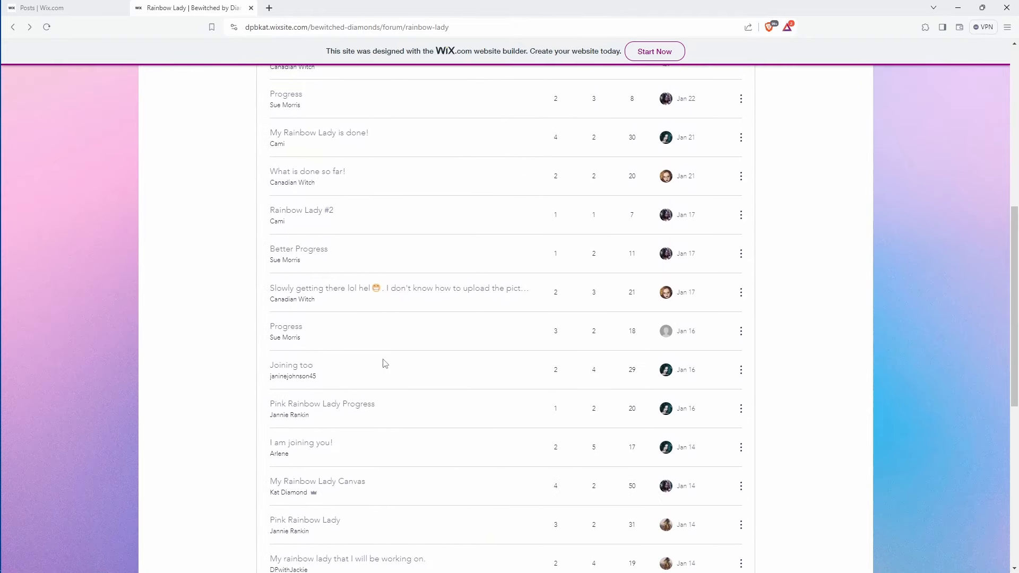
scroll(down, 3)
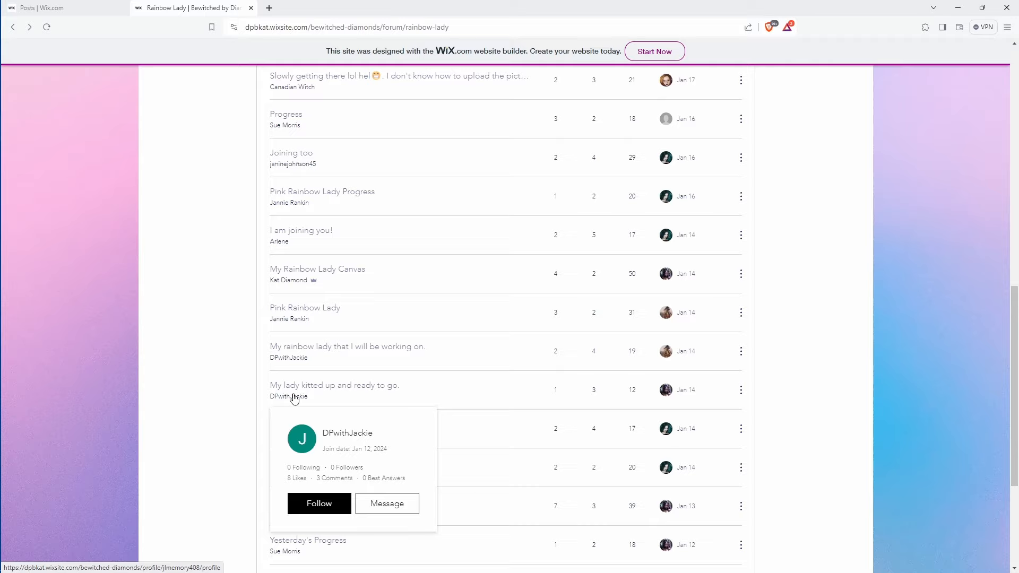
scroll(down, 3)
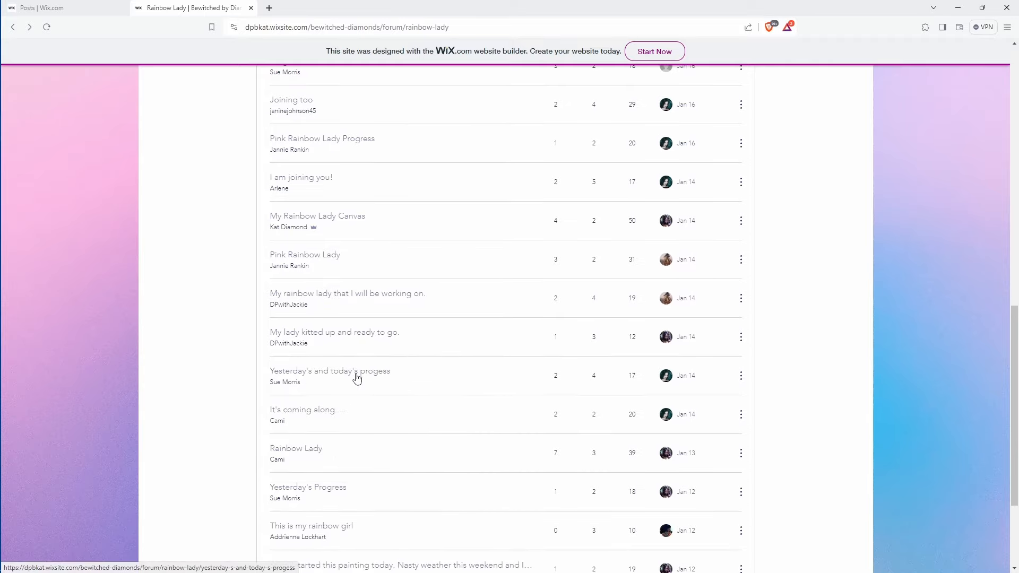
click(330, 371)
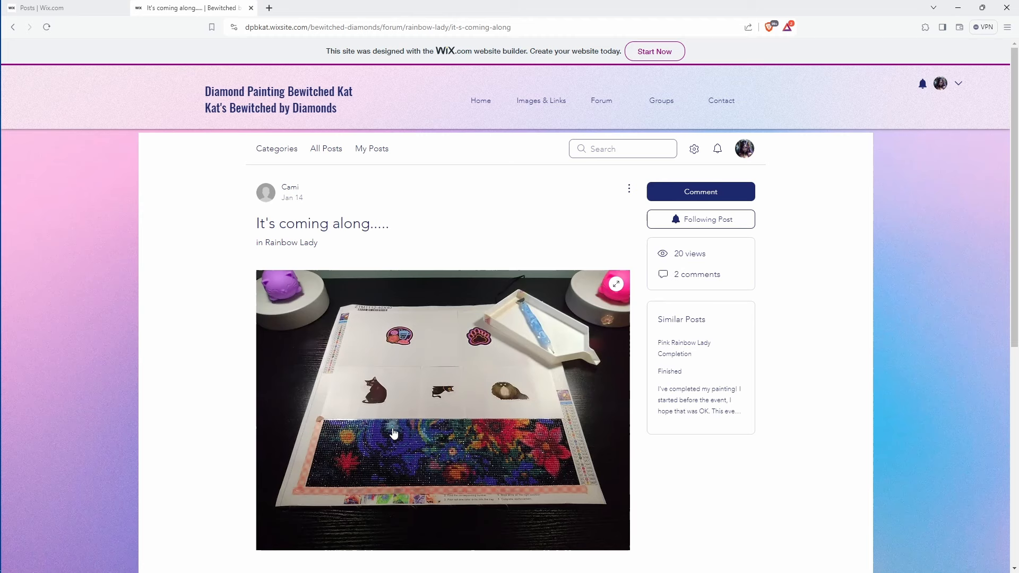
mouse_move(395, 455)
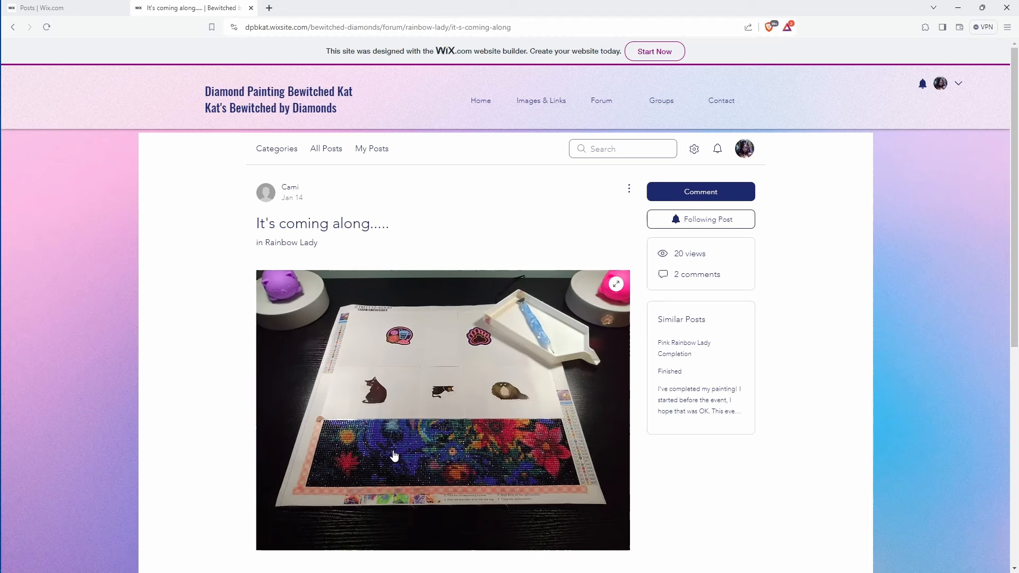
mouse_move(471, 349)
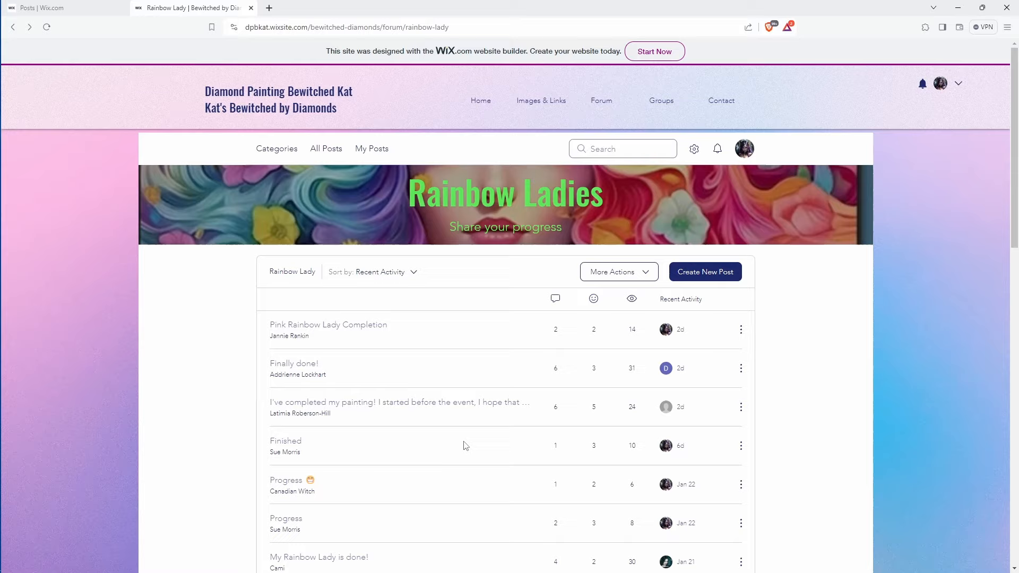
scroll(down, 3)
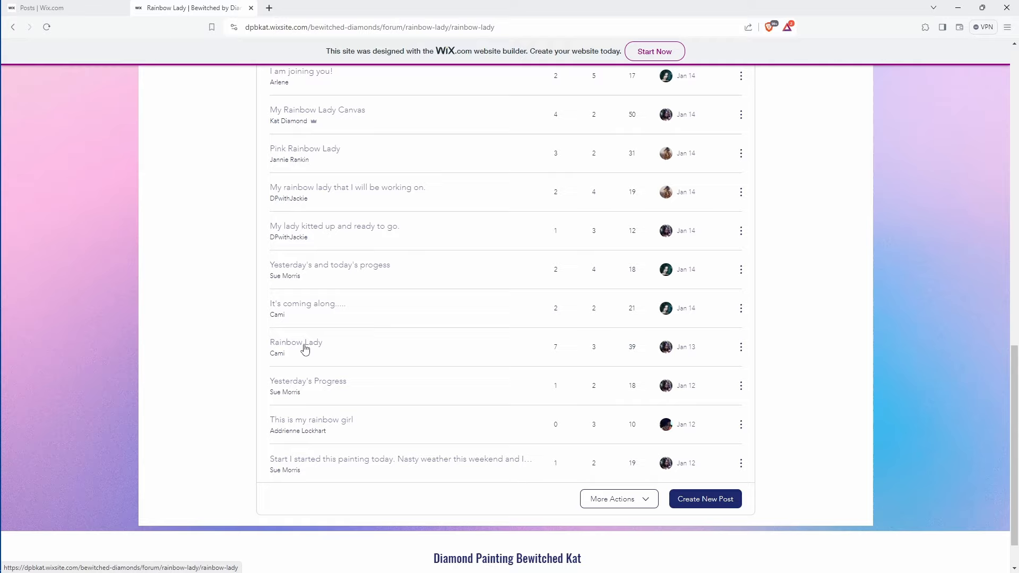
click(296, 343)
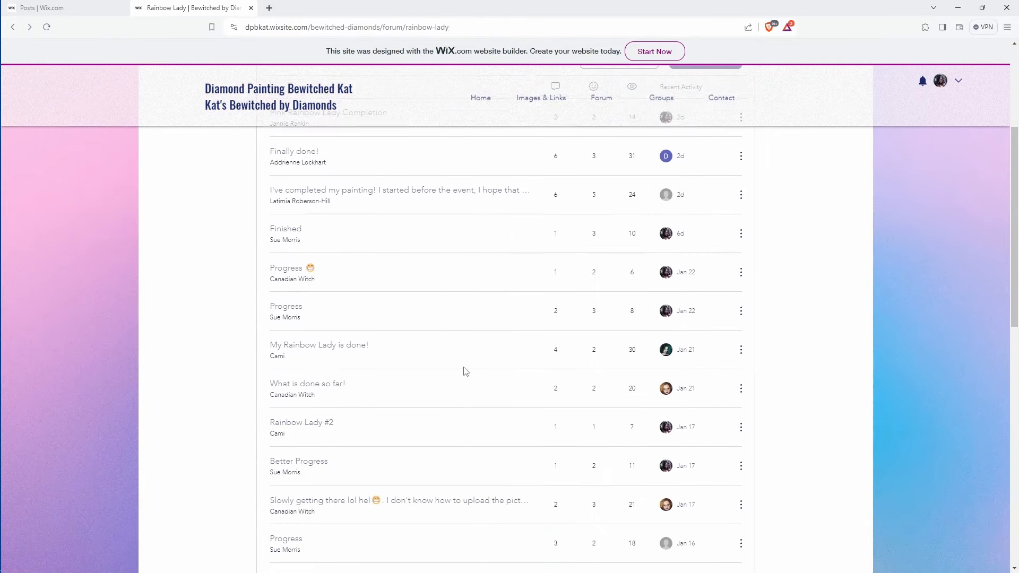
scroll(down, 3)
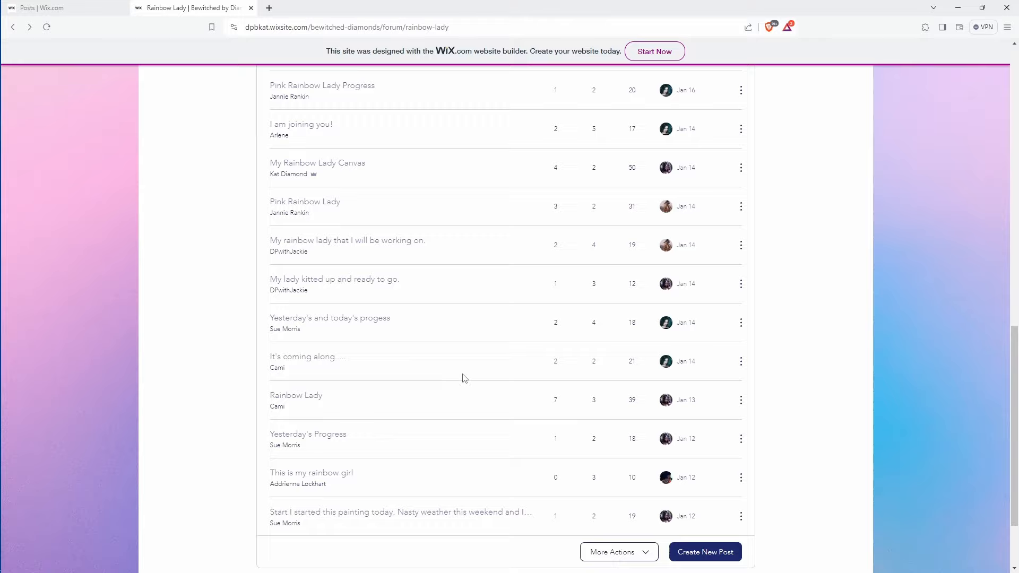
click(308, 433)
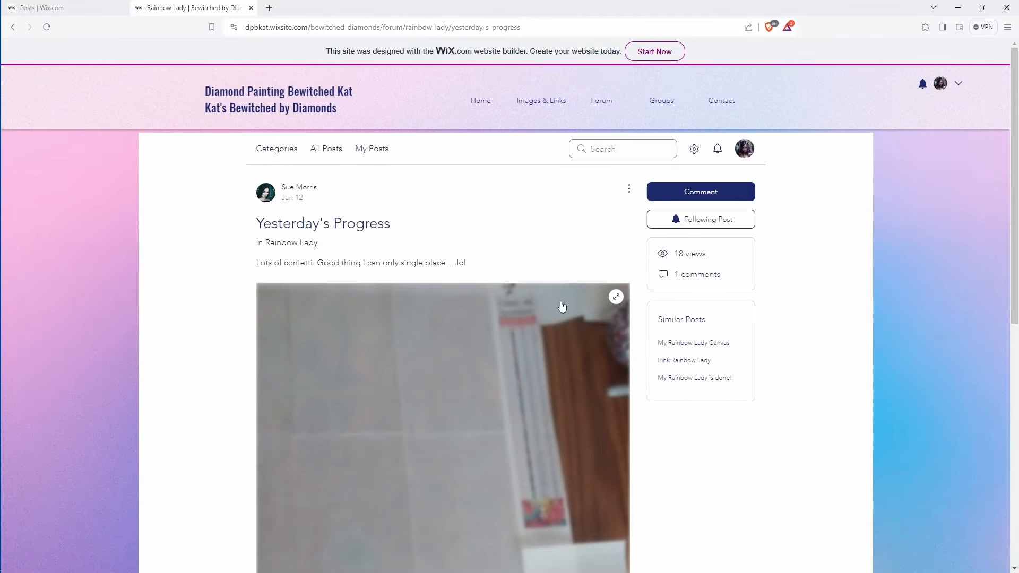
scroll(down, 3)
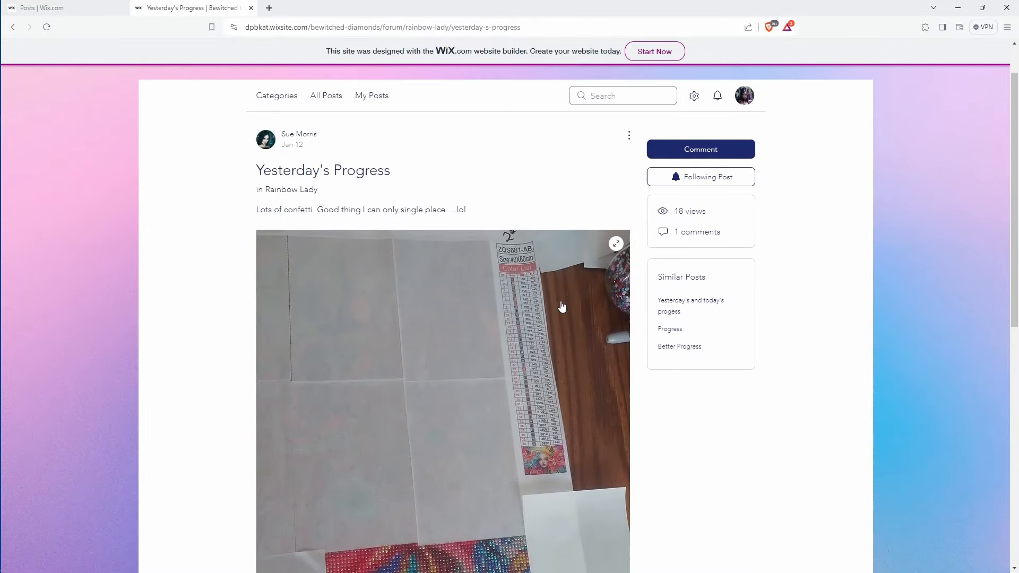
scroll(down, 3)
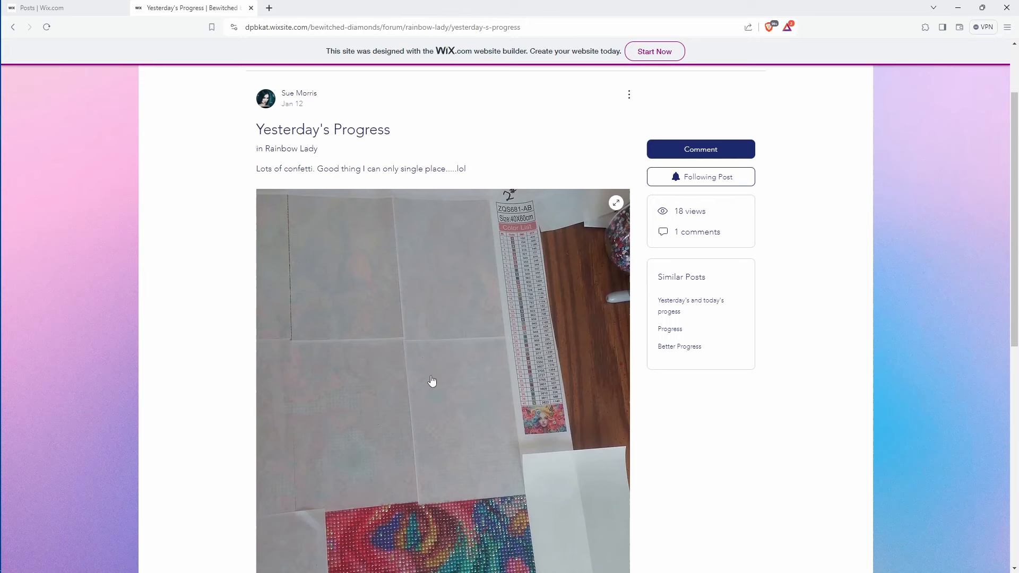
scroll(down, 3)
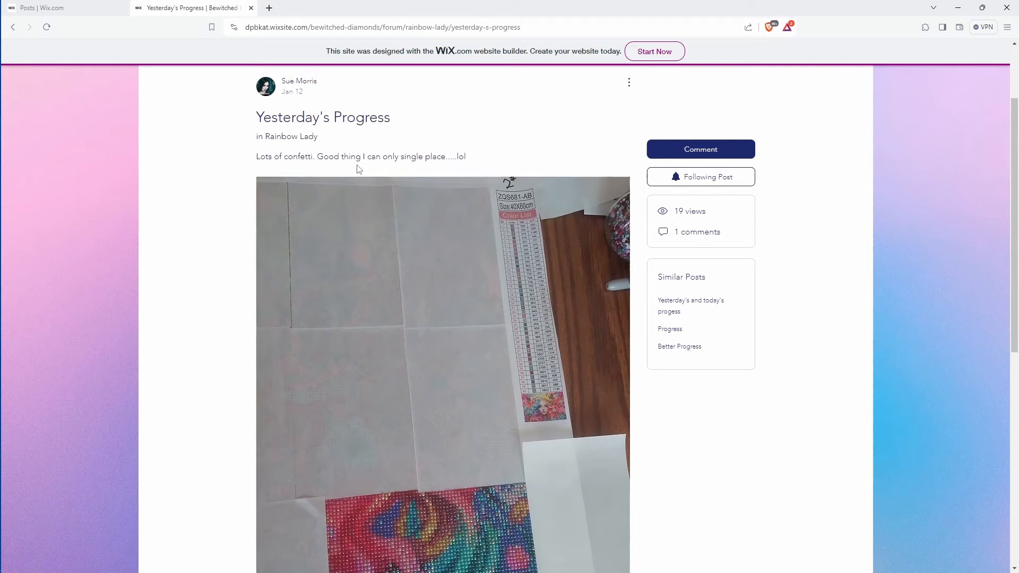
mouse_move(512, 225)
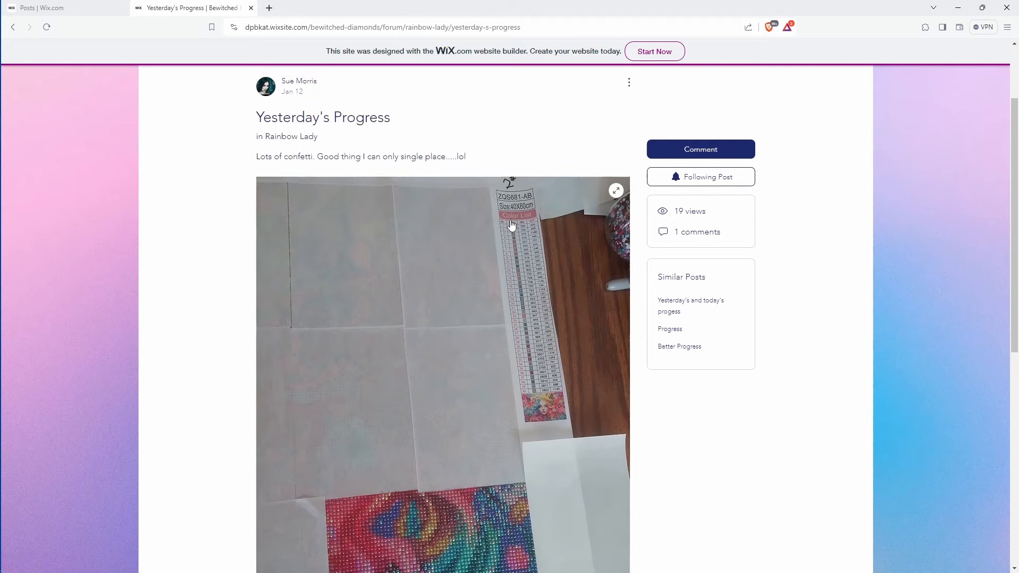
mouse_move(507, 245)
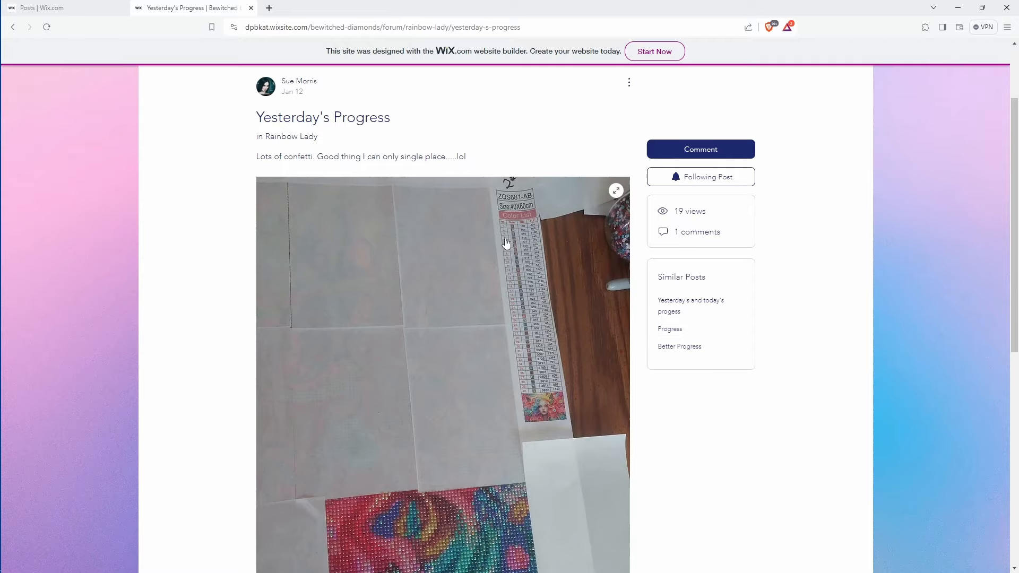
scroll(down, 3)
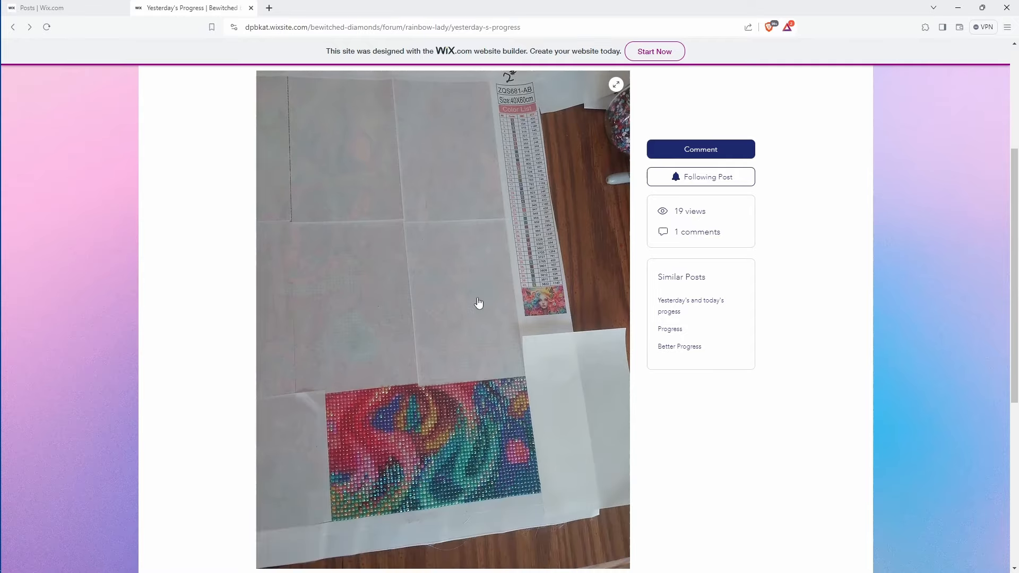
click(13, 26)
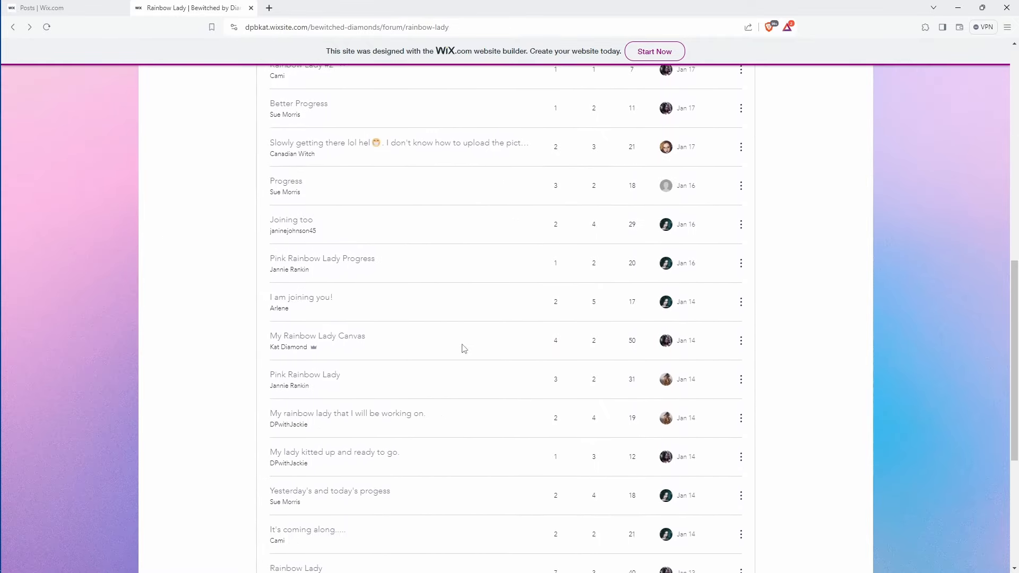
Step: Return to the post list top and bring up Bianca.jpeg, a partly finished rainbow lady painting
scroll(down, 3)
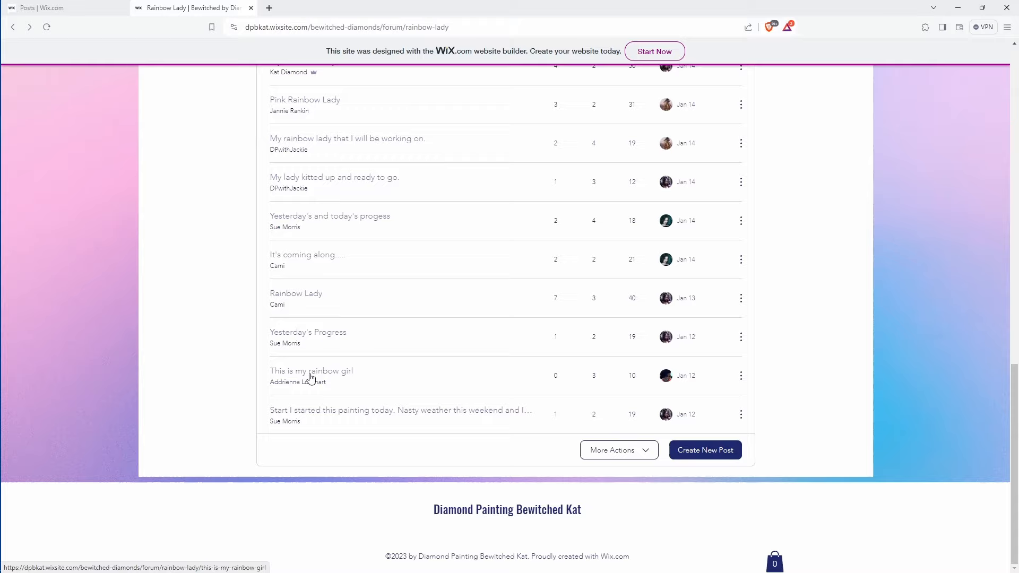
click(311, 370)
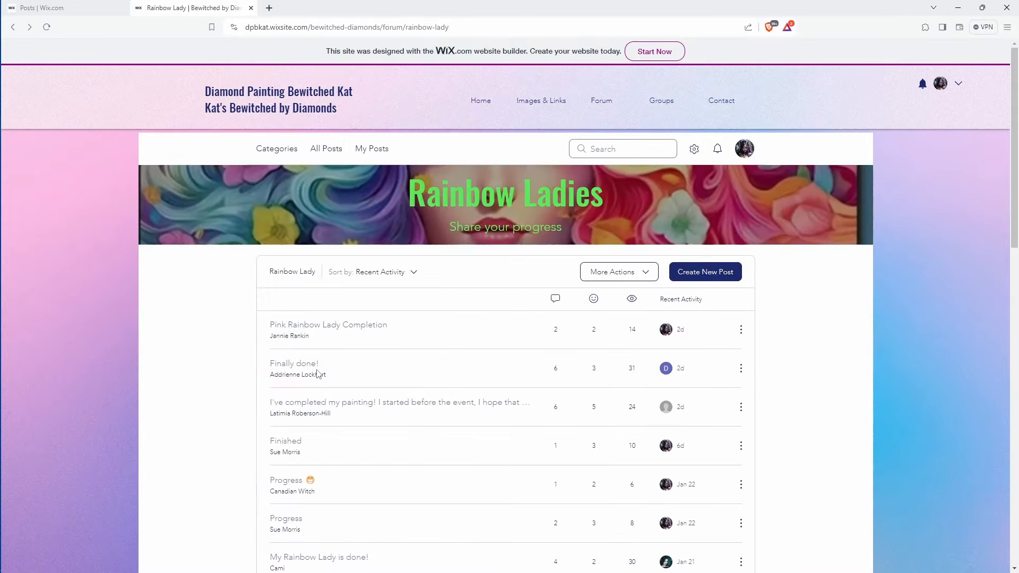
scroll(down, 3)
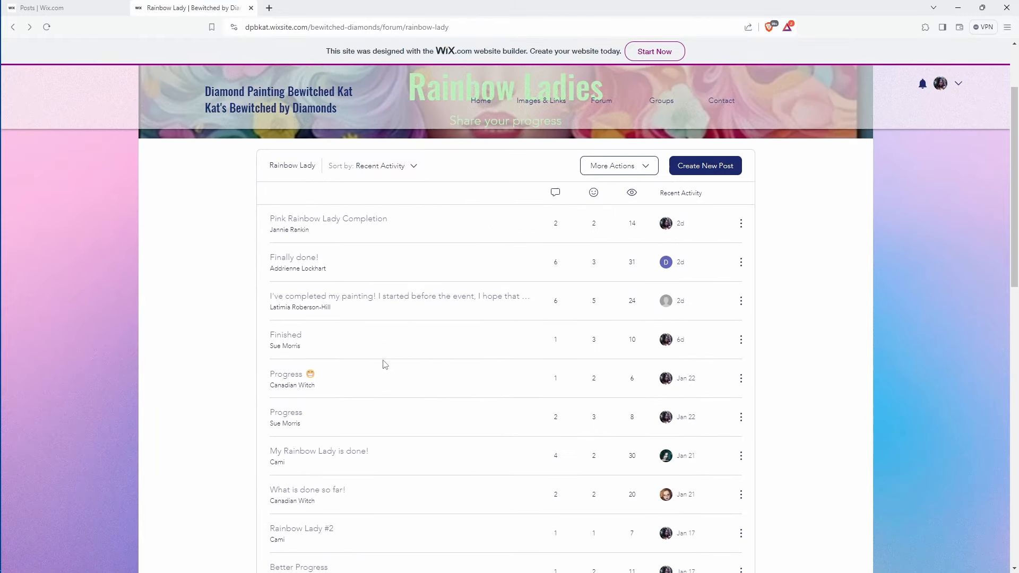
scroll(down, 3)
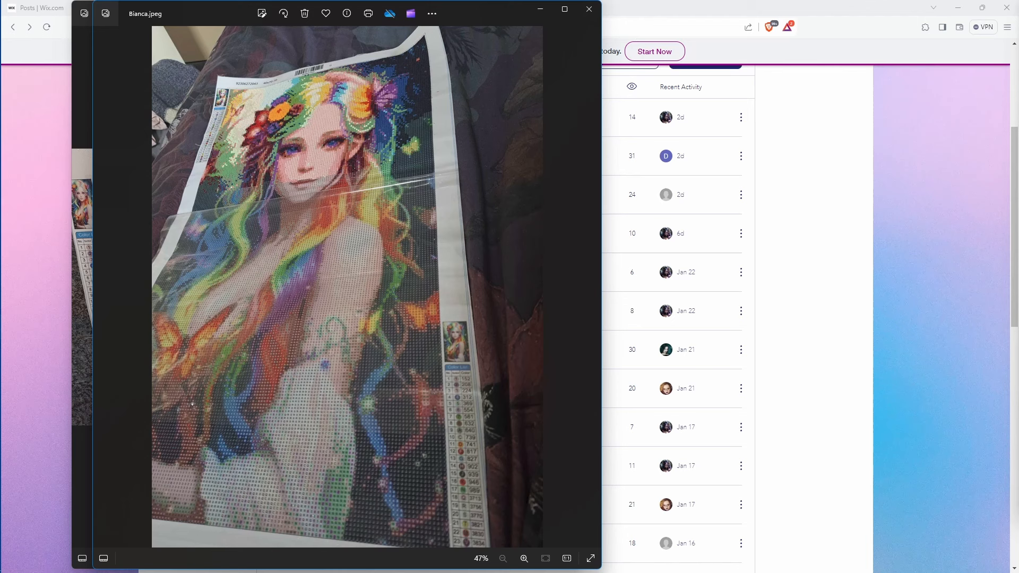
Step: Advance from Bianca.jpeg to Bianca (2).jpeg showing the painting more complete
click(592, 286)
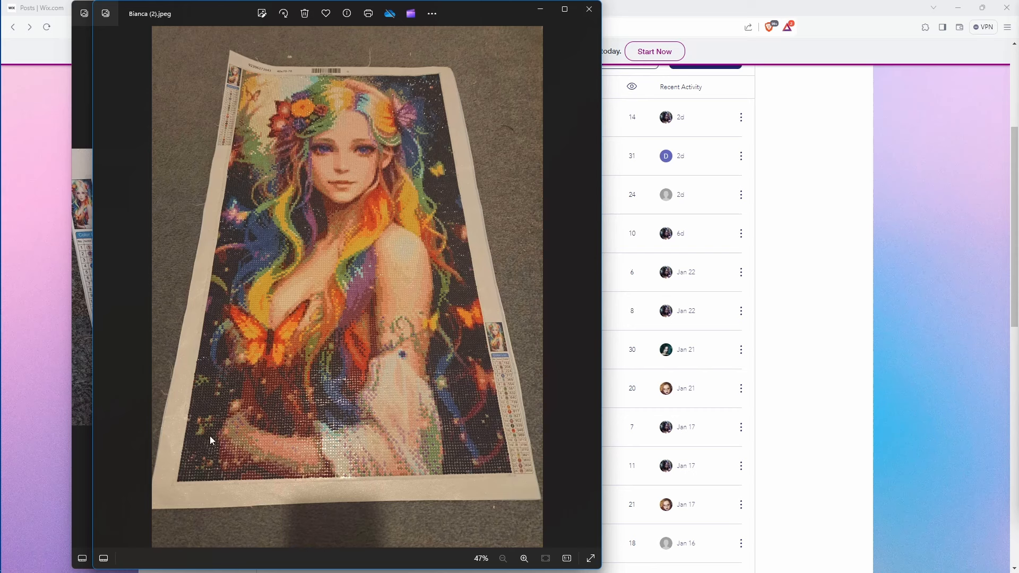
mouse_move(258, 457)
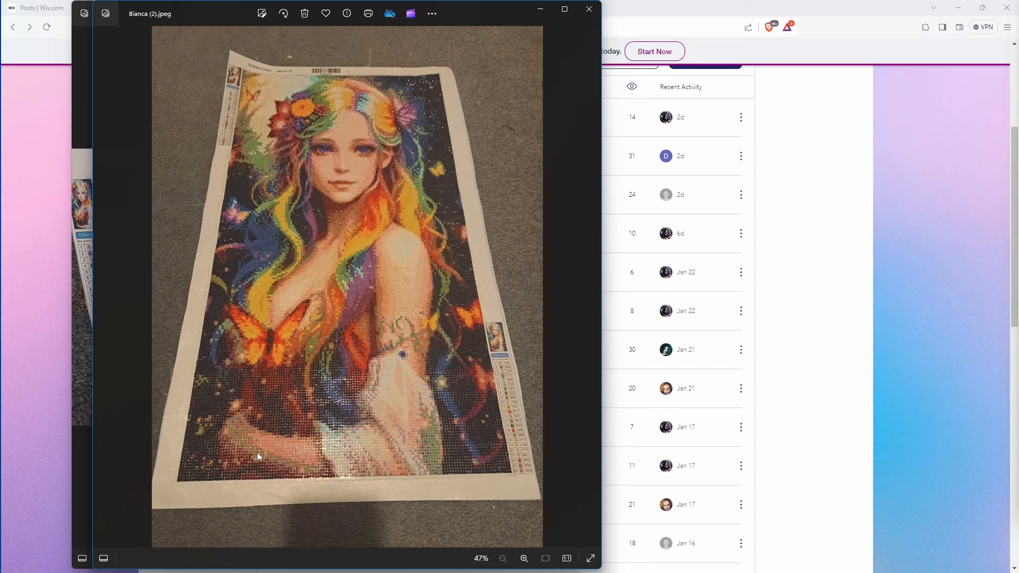
mouse_move(297, 452)
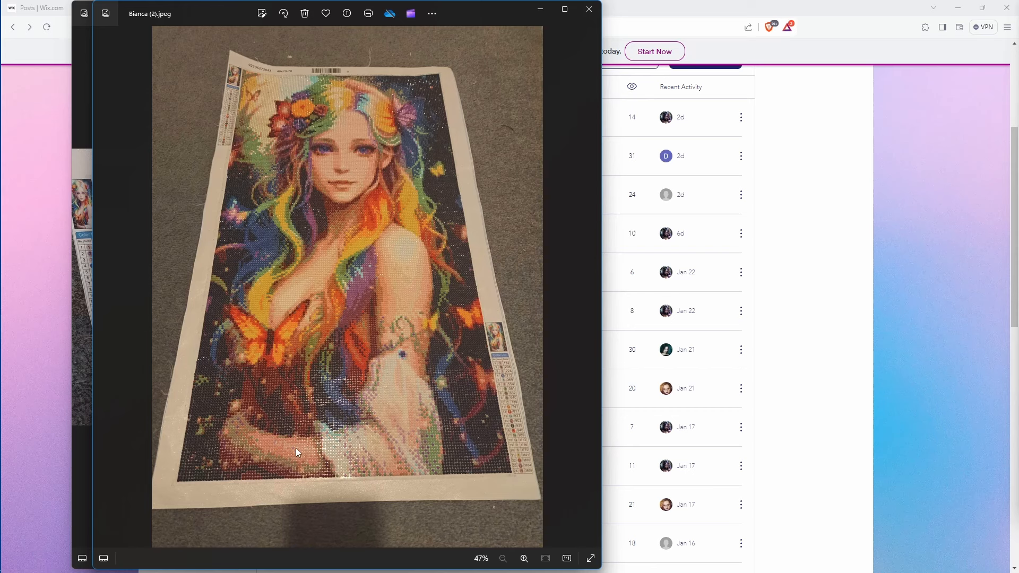
mouse_move(356, 474)
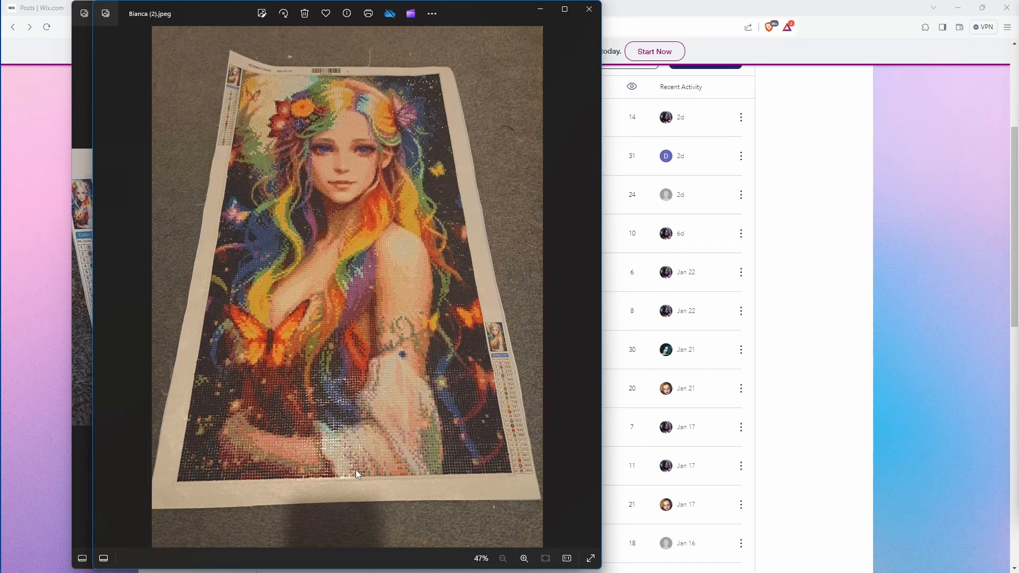
mouse_move(190, 417)
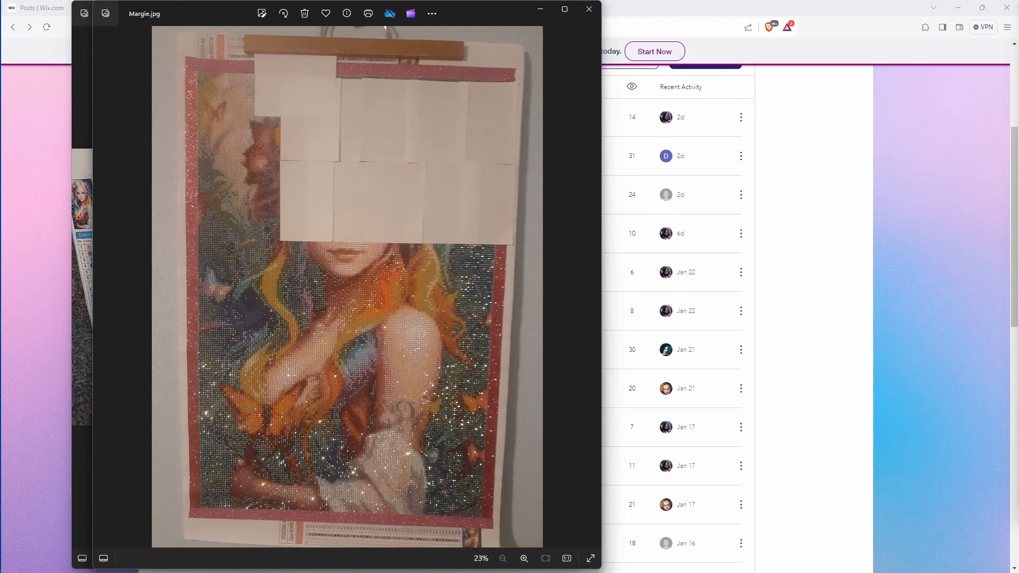
Step: Step past Margie.jpg to 20240115_223119.jpg, a partly finished rainbow canvas
click(591, 288)
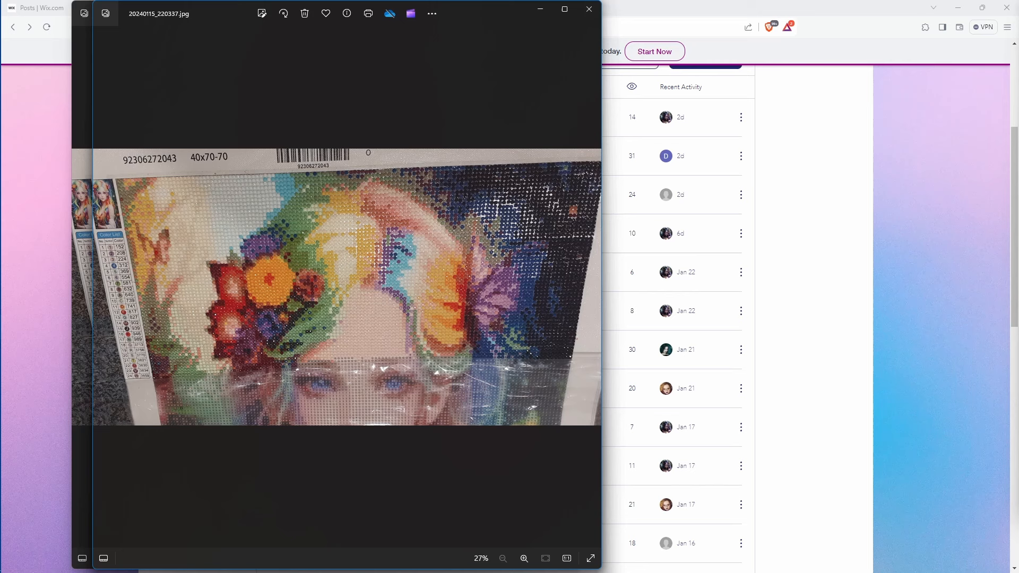
click(591, 286)
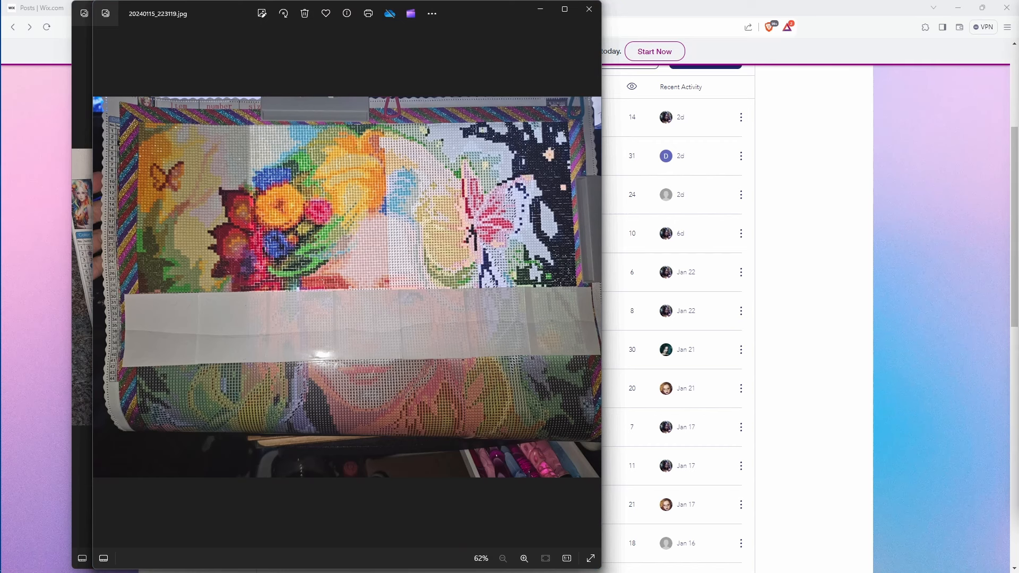
Step: Advance through 20240117_214133.jpg to 20240118_013720.jpg with the face partly filled in
click(30, 27)
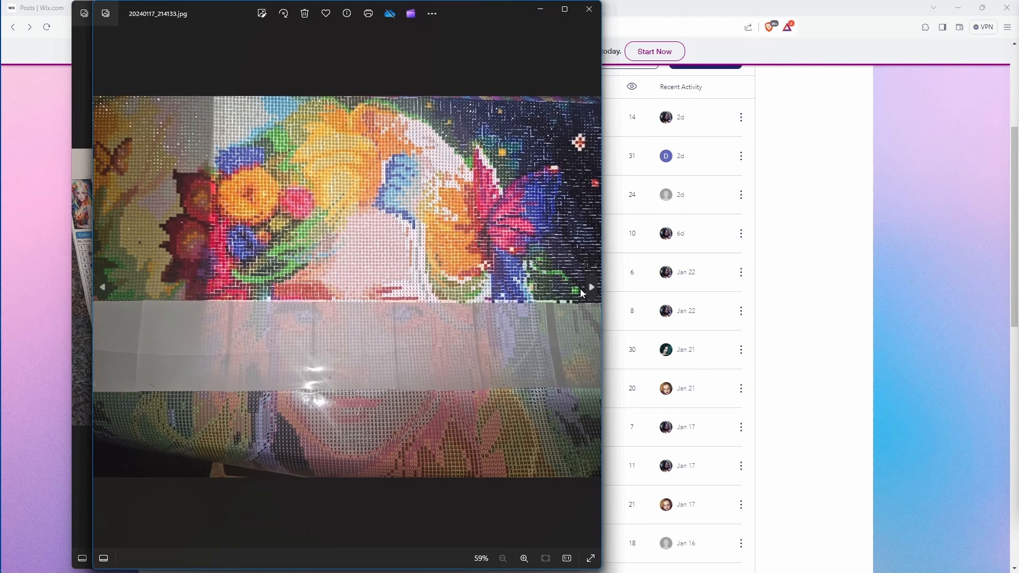
click(590, 288)
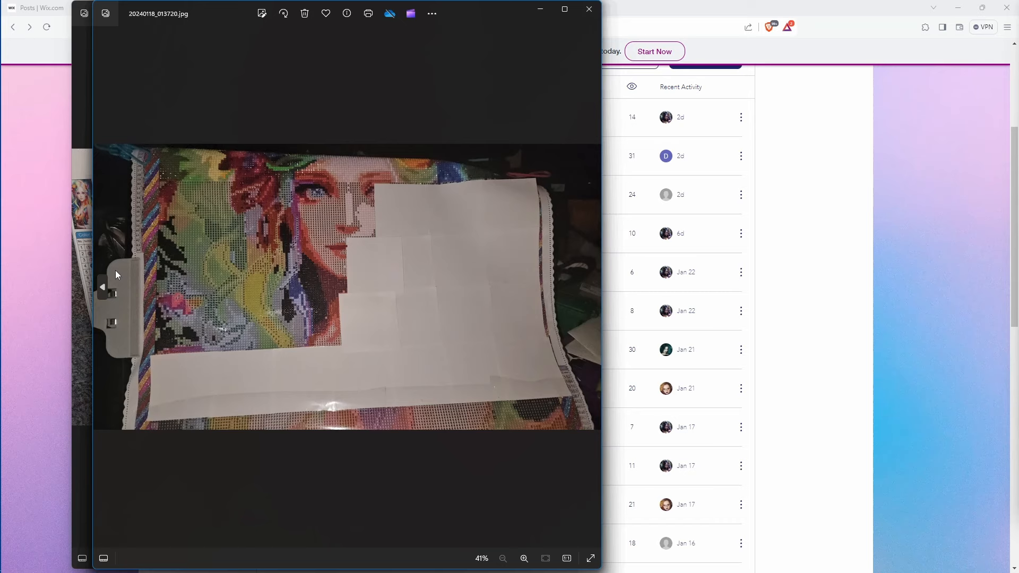
mouse_move(384, 191)
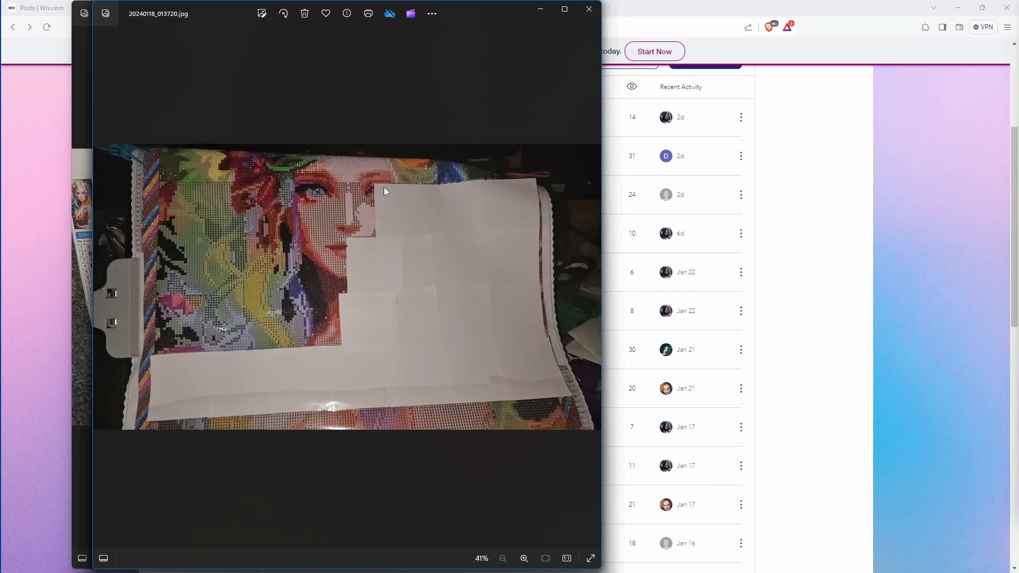
mouse_move(346, 245)
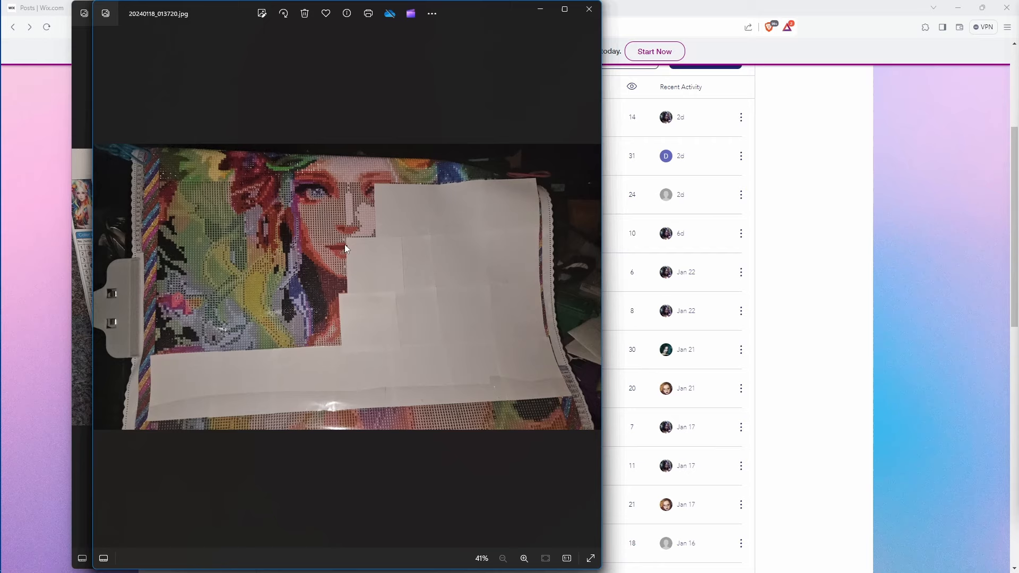
mouse_move(343, 177)
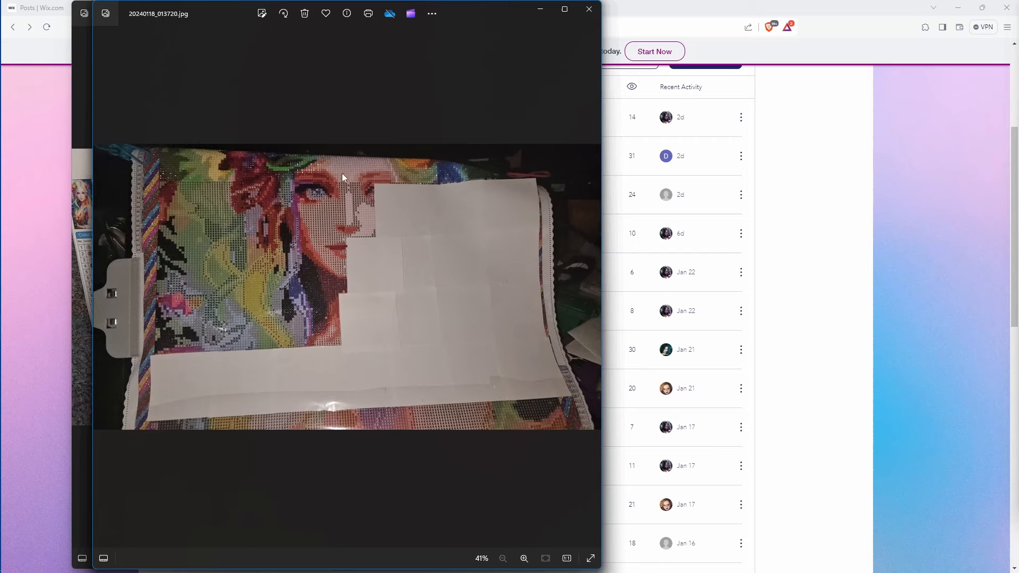
mouse_move(404, 197)
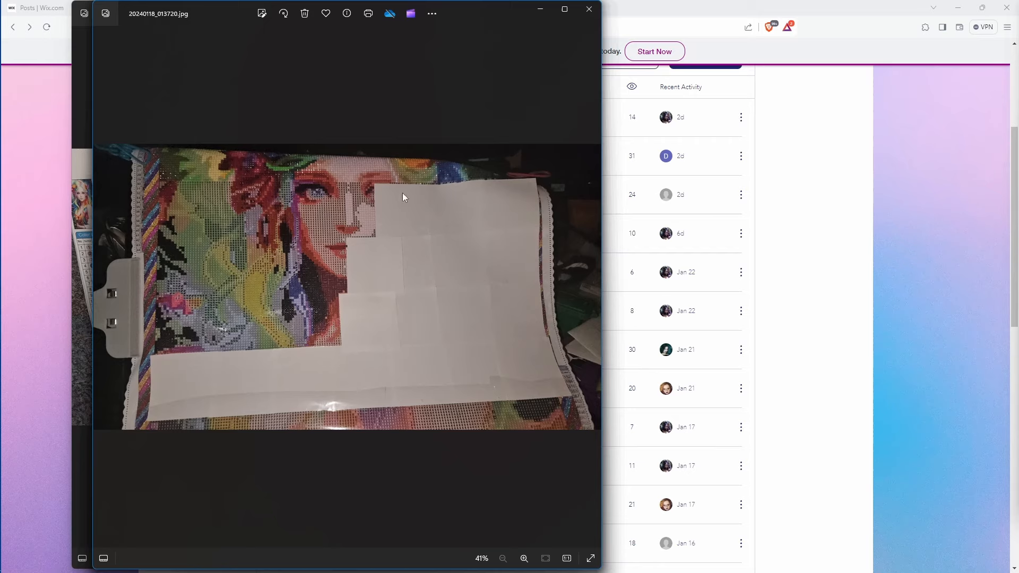
mouse_move(361, 345)
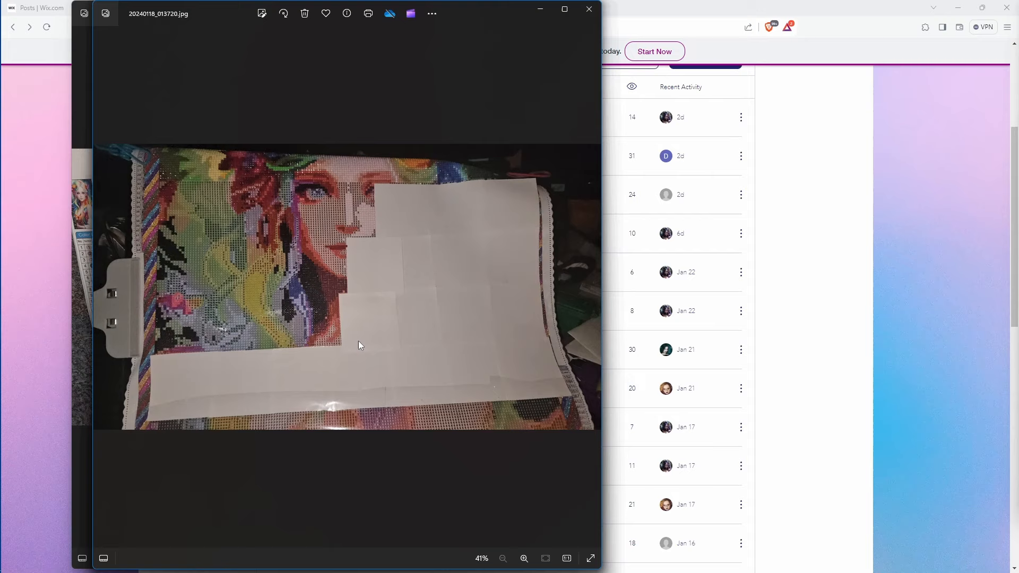
mouse_move(382, 242)
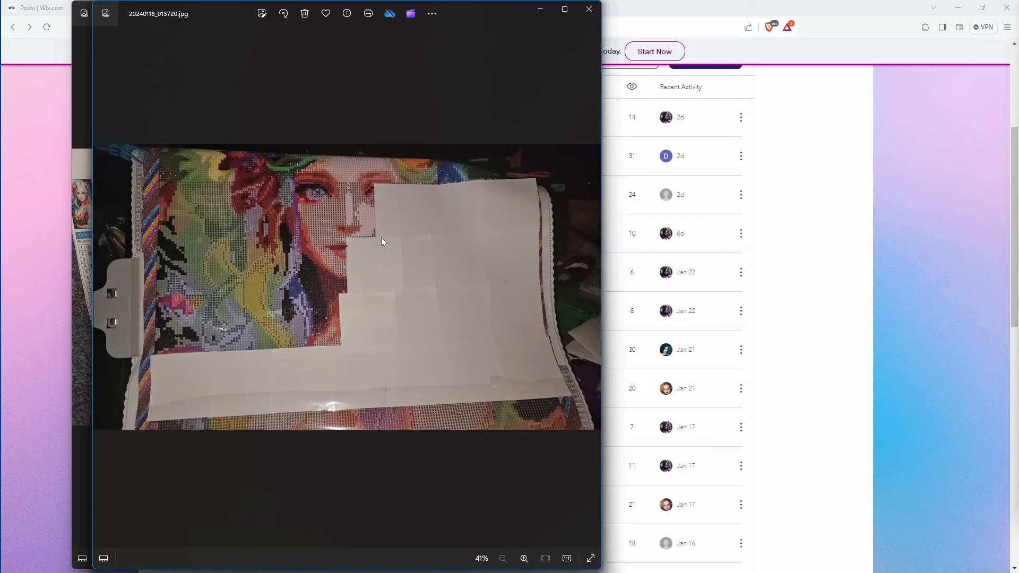
mouse_move(353, 267)
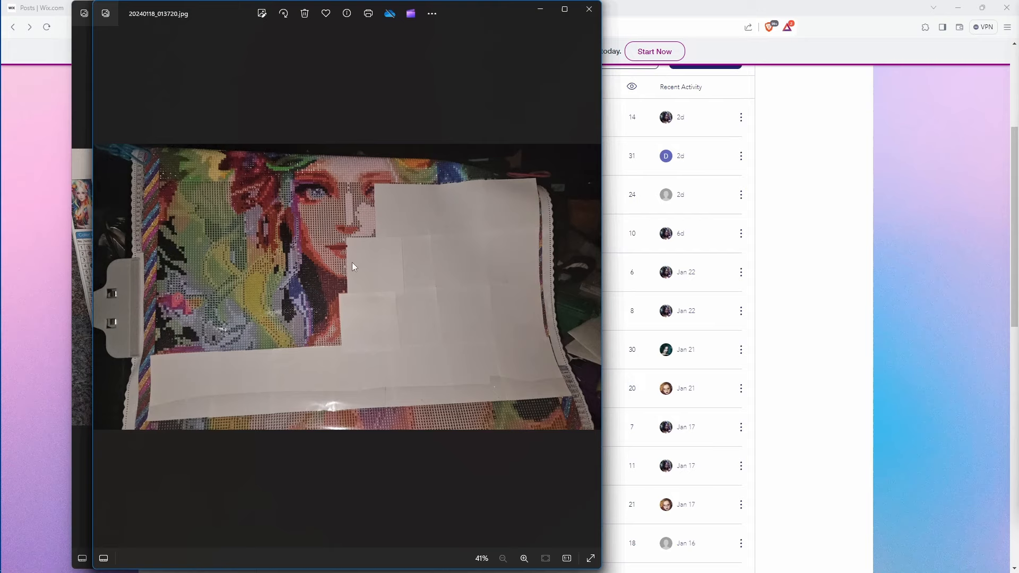
mouse_move(589, 288)
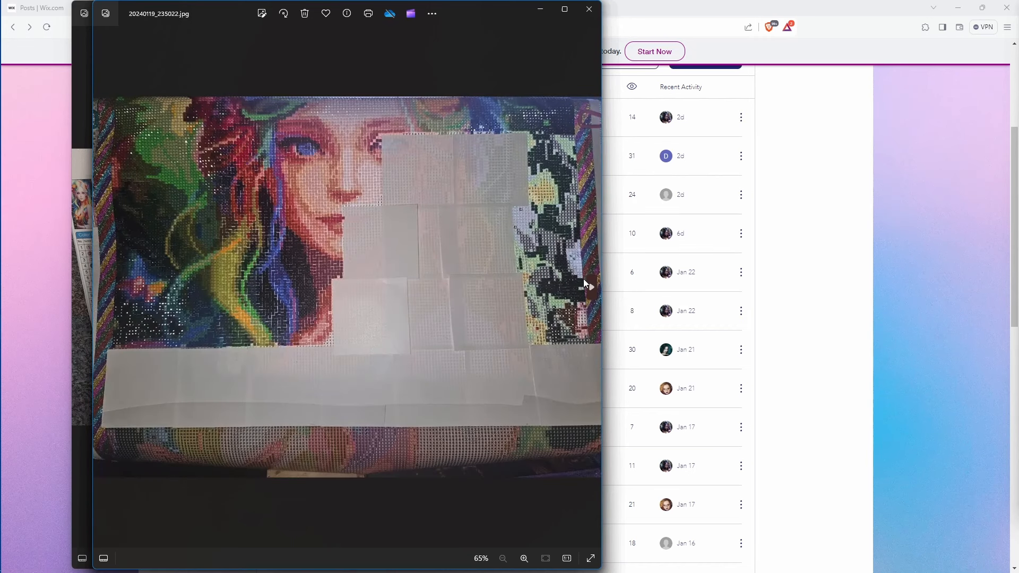
mouse_move(385, 185)
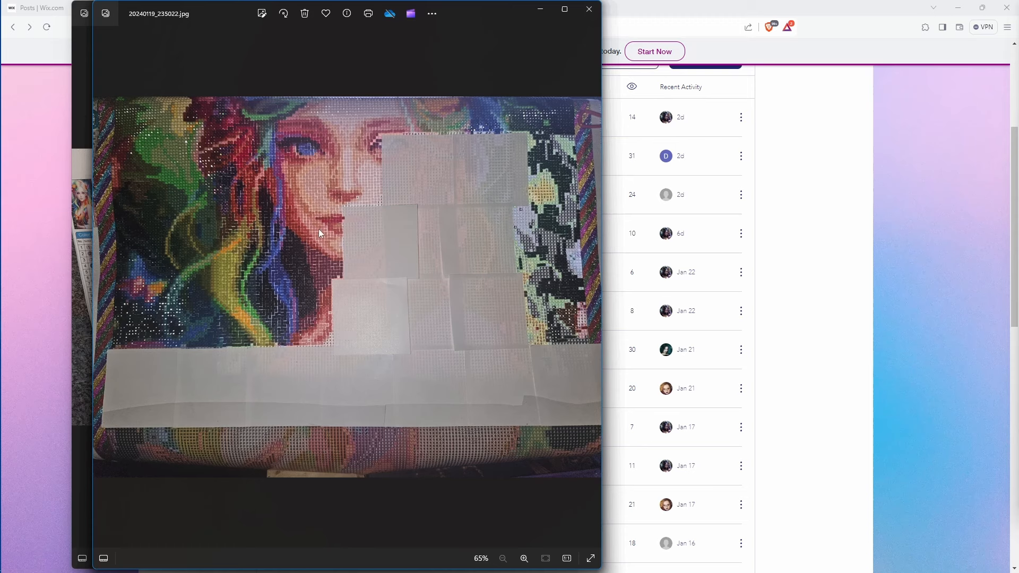
mouse_move(538, 172)
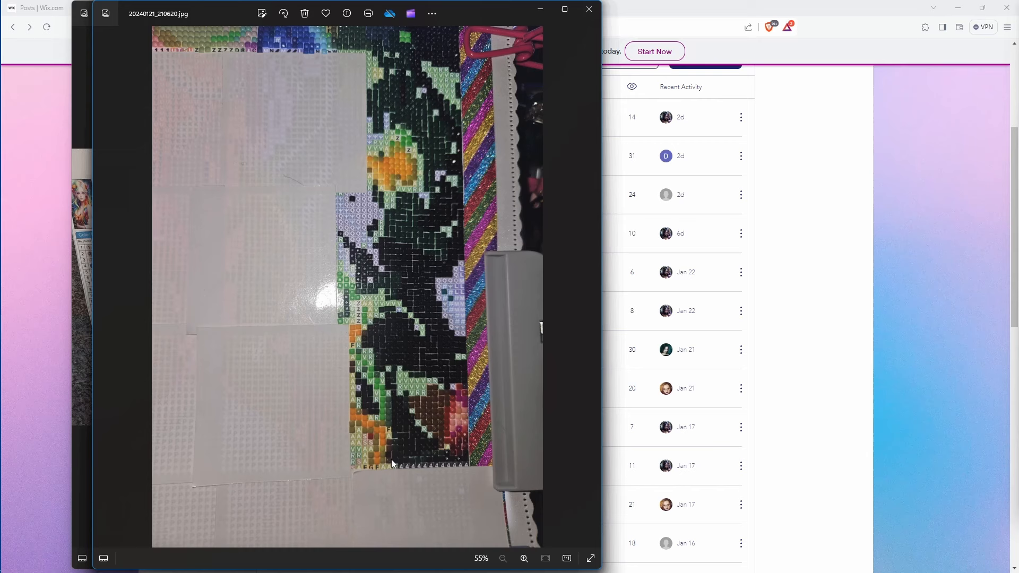
mouse_move(564, 283)
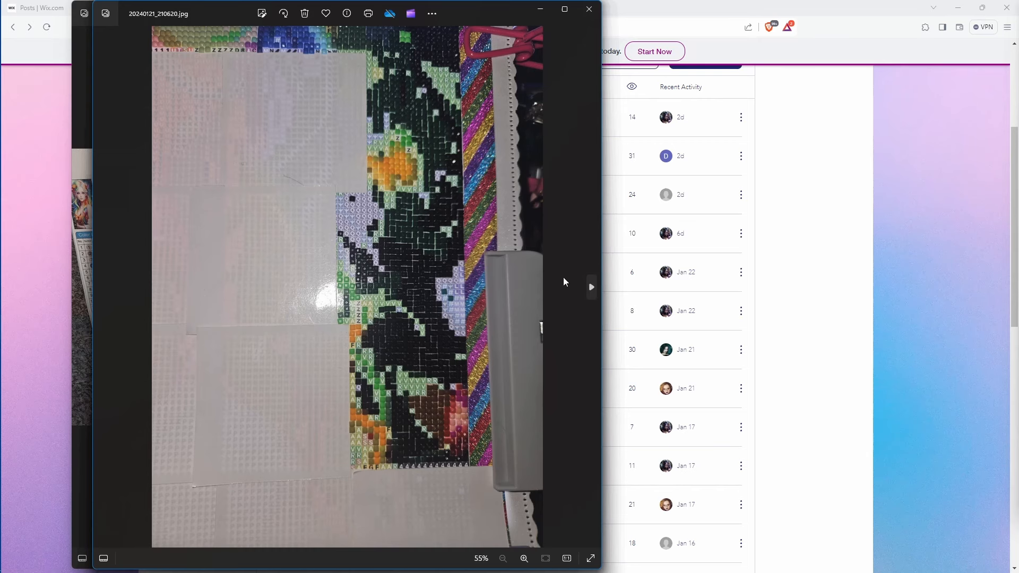
mouse_move(575, 294)
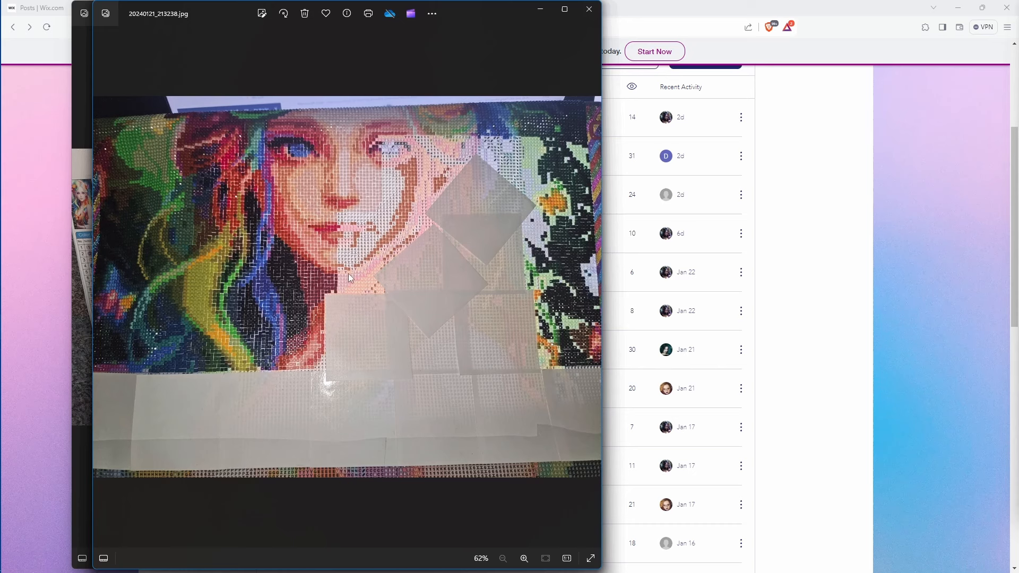
mouse_move(401, 150)
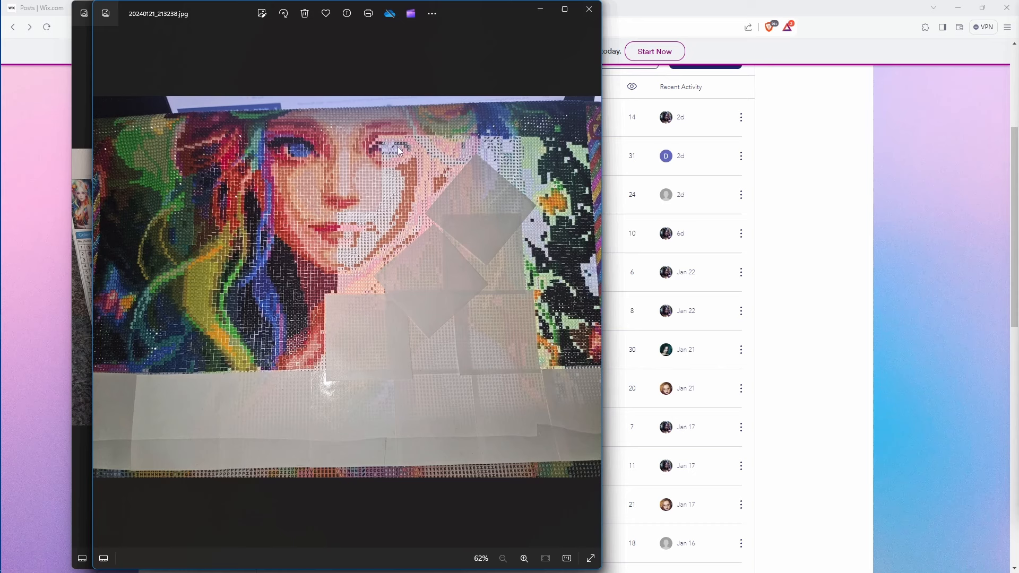
mouse_move(447, 183)
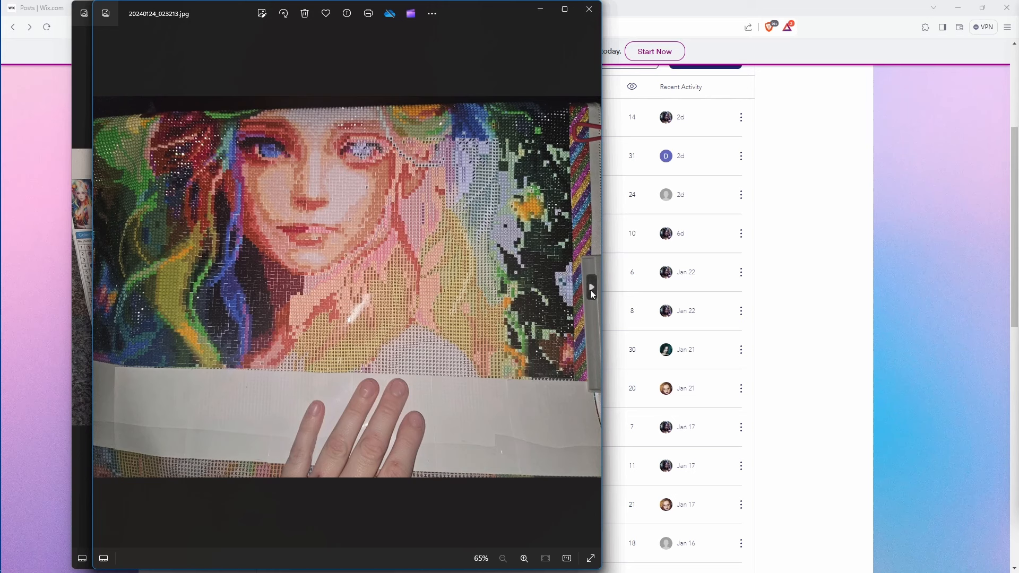
mouse_move(591, 287)
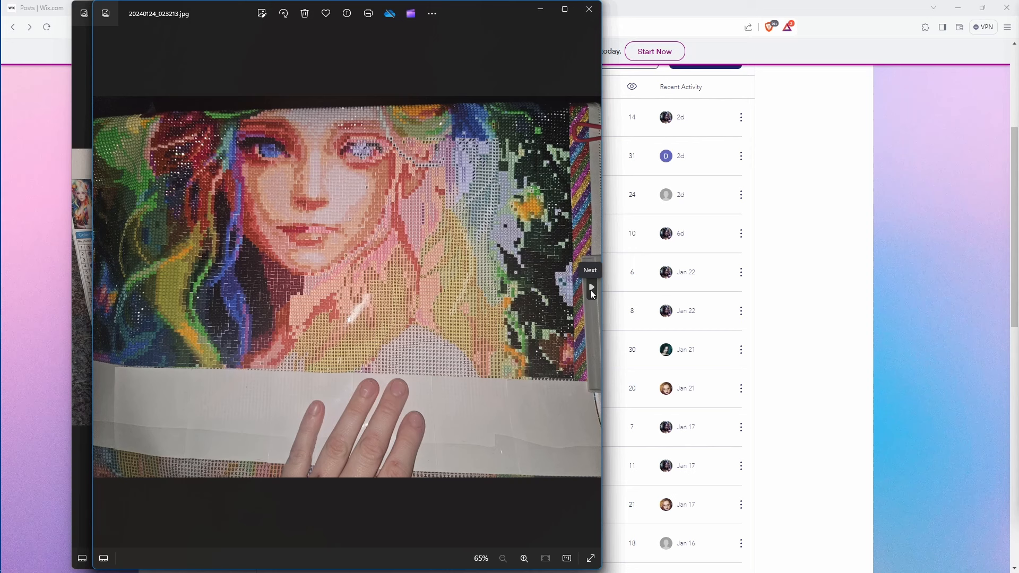
mouse_move(315, 313)
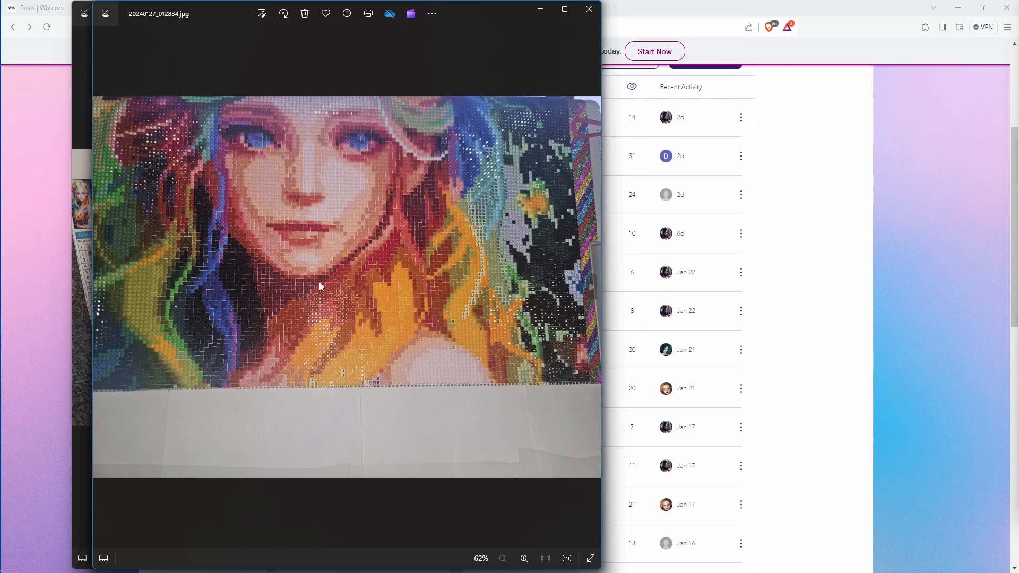
mouse_move(391, 294)
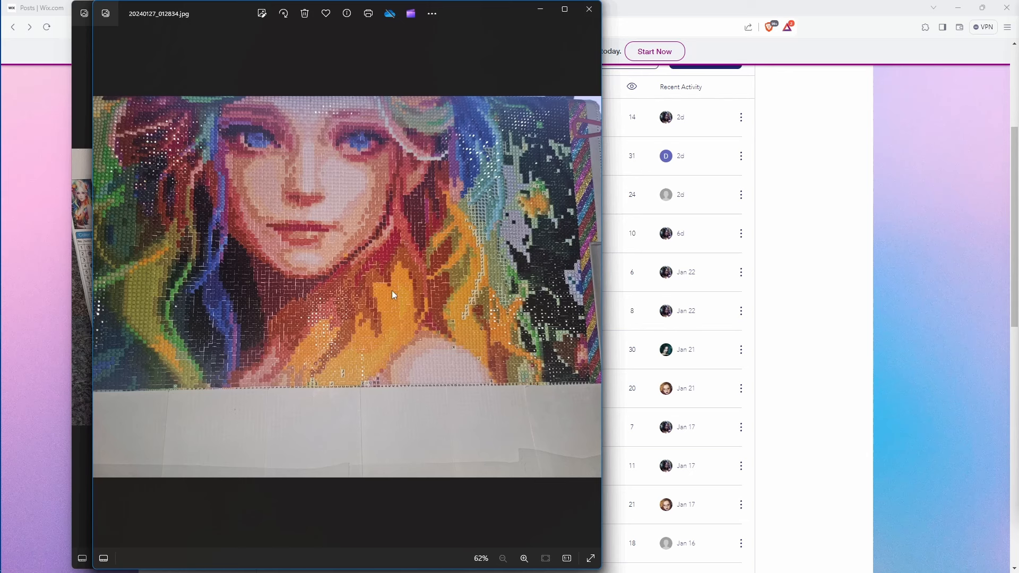
mouse_move(406, 292)
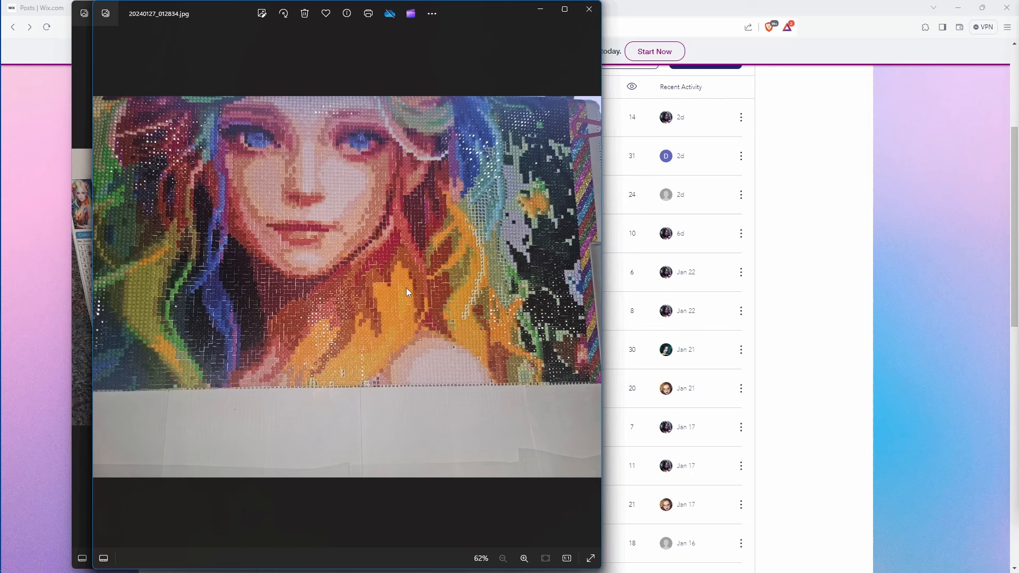
mouse_move(407, 276)
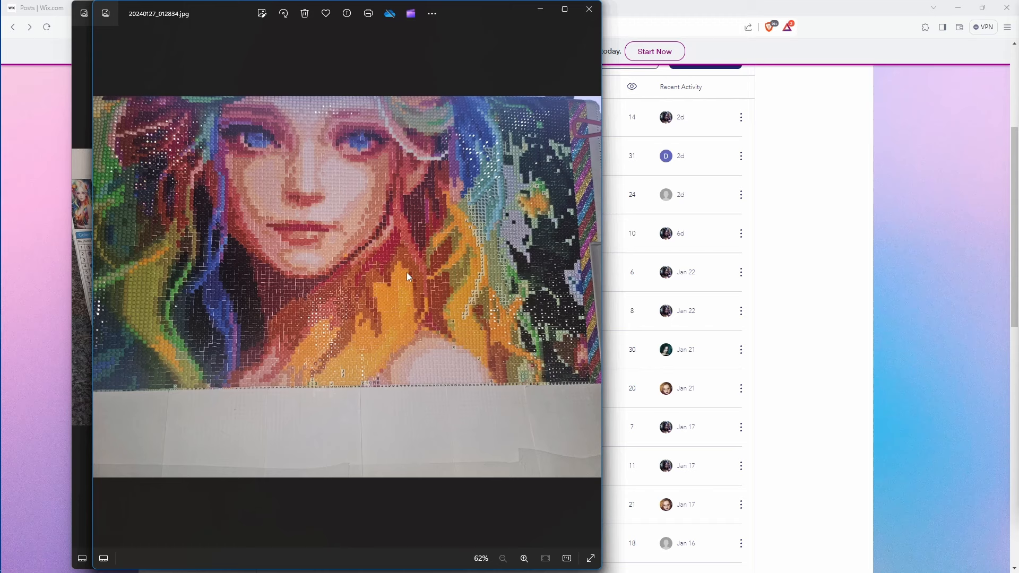
mouse_move(207, 416)
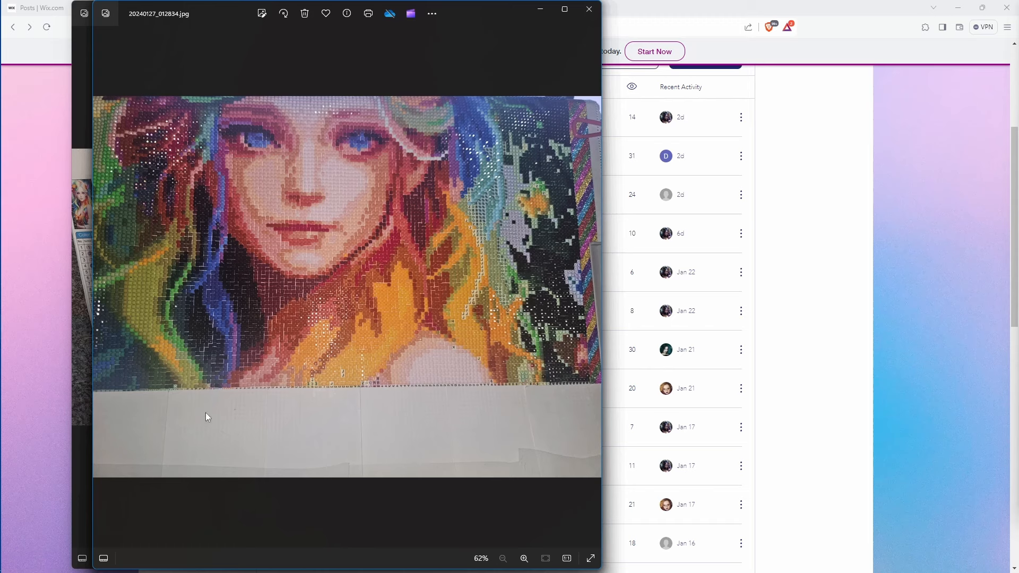
mouse_move(181, 411)
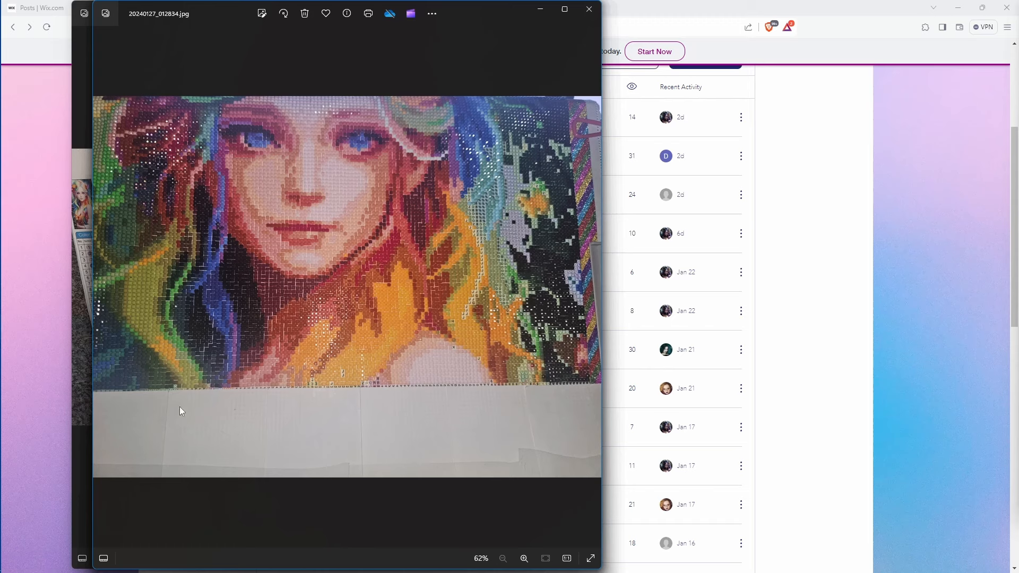
mouse_move(479, 92)
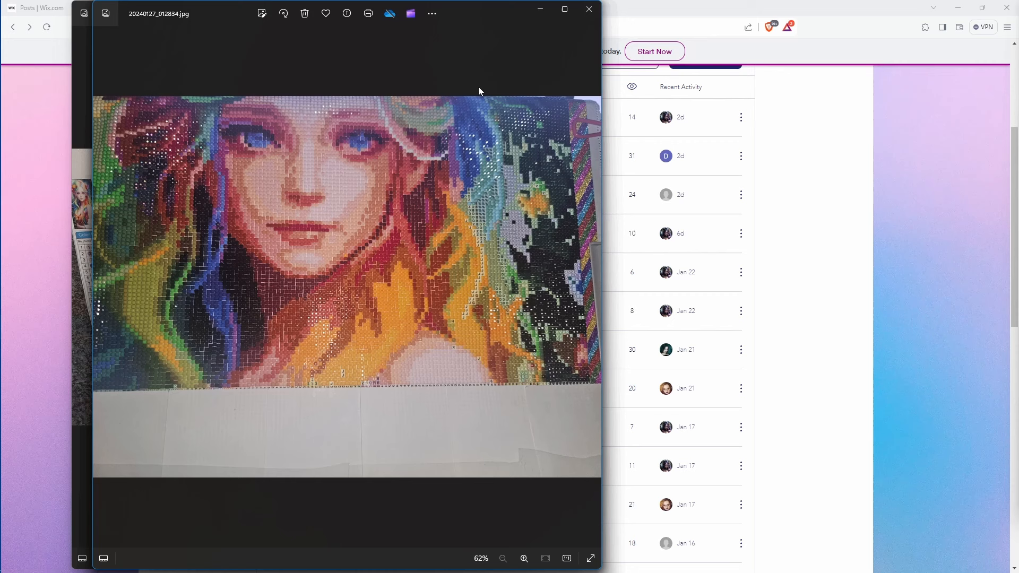
mouse_move(578, 46)
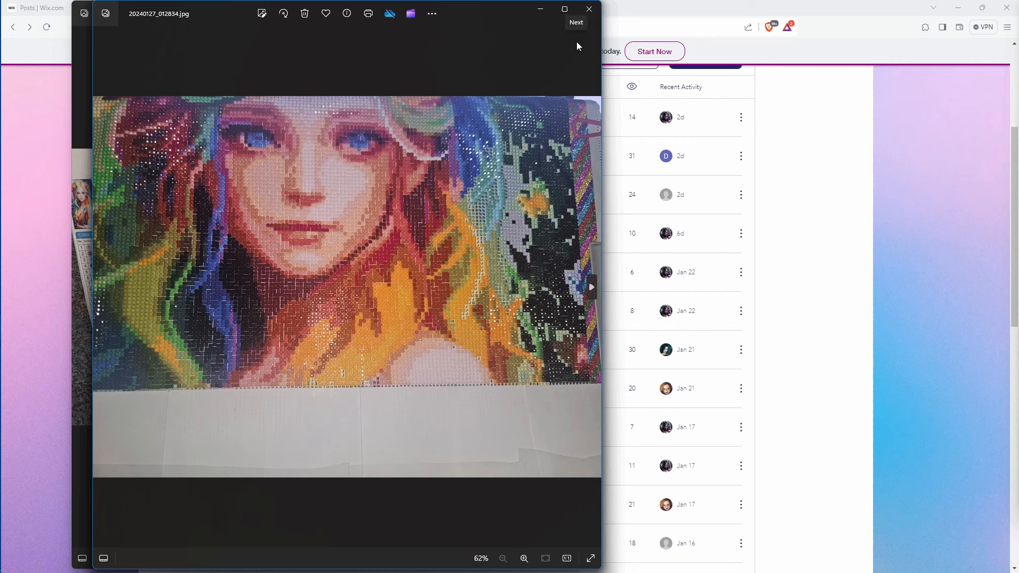
Step: Move forward to 20240127_012834.jpg showing the face and orange hair nearly filled in
click(574, 23)
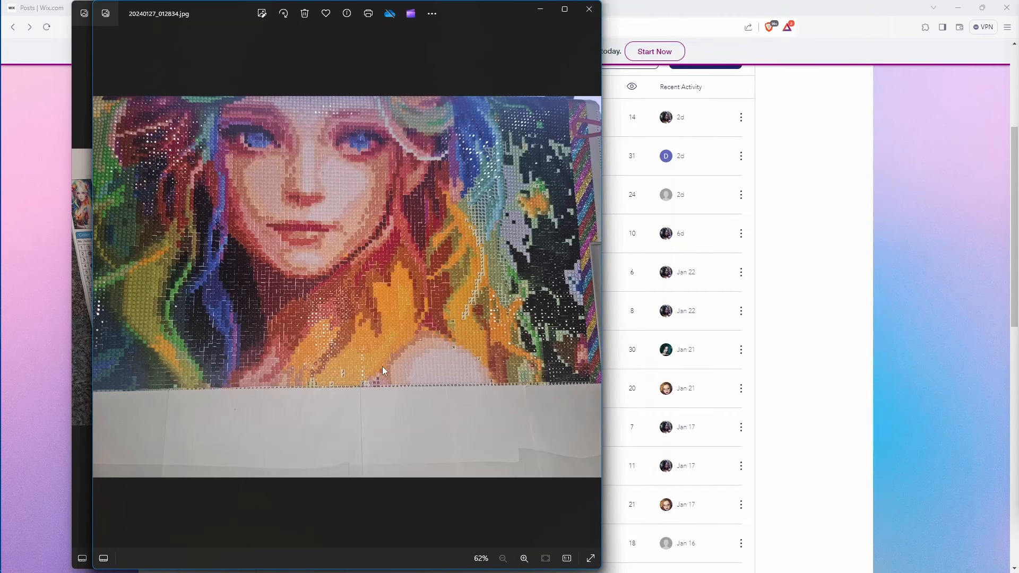
mouse_move(144, 430)
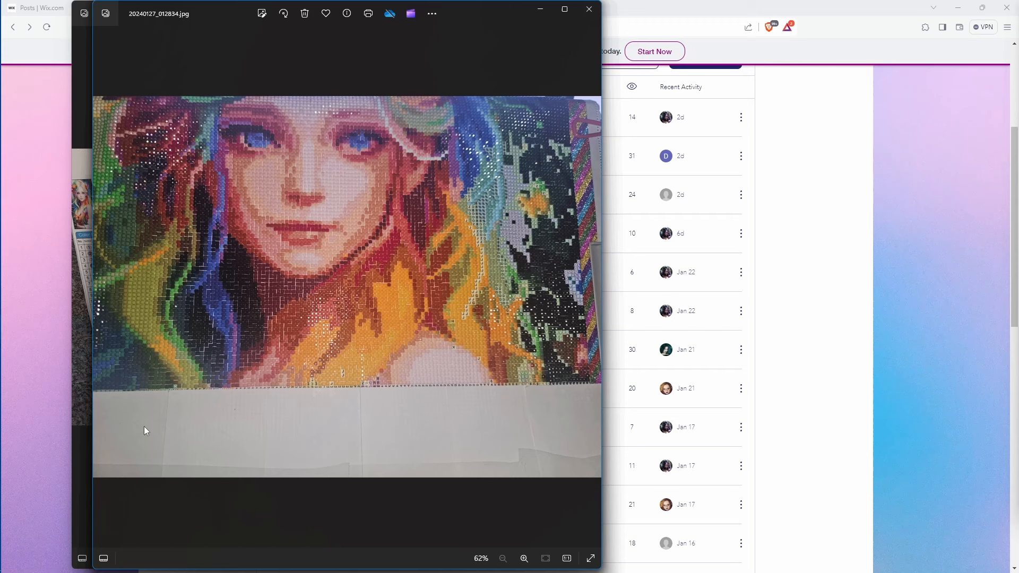
mouse_move(252, 480)
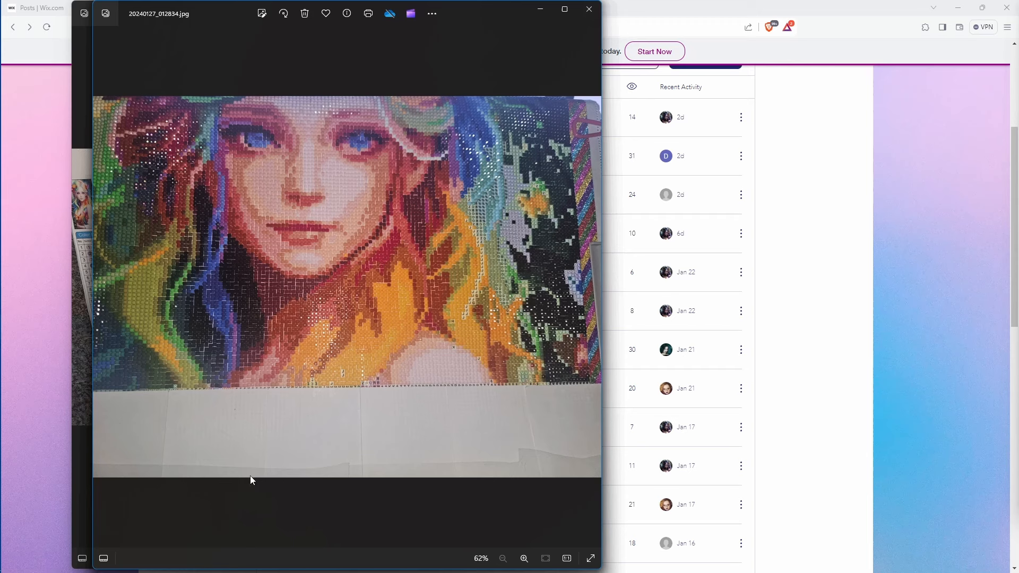
mouse_move(453, 155)
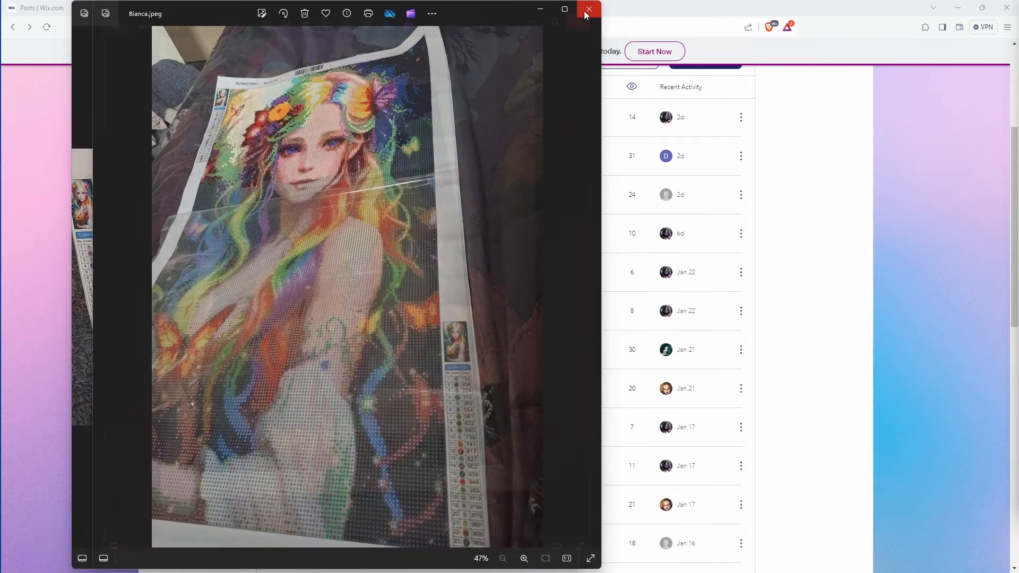
Step: Close the Photos viewer so the Rainbow Lady post list is showing again
click(589, 9)
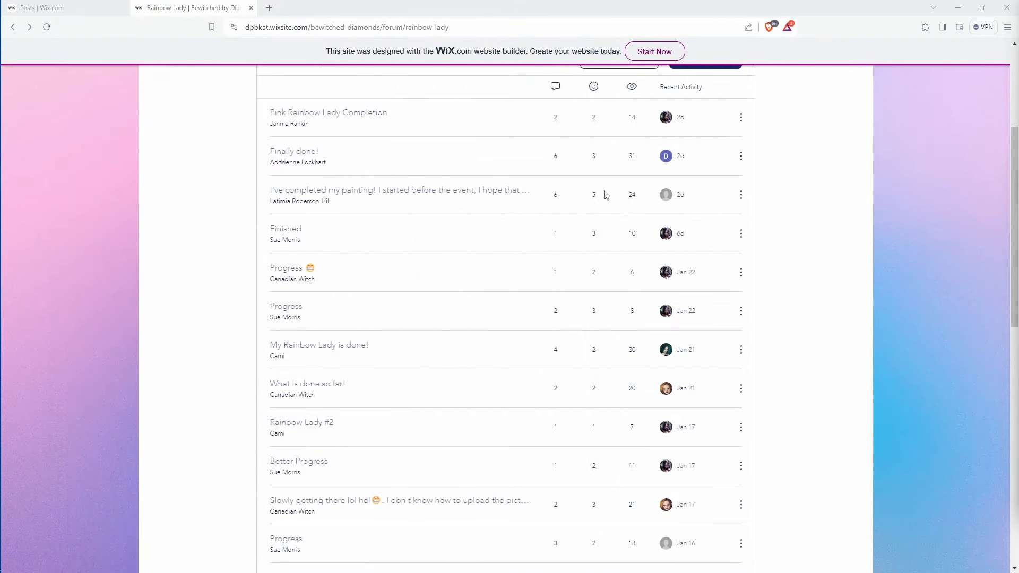
mouse_move(833, 264)
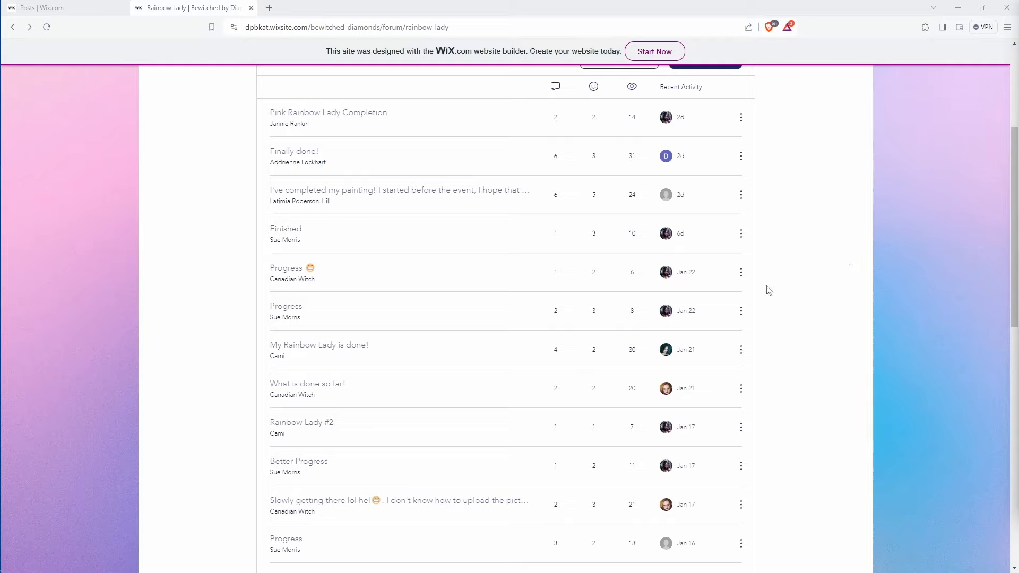
mouse_move(749, 294)
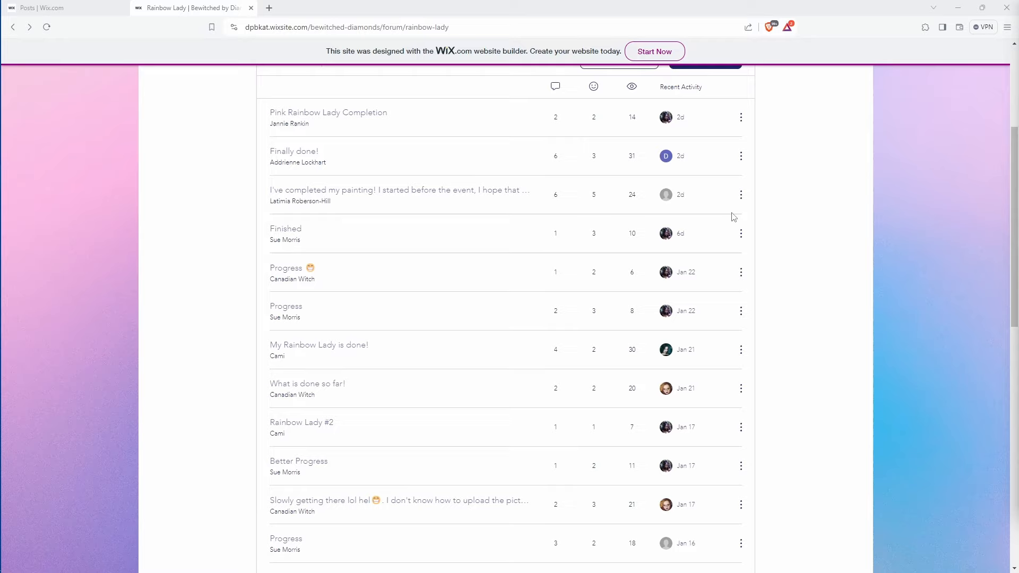
mouse_move(812, 237)
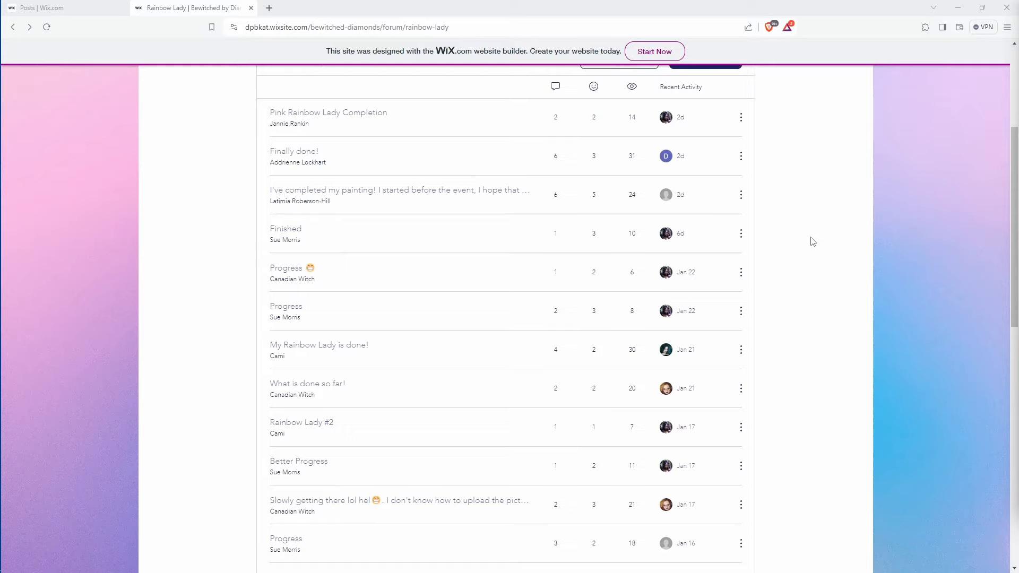
mouse_move(854, 227)
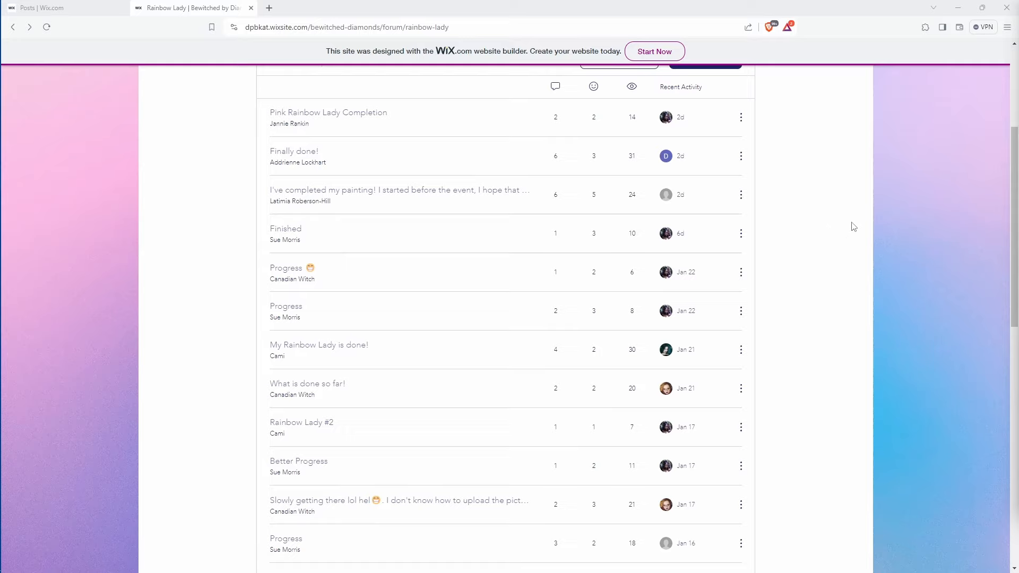
mouse_move(852, 233)
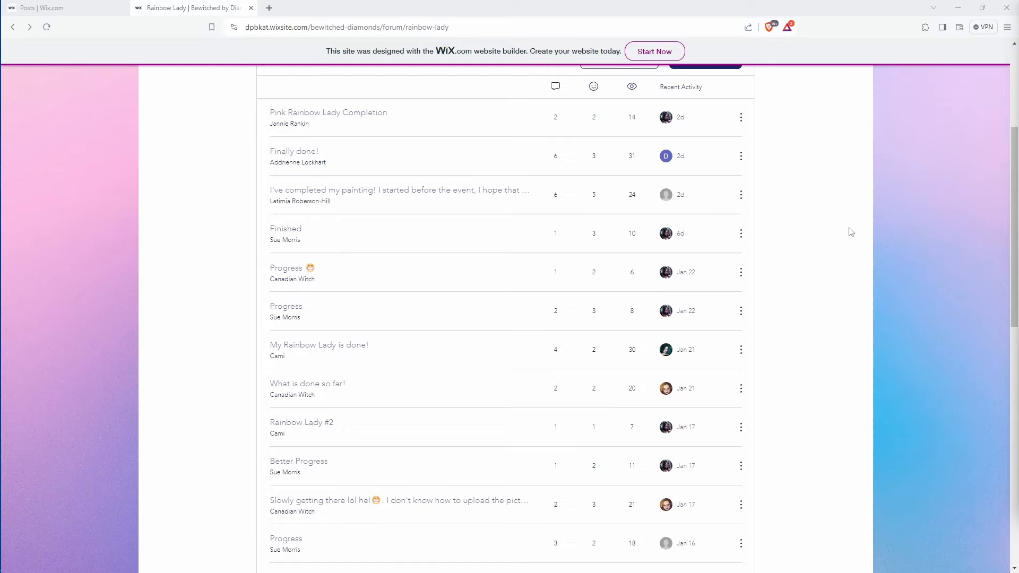
mouse_move(839, 232)
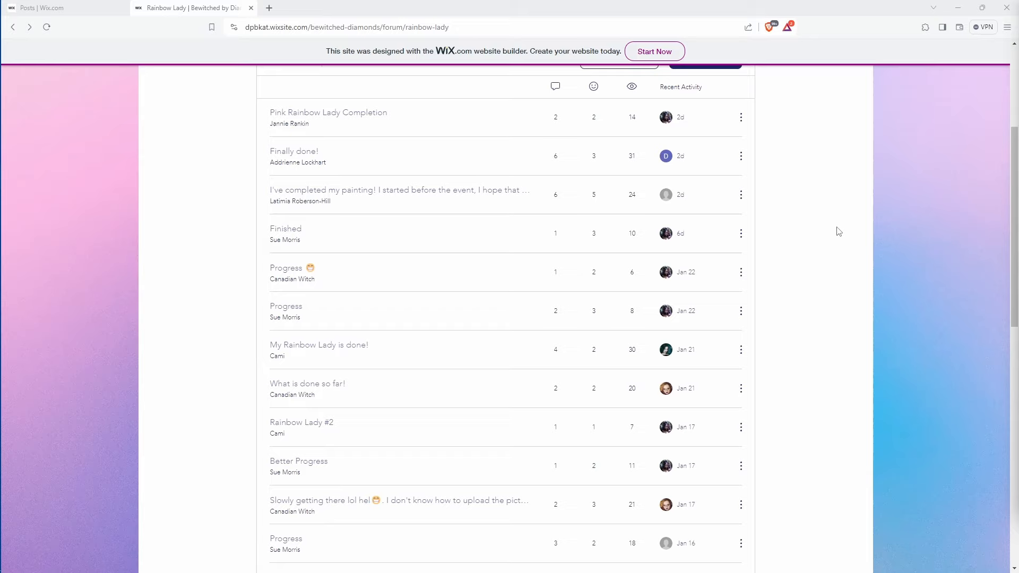
mouse_move(832, 253)
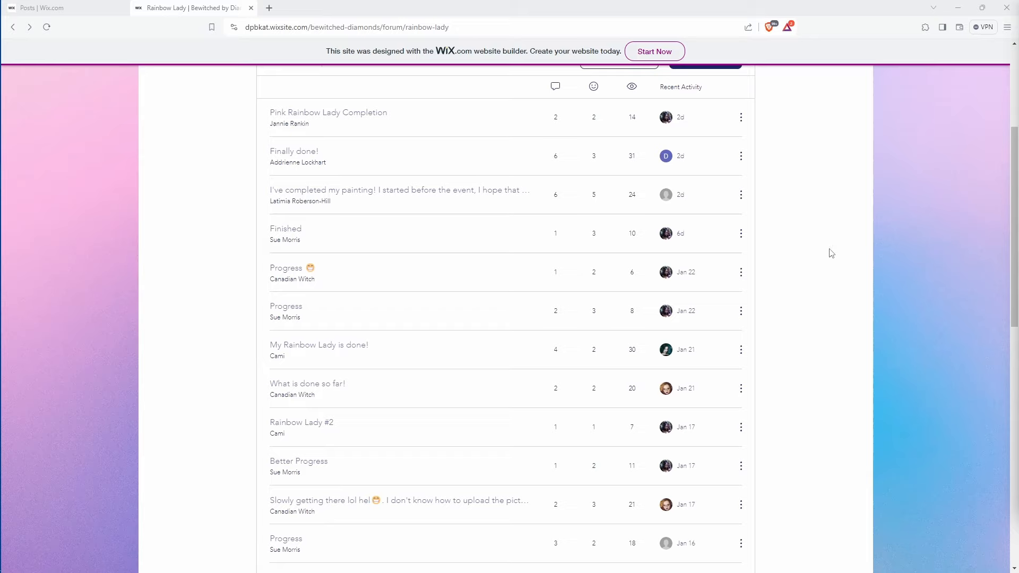
mouse_move(805, 277)
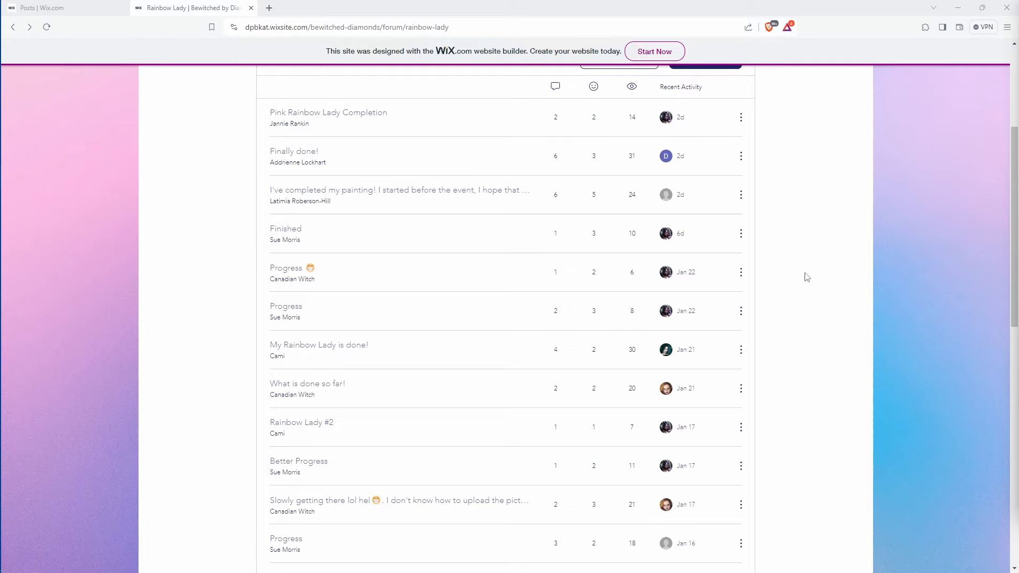
mouse_move(789, 274)
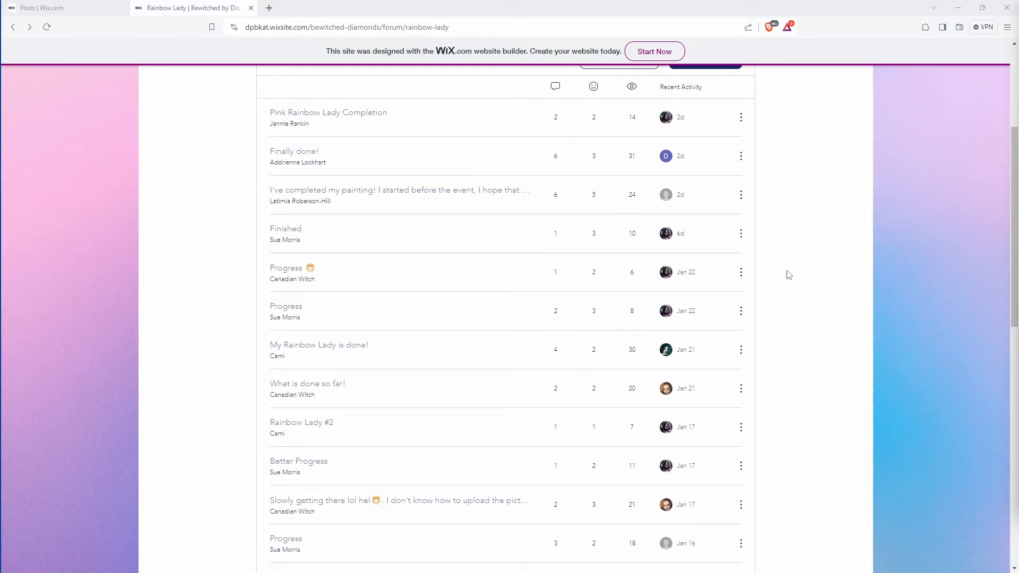